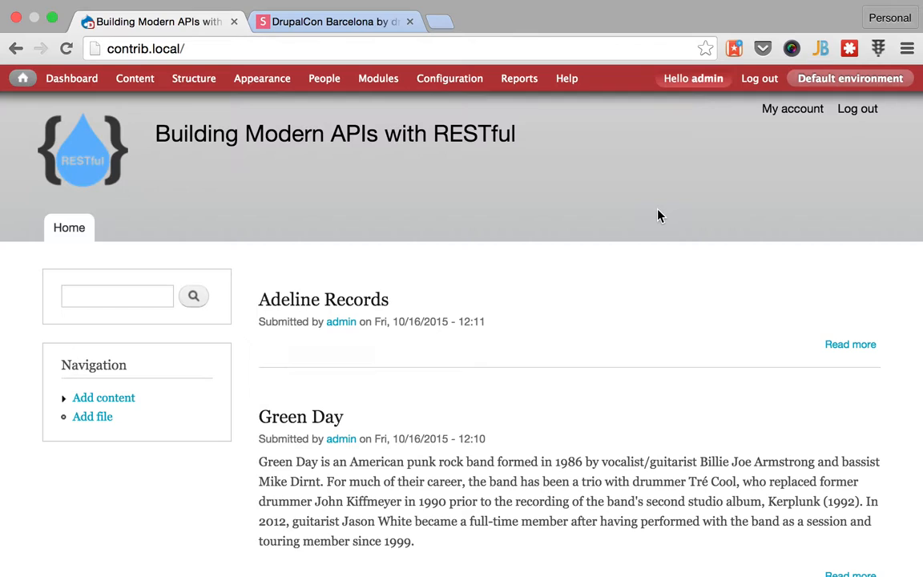
{"action": "mouse_move", "coordinate": [573, 230]}
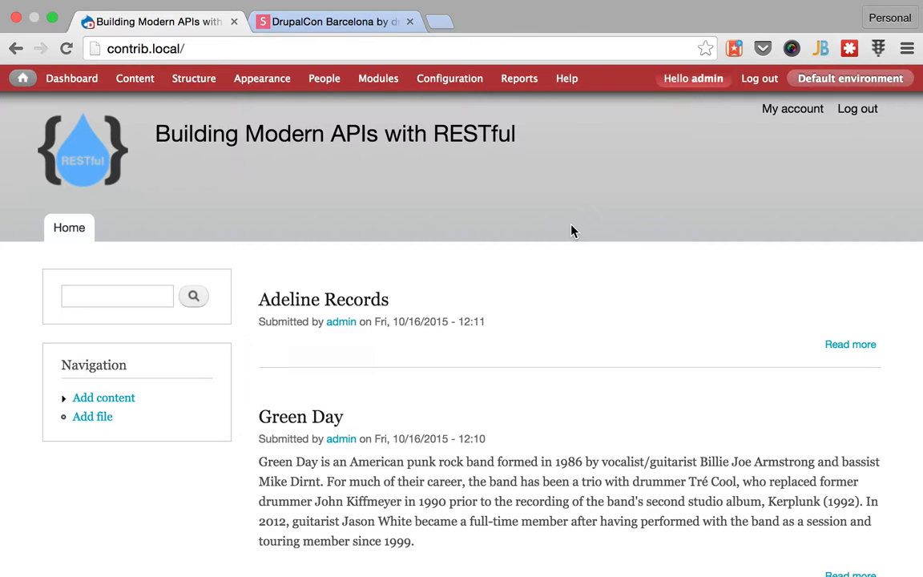
Bring up the REST in Drupal 8 slide in the DrupalCon Barcelona slides
{"action": "left_click", "coordinate": [329, 23]}
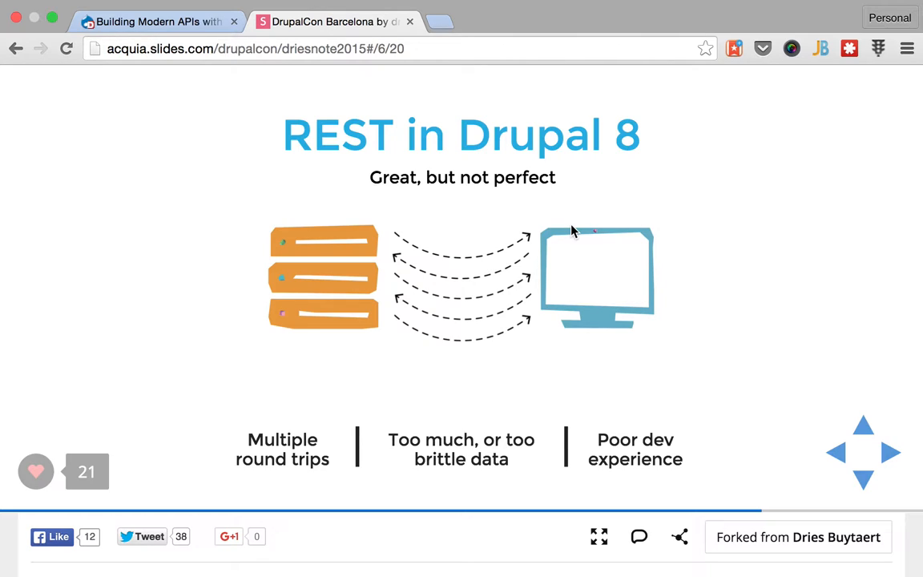
{"action": "mouse_move", "coordinate": [192, 541]}
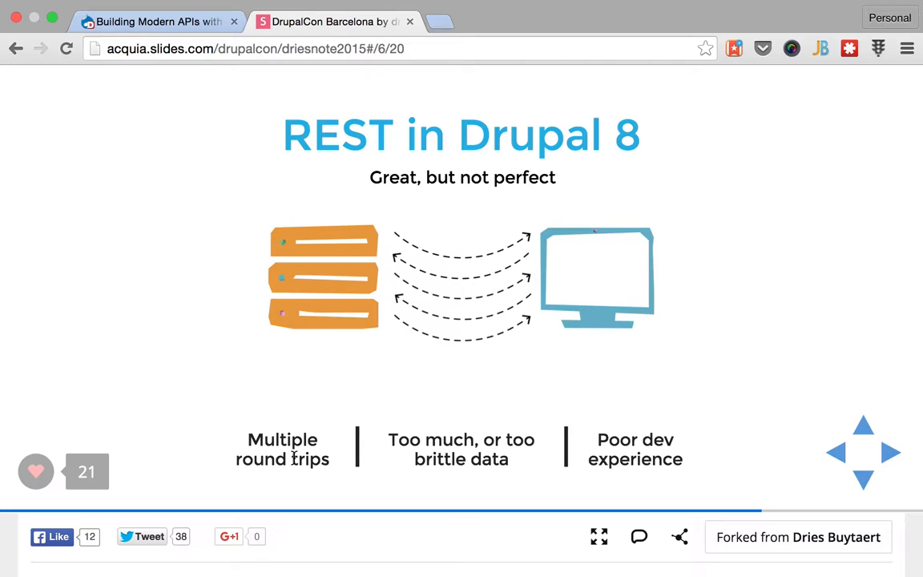
{"action": "mouse_move", "coordinate": [380, 339]}
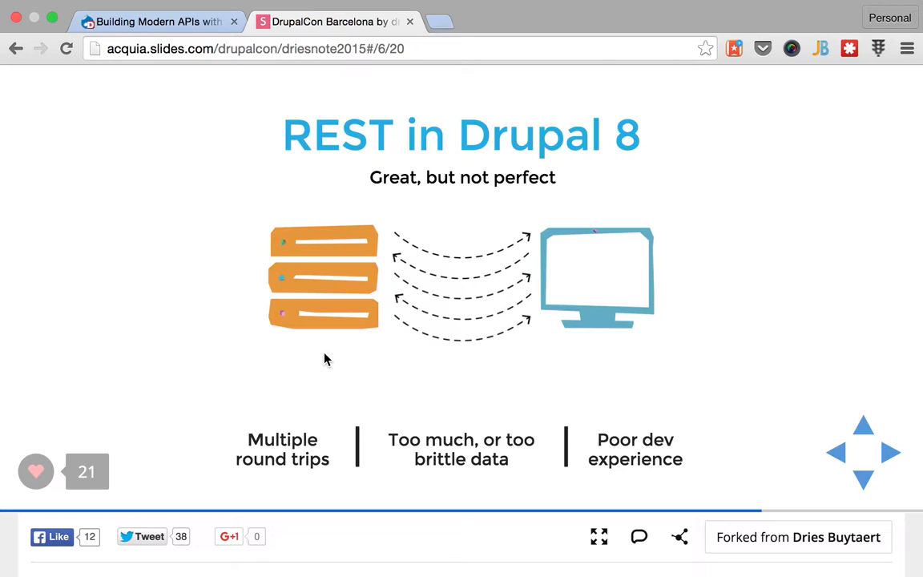
{"action": "mouse_move", "coordinate": [288, 228]}
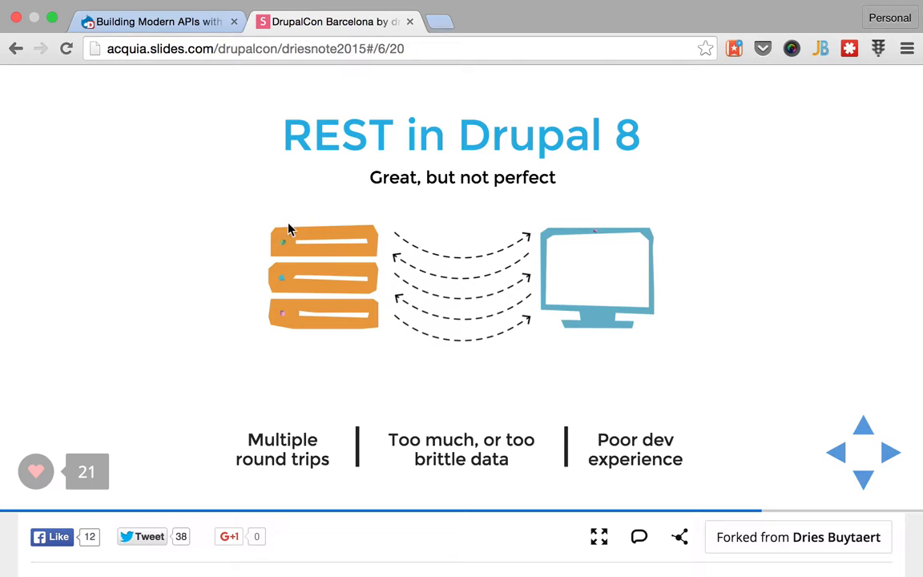
{"action": "mouse_move", "coordinate": [541, 351]}
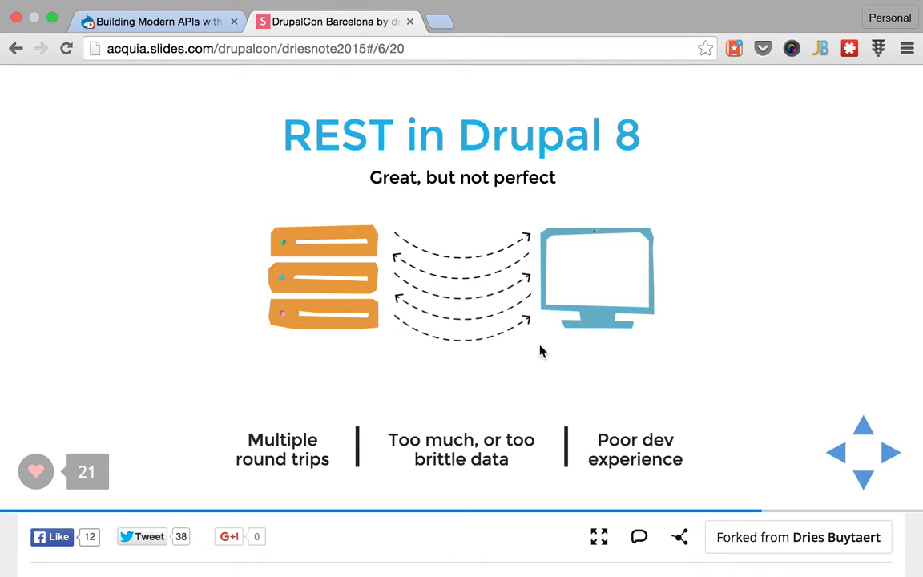
{"action": "mouse_move", "coordinate": [739, 383]}
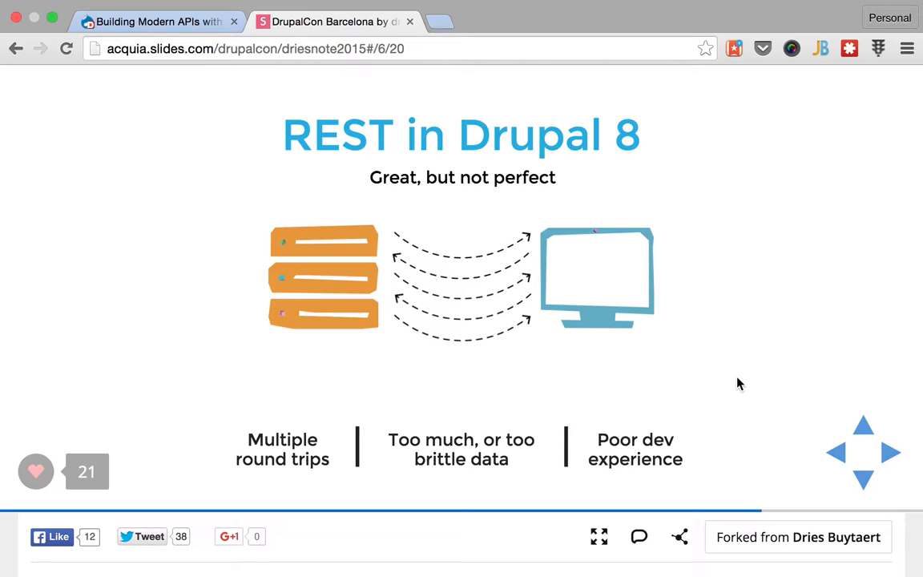
{"action": "mouse_move", "coordinate": [403, 250]}
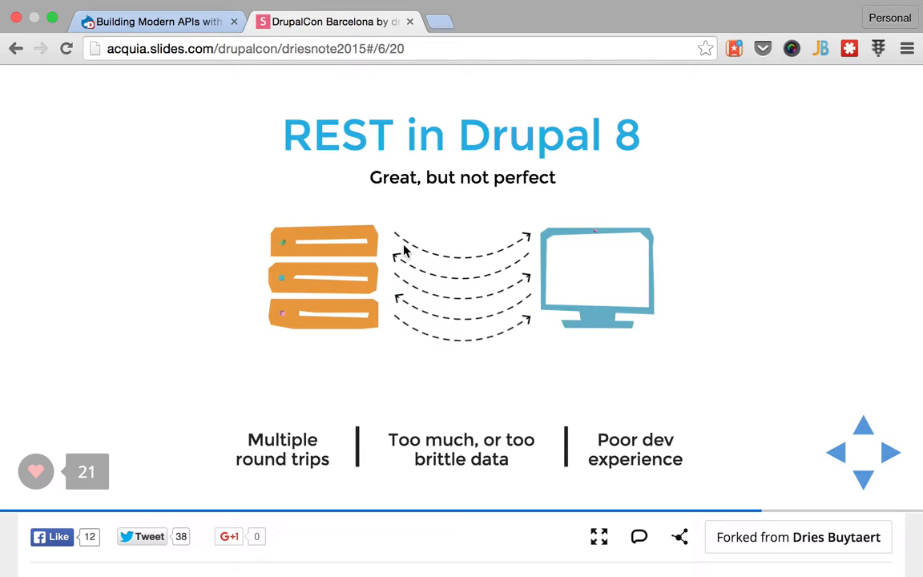
{"action": "mouse_move", "coordinate": [381, 254]}
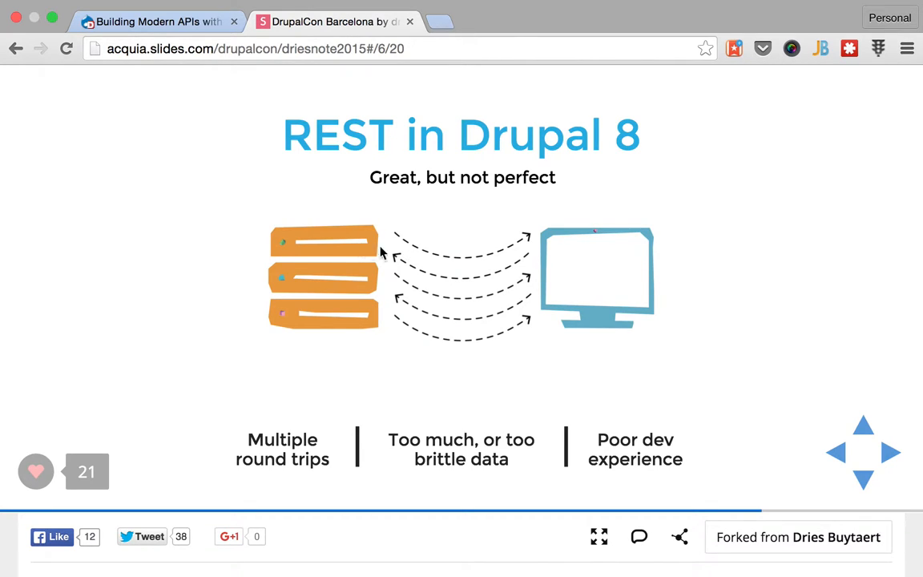
{"action": "mouse_move", "coordinate": [609, 230]}
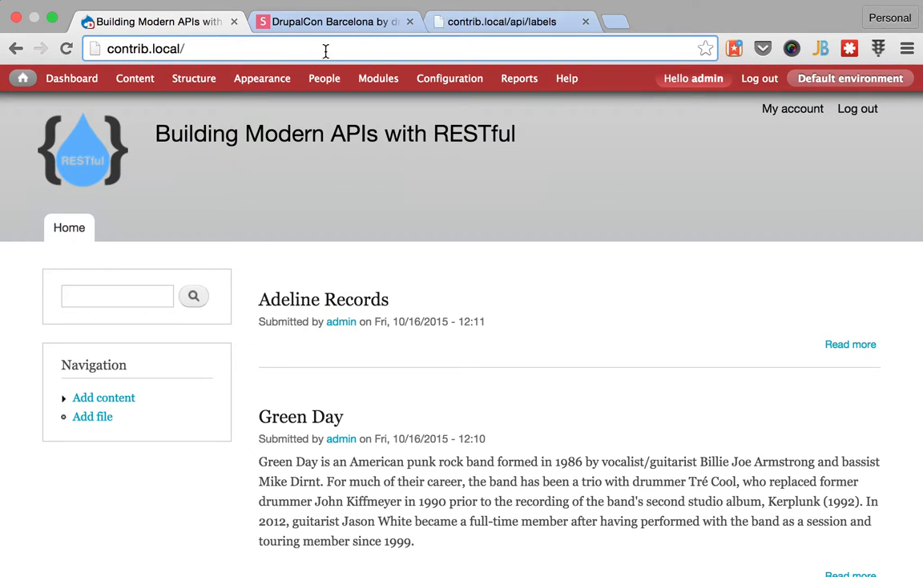
Request the single label 58, Adeline Records, by appending /58 to the labels API URL
{"action": "left_click", "coordinate": [503, 22]}
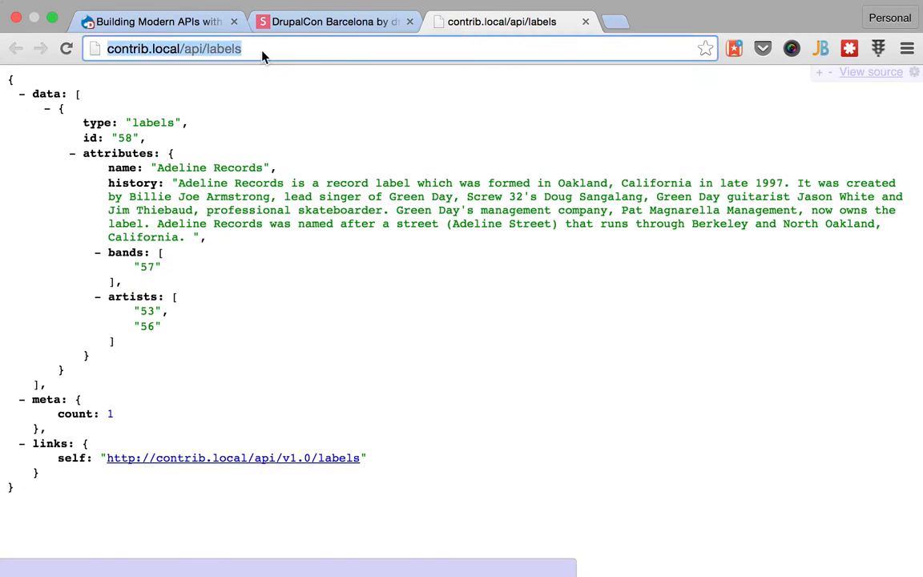
{"action": "type", "text": "/58"}
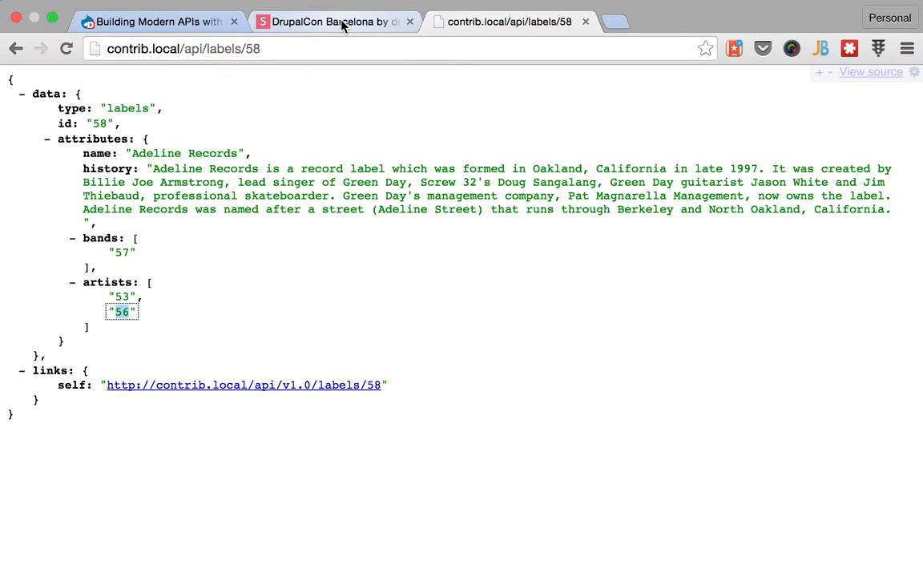
{"action": "mouse_move", "coordinate": [343, 24]}
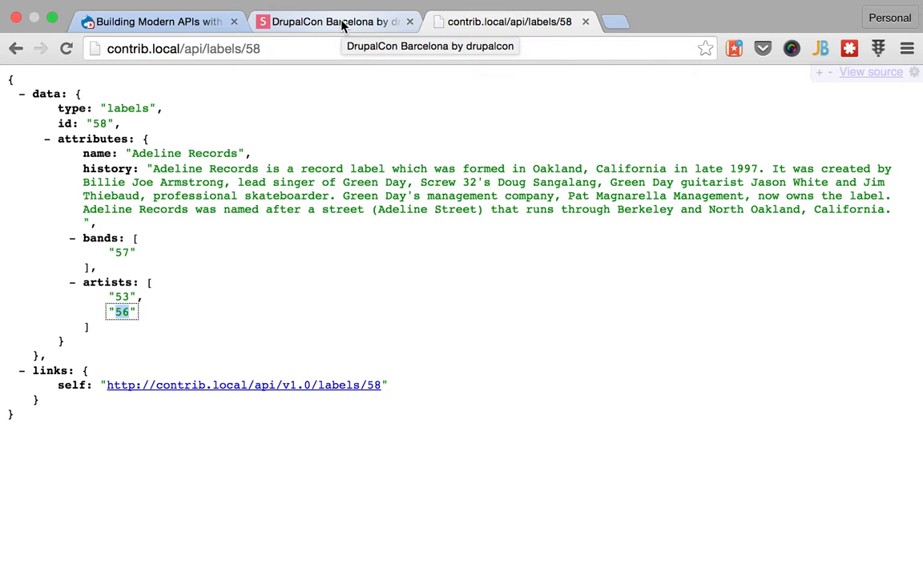
{"action": "left_click", "coordinate": [340, 21]}
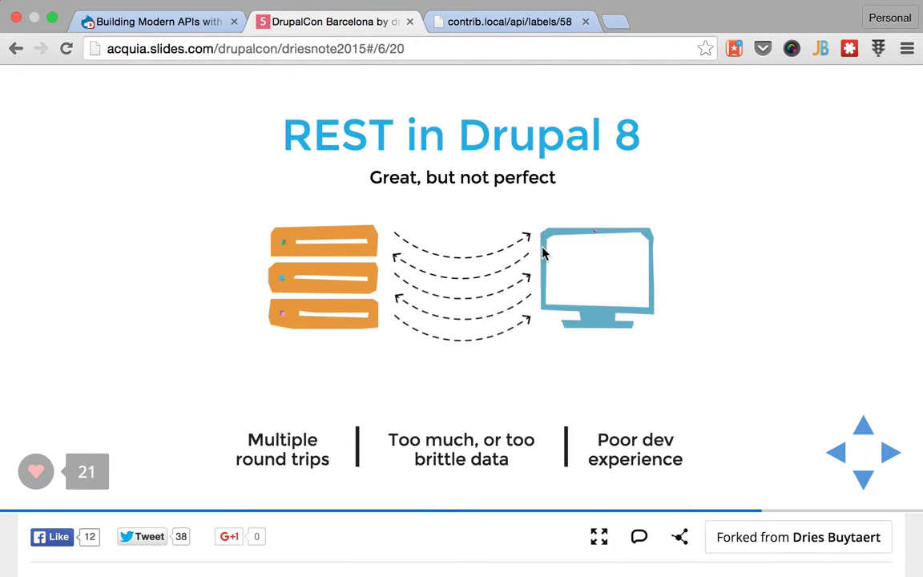
{"action": "mouse_move", "coordinate": [564, 243]}
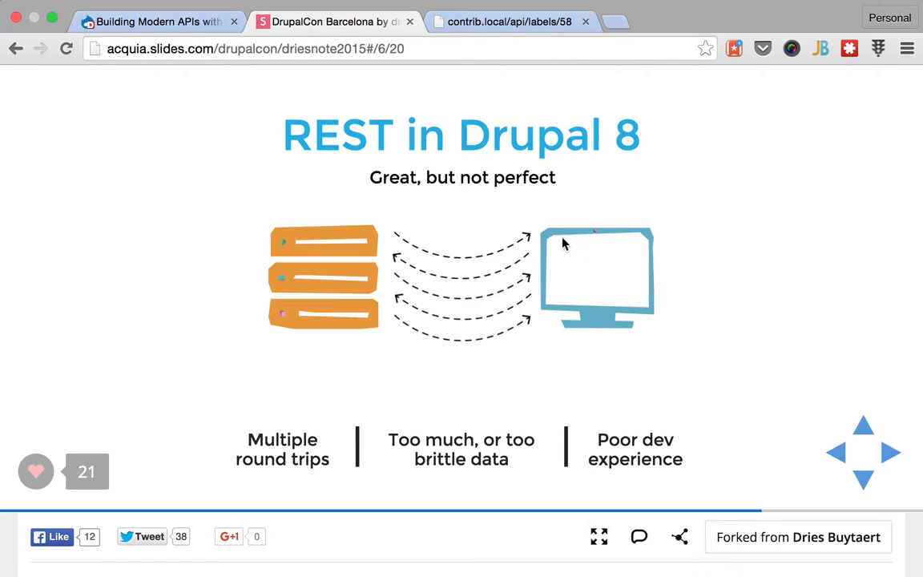
{"action": "mouse_move", "coordinate": [610, 192]}
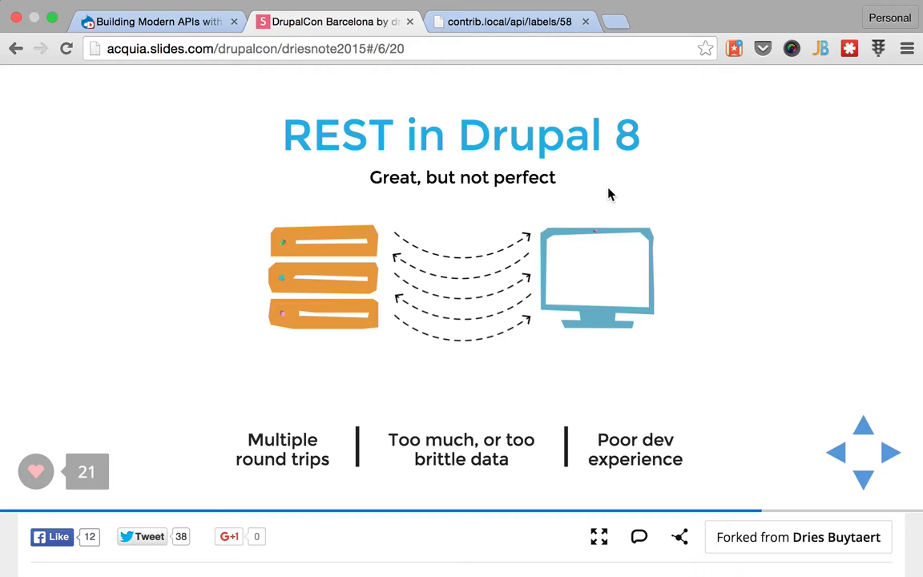
{"action": "left_click", "coordinate": [510, 22]}
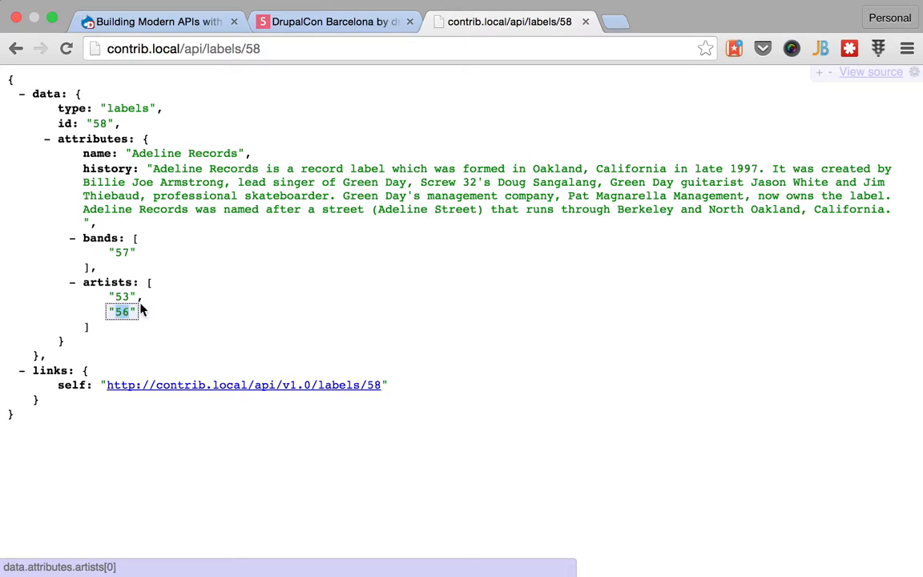
{"action": "left_click", "coordinate": [337, 23]}
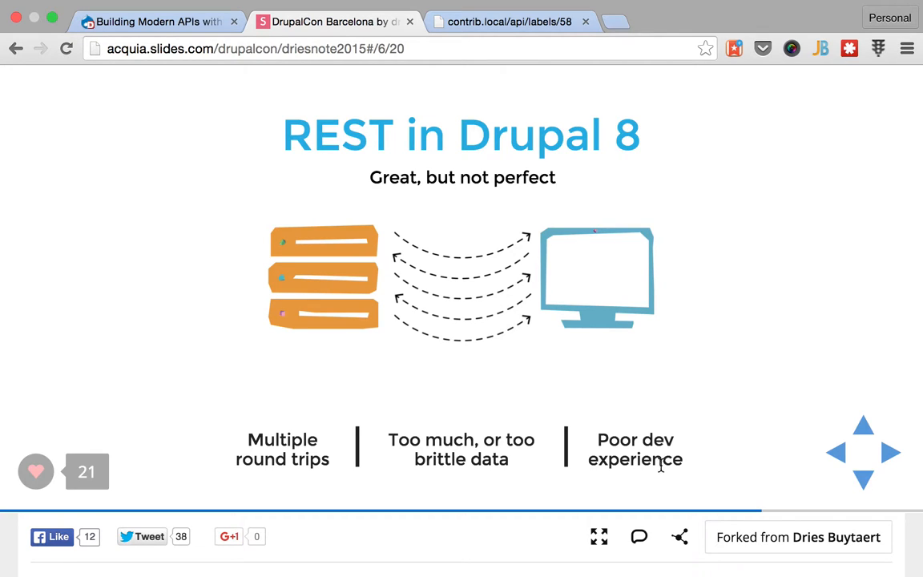
{"action": "double_click", "coordinate": [635, 439]}
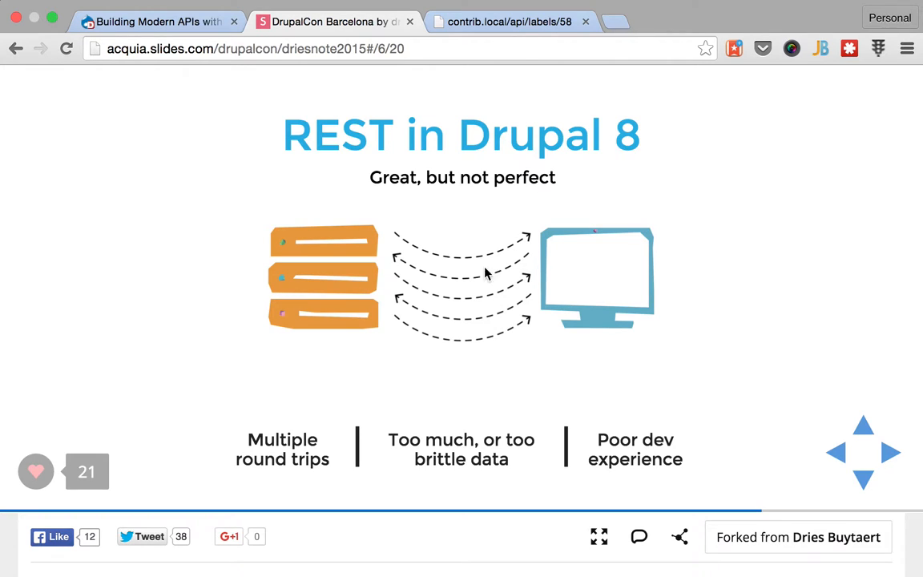
{"action": "double_click", "coordinate": [457, 448]}
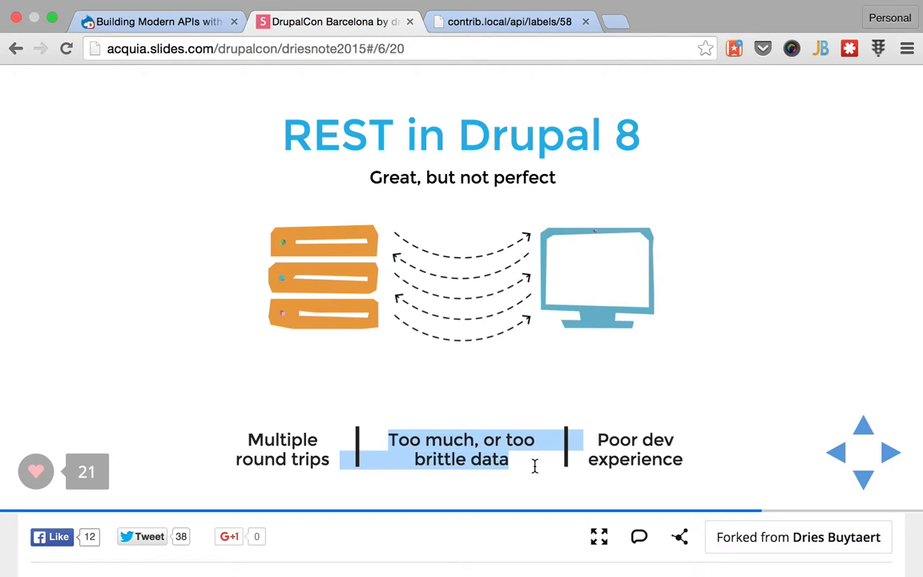
{"action": "left_click", "coordinate": [513, 22]}
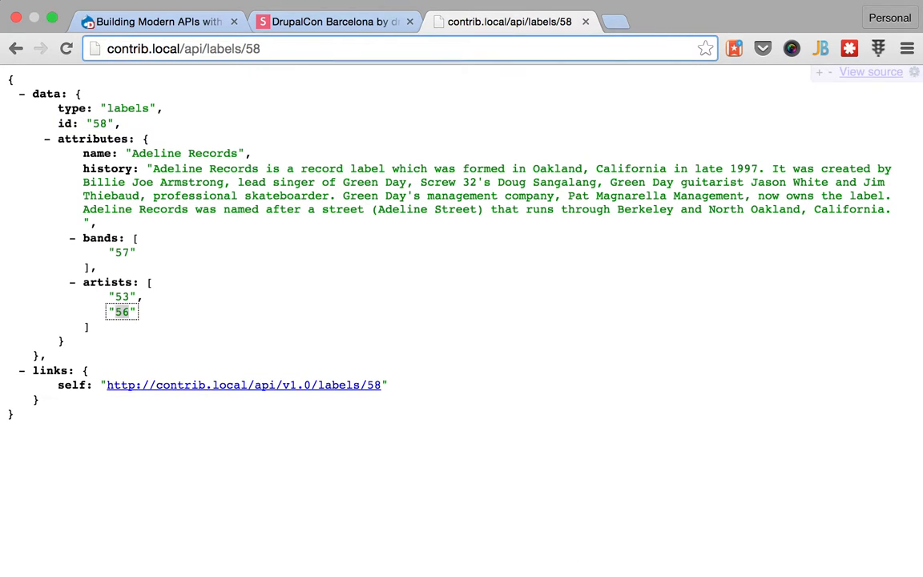
Request label 58 with ?fields=name, then return to the REST in Drupal 8 slide
{"action": "type", "text": "?fields"}
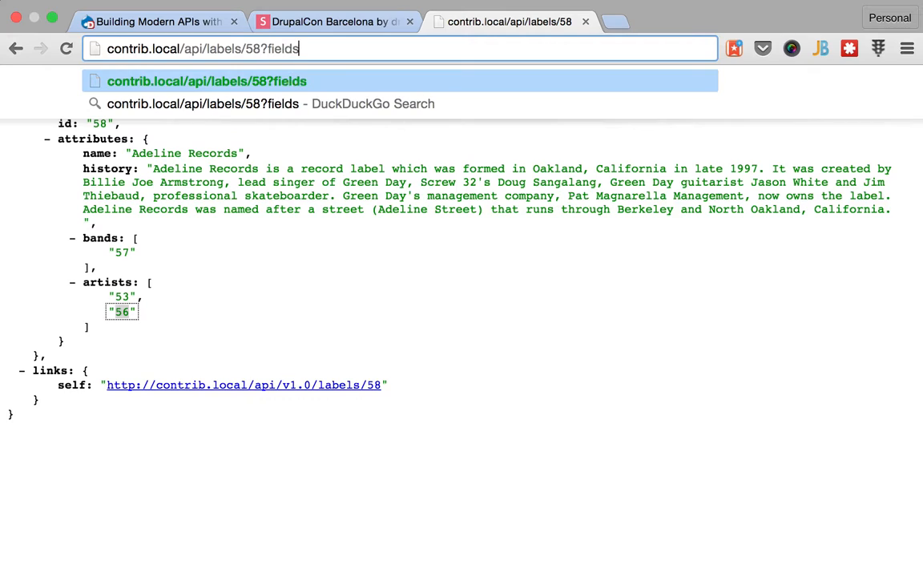
{"action": "type", "text": "=name"}
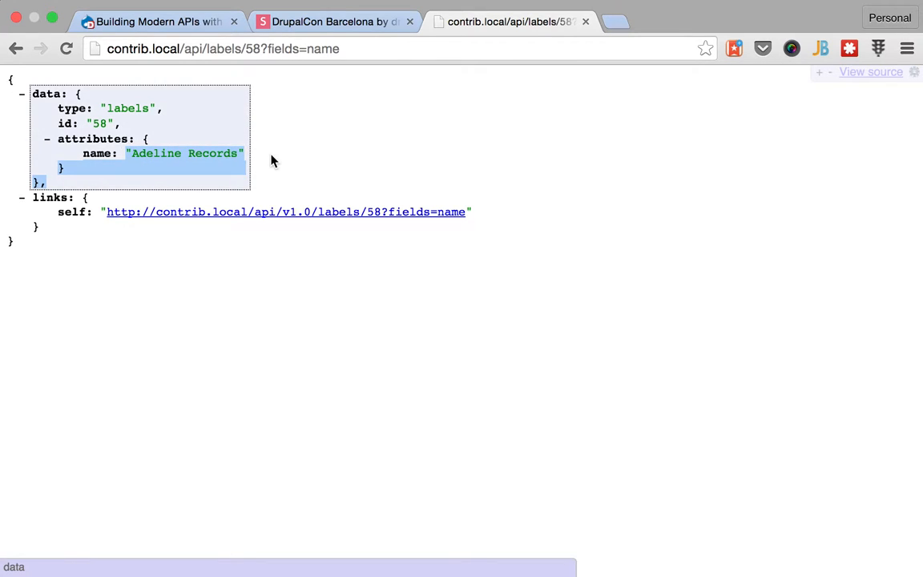
{"action": "left_click", "coordinate": [329, 23]}
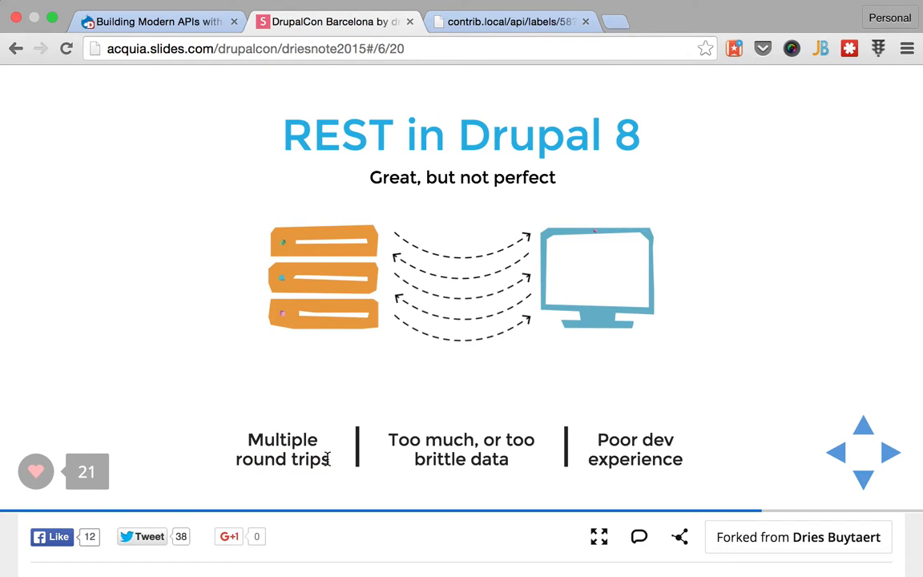
{"action": "mouse_move", "coordinate": [401, 264]}
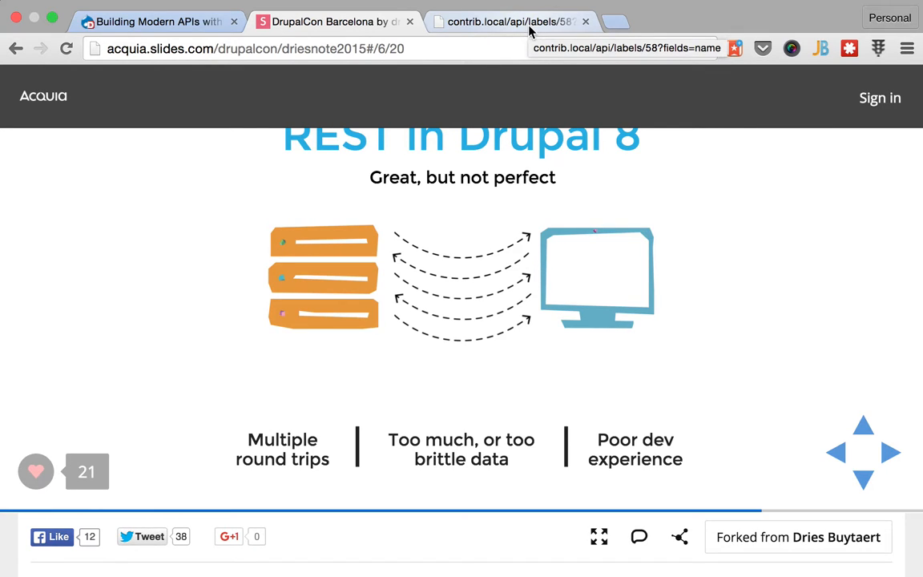
Review the labels-resource.txt outline and show Labels__1_0.php in the restful_tutorial project
{"action": "left_click", "coordinate": [509, 21]}
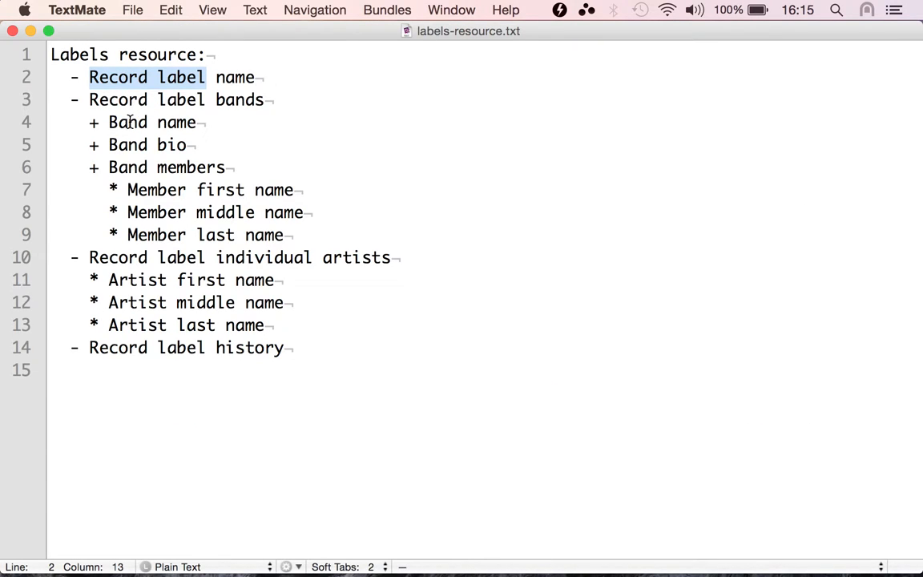
{"action": "double_click", "coordinate": [129, 121]}
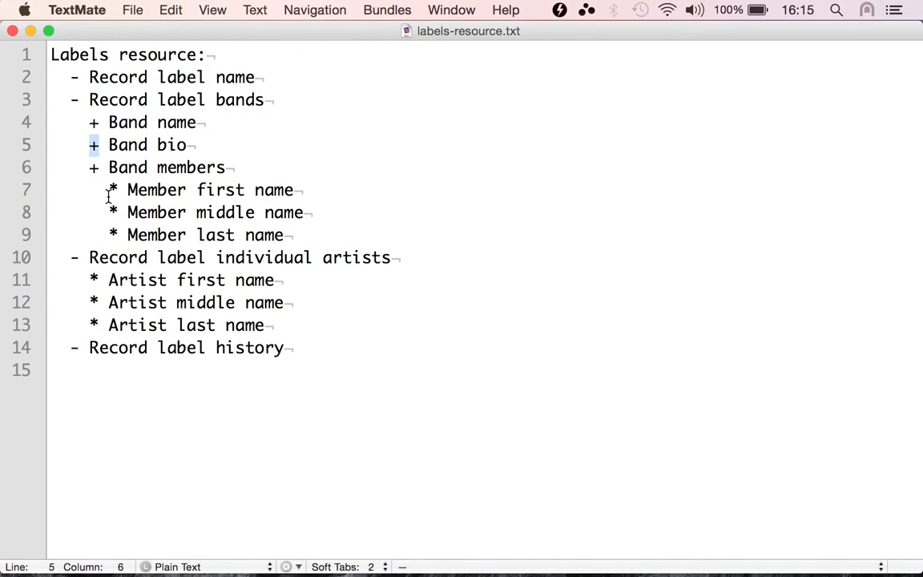
{"action": "left_click", "coordinate": [109, 189]}
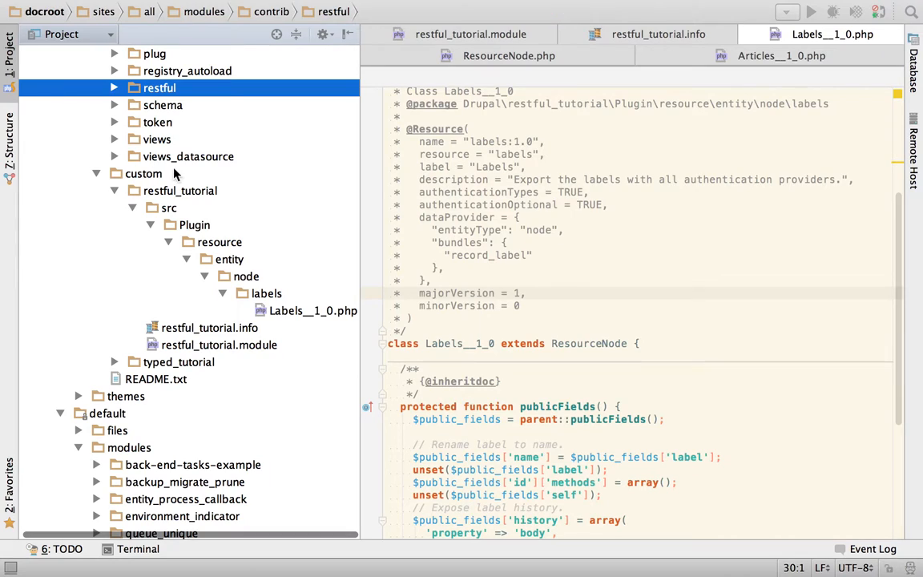
Create a bands folder inside the node directory
{"action": "left_click", "coordinate": [224, 293]}
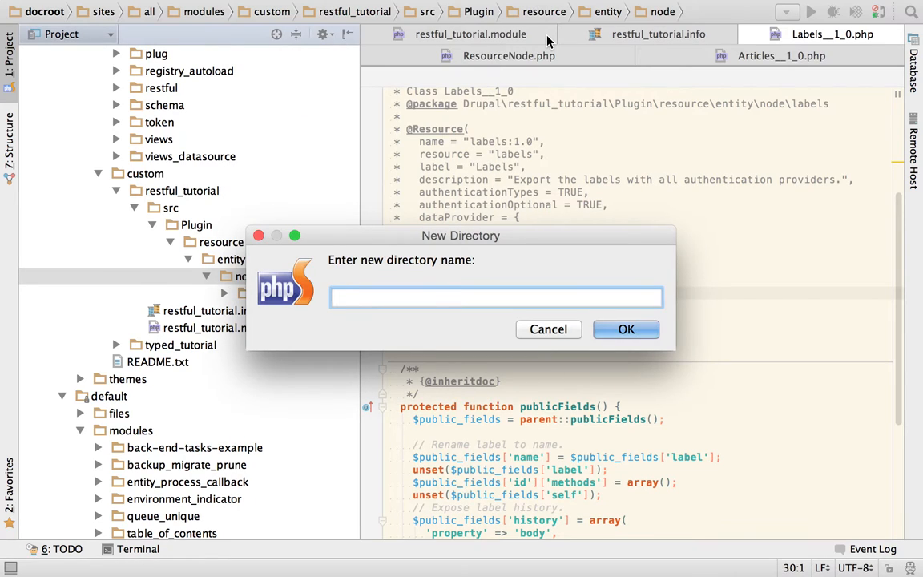
{"action": "type", "text": "bands"}
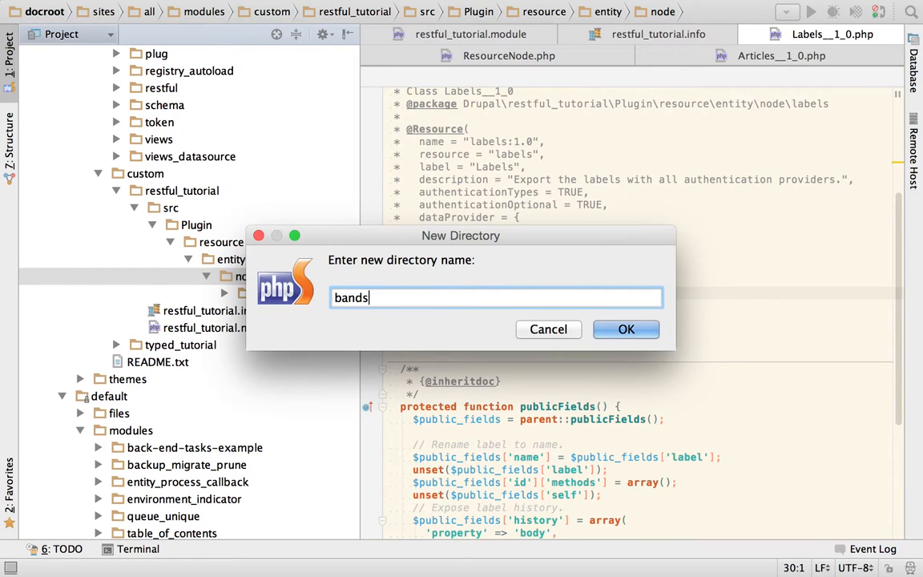
{"action": "left_click", "coordinate": [625, 330]}
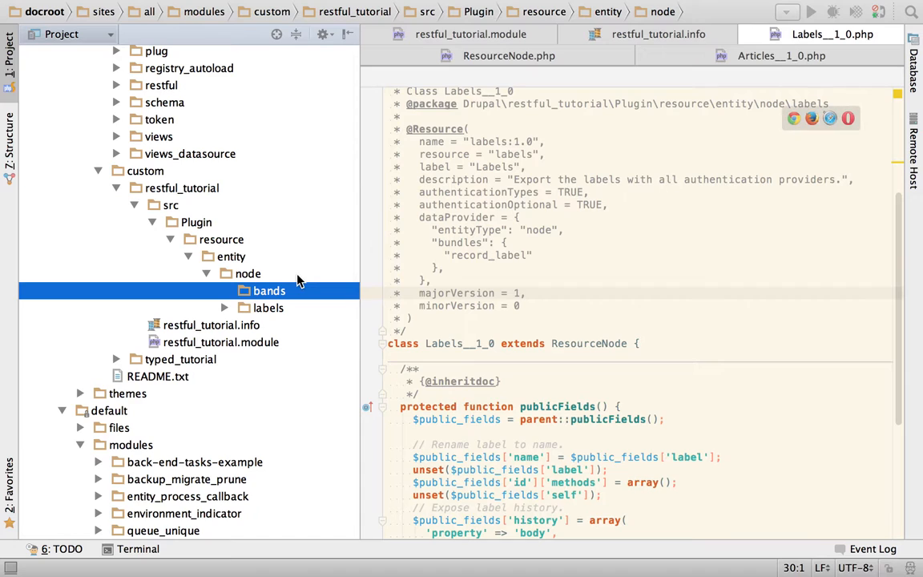
Start a PHP class Bands__1_0 with namespace Drupal\restful_tutorial\Plugin\resource\entity\node\bands
{"action": "right_click", "coordinate": [270, 292]}
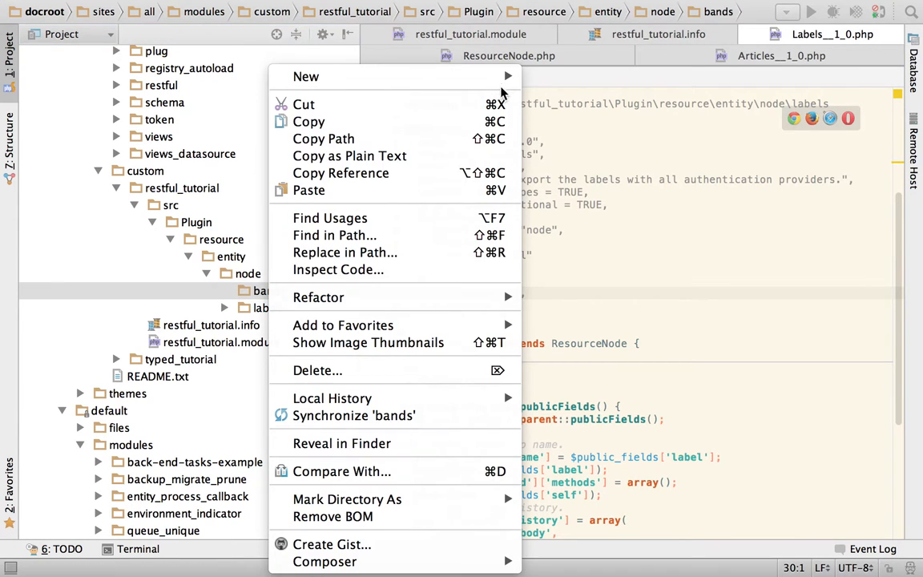
{"action": "left_click", "coordinate": [304, 77]}
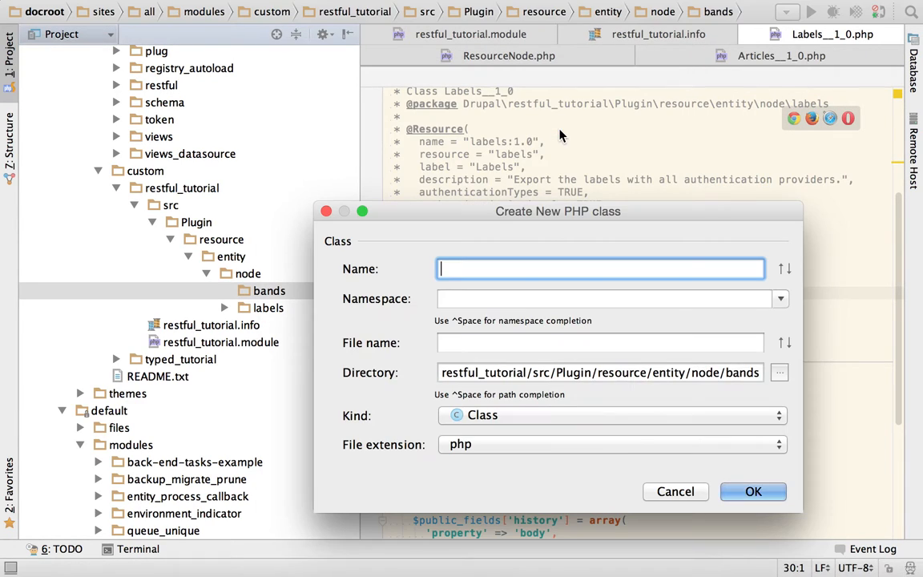
{"action": "type", "text": "Bands_"}
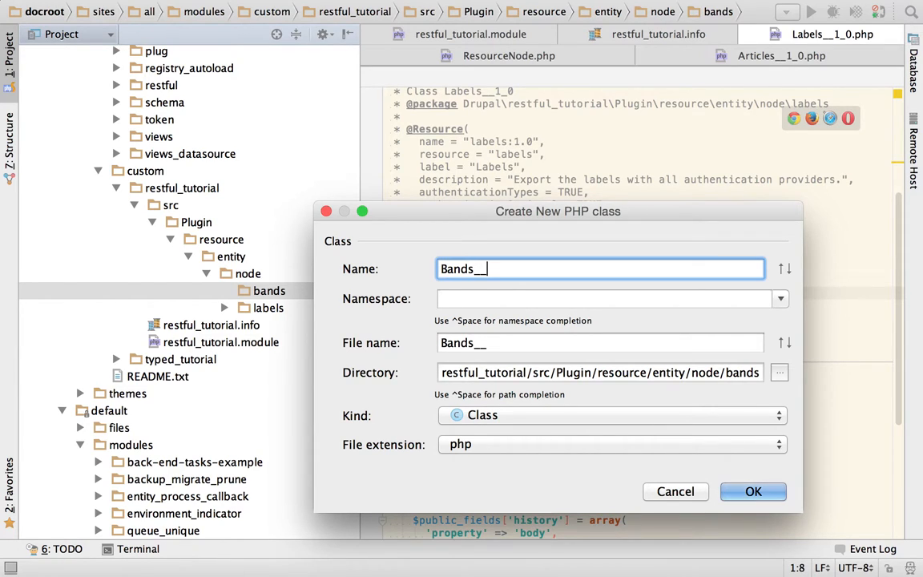
{"action": "type", "text": "_1_0"}
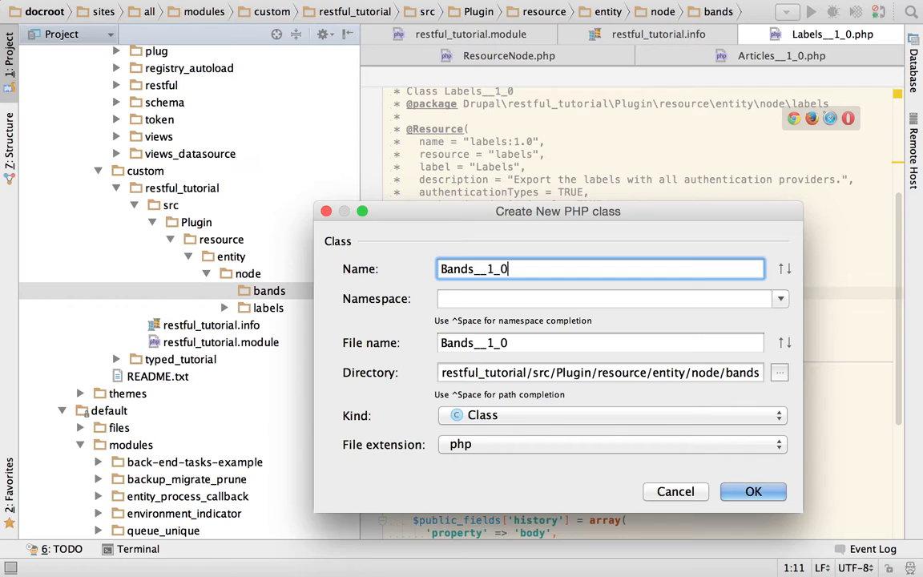
{"action": "type", "text": "Drupal\\"}
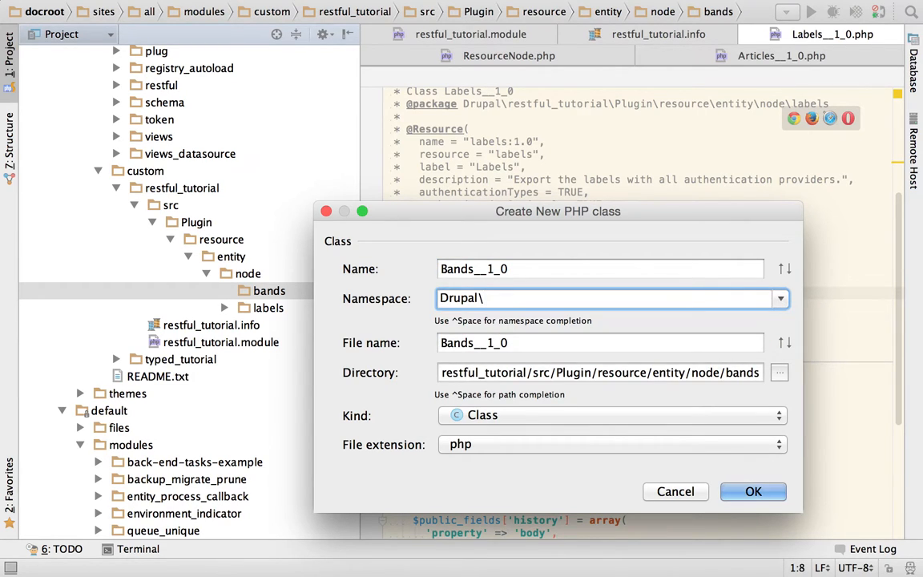
{"action": "type", "text": "restful_"}
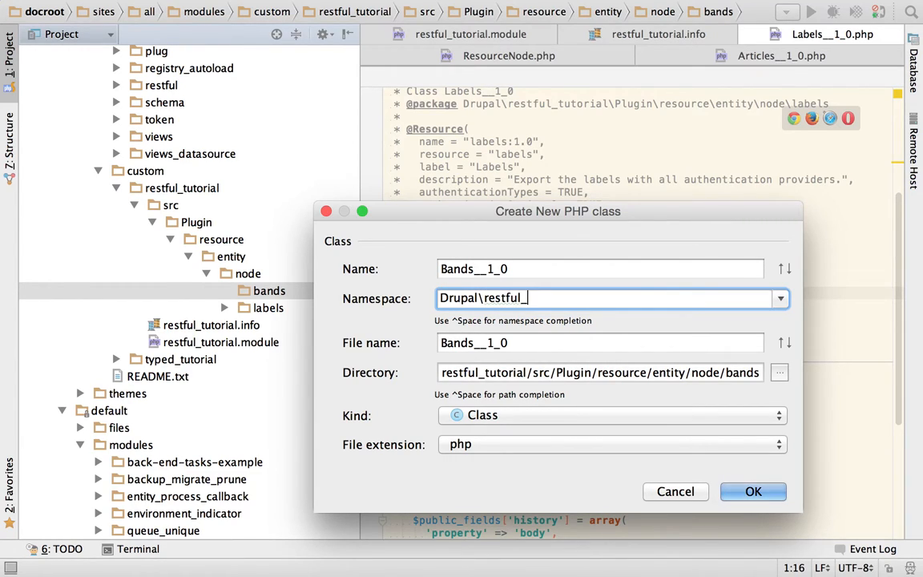
{"action": "type", "text": "tutorial\\"}
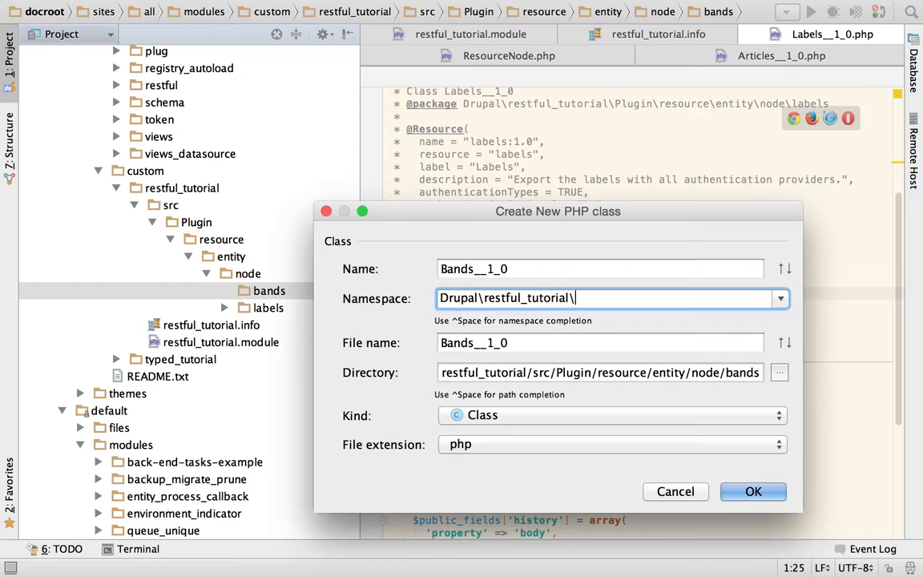
{"action": "type", "text": "Plugin"}
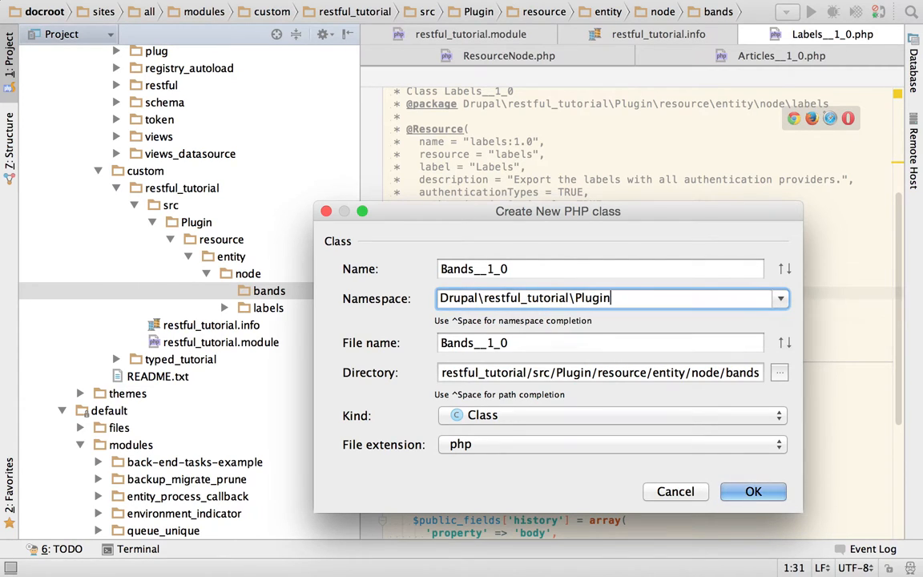
{"action": "type", "text": "\\resource"}
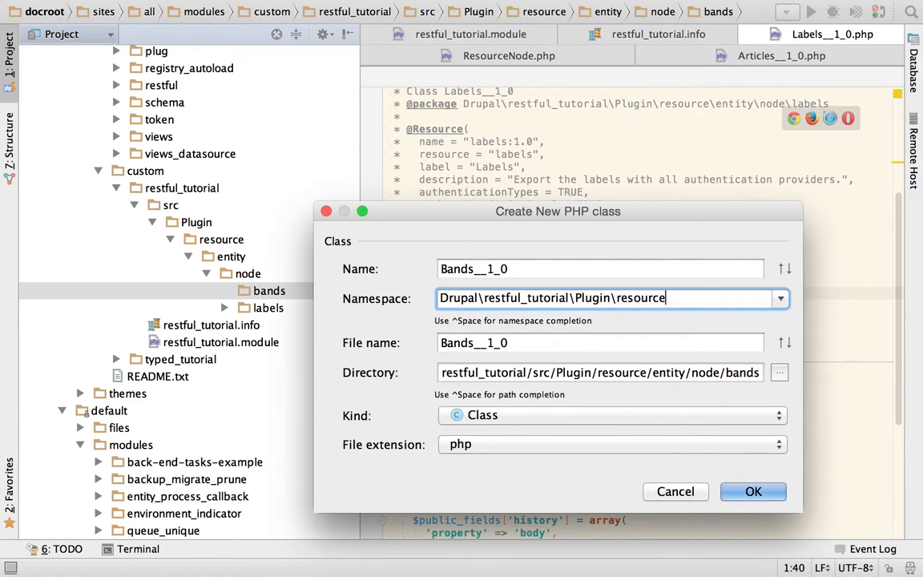
{"action": "type", "text": "\\entity"}
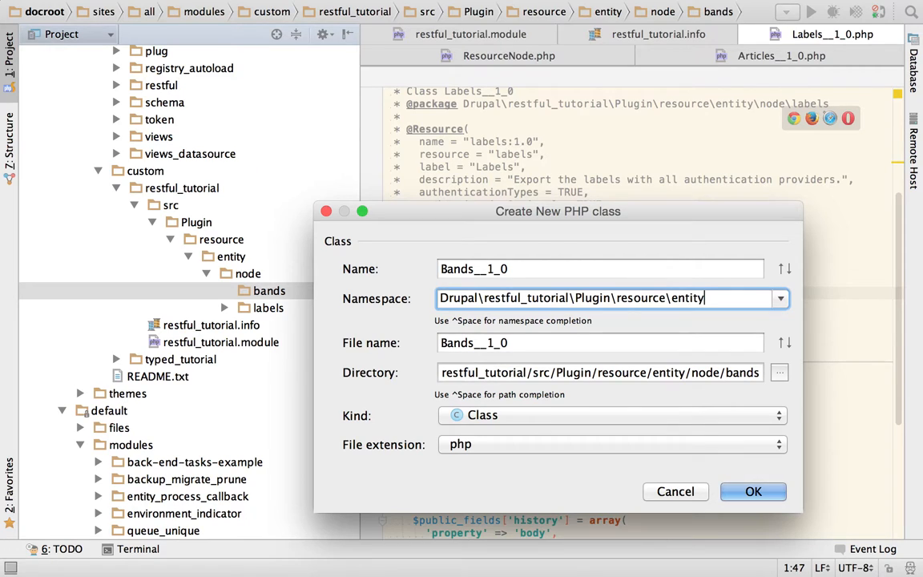
{"action": "type", "text": "\\ndoe"}
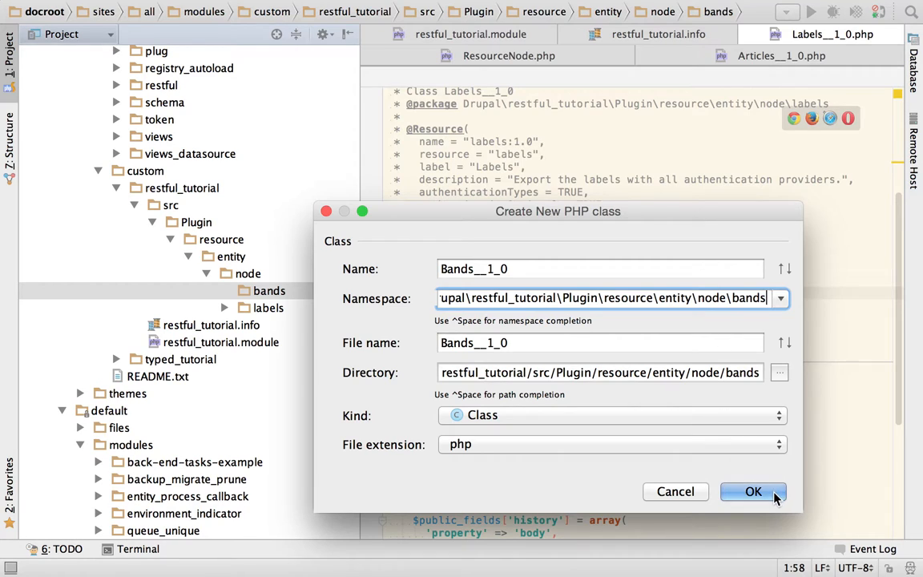
{"action": "left_click", "coordinate": [758, 490]}
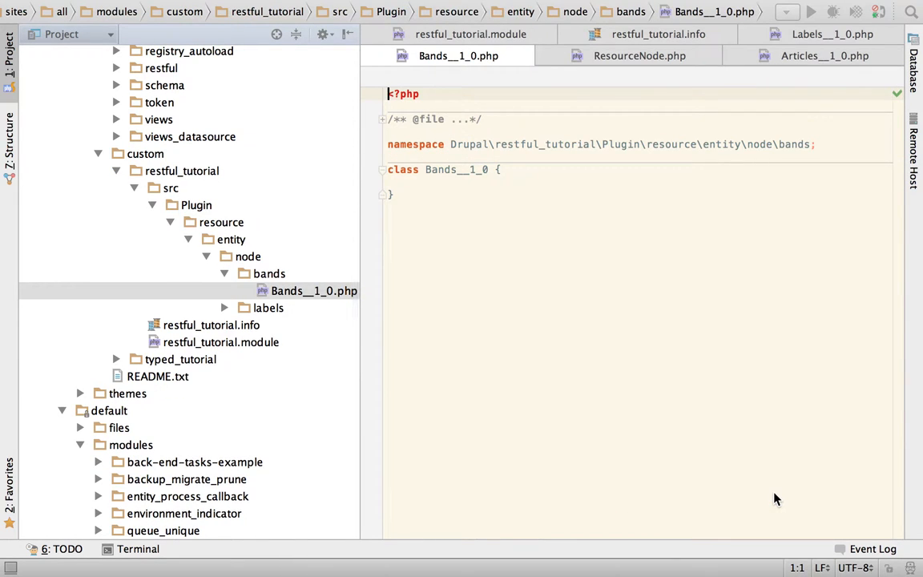
{"action": "left_click", "coordinate": [269, 308]}
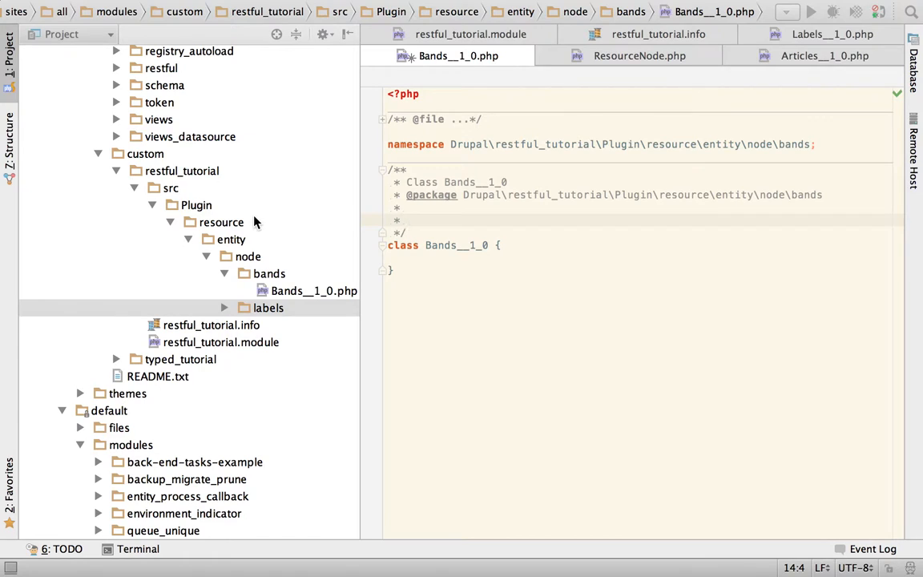
{"action": "left_click", "coordinate": [270, 308]}
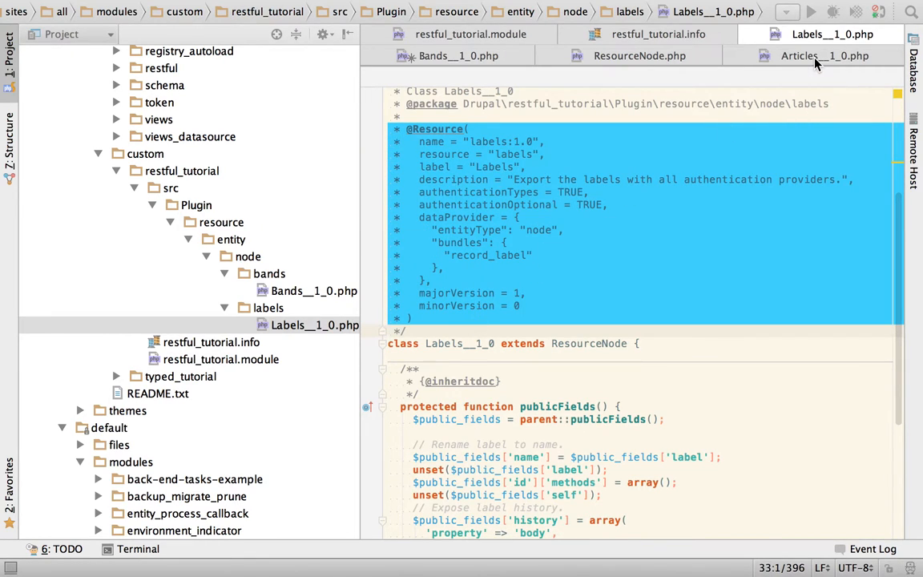
{"action": "left_click", "coordinate": [445, 54]}
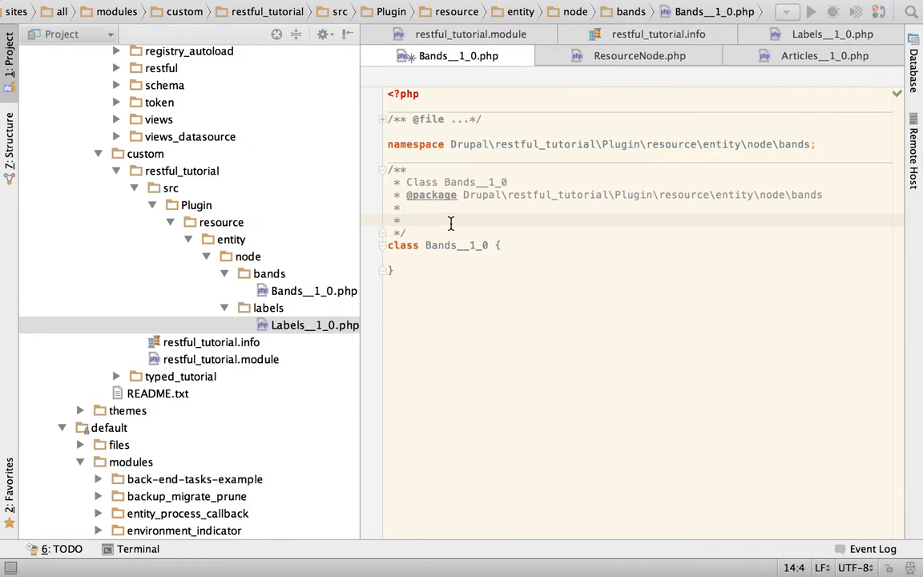
{"action": "type", "text": "@Resource("}
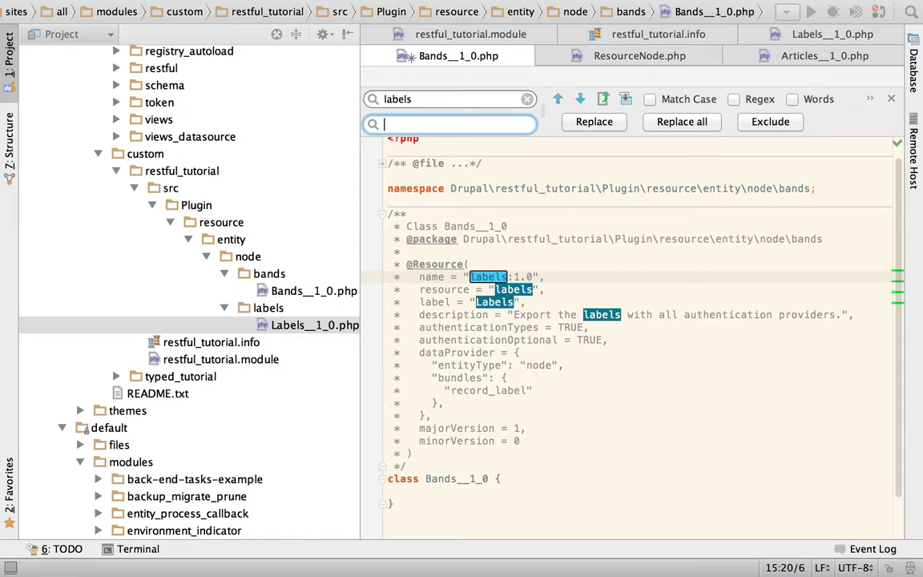
Replace every 'labels' with 'bands' in the copied annotation
{"action": "left_click", "coordinate": [680, 122]}
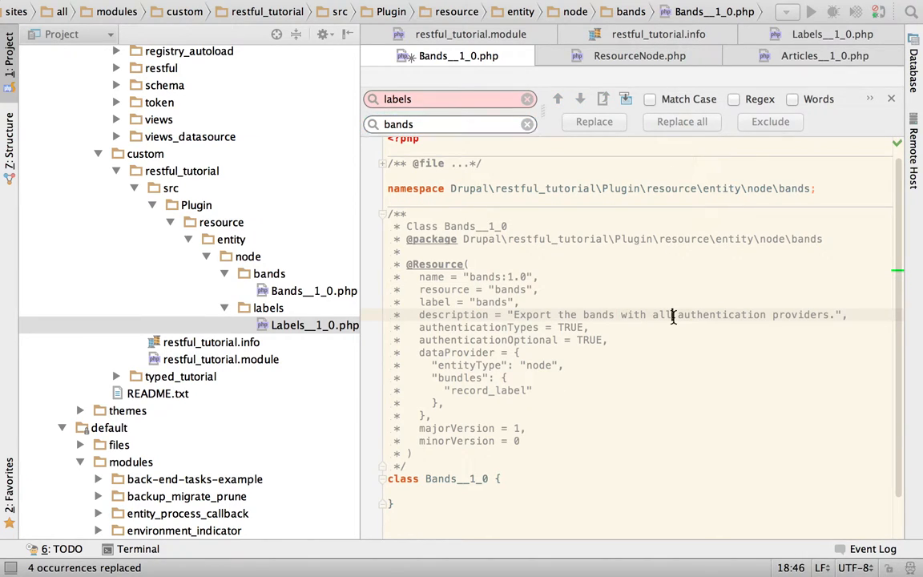
{"action": "key", "text": "cmd+tab"}
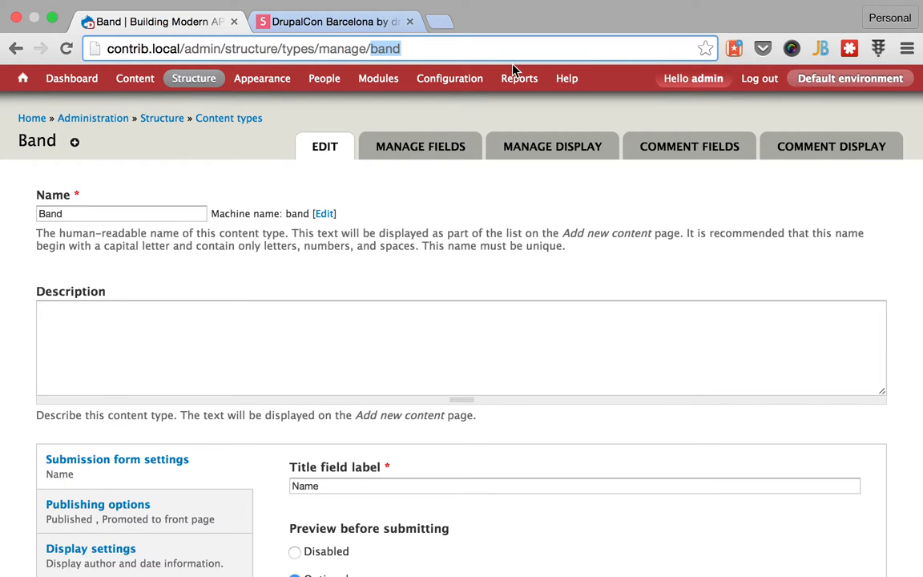
Check the Band content type's machine name, band, in Drupal
{"action": "key", "text": "Cmd+Tab"}
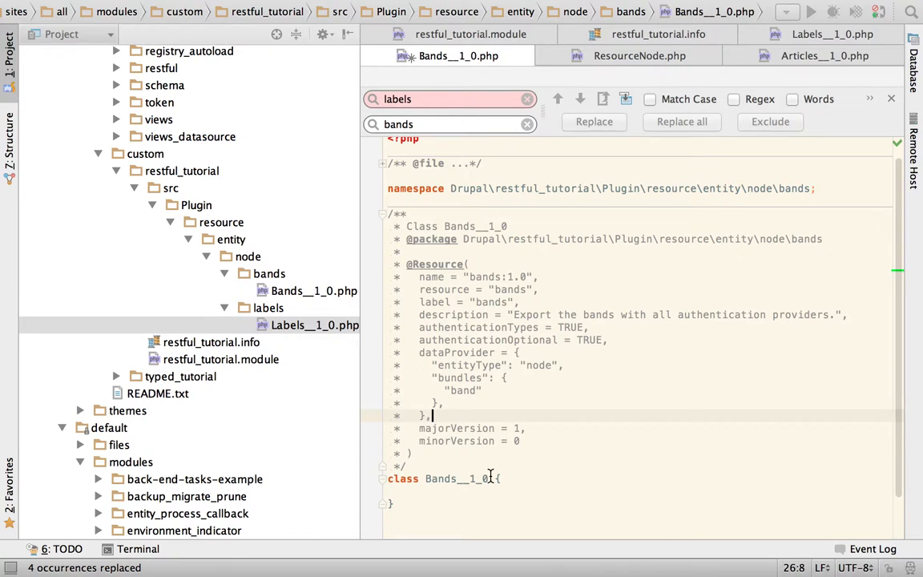
Set the bundle to band and make Bands__1_0 extend the imported ResourceNode class
{"action": "type", "text": "en"}
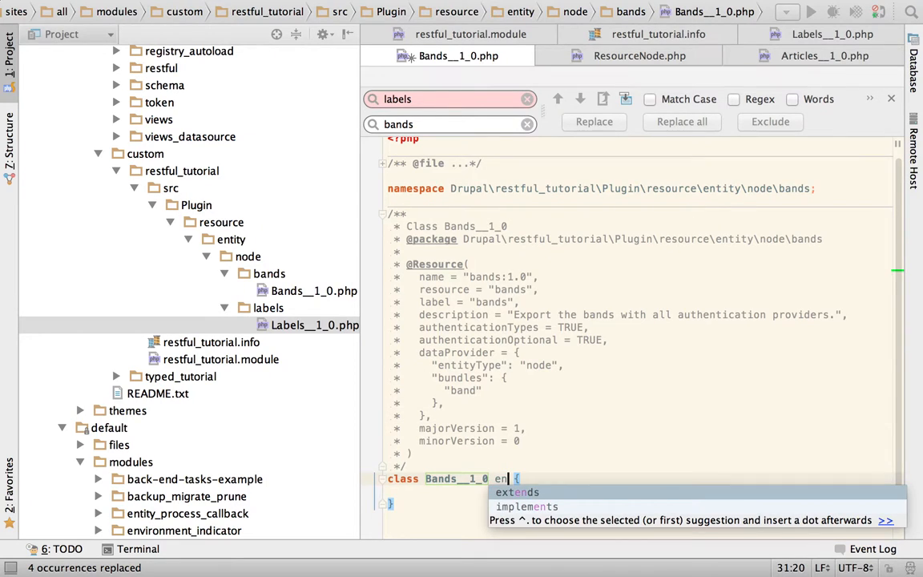
{"action": "type", "text": "extends R"}
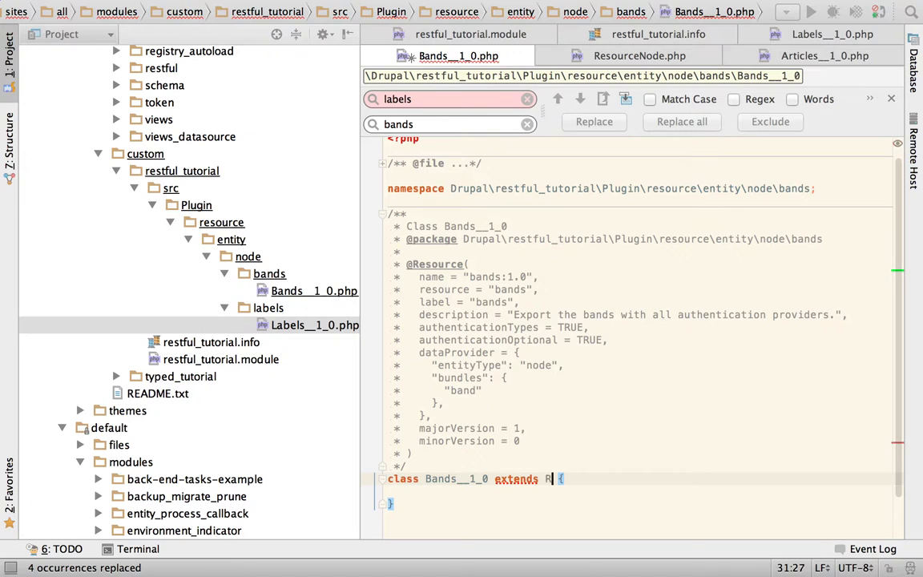
{"action": "type", "text": "ResourceNode"}
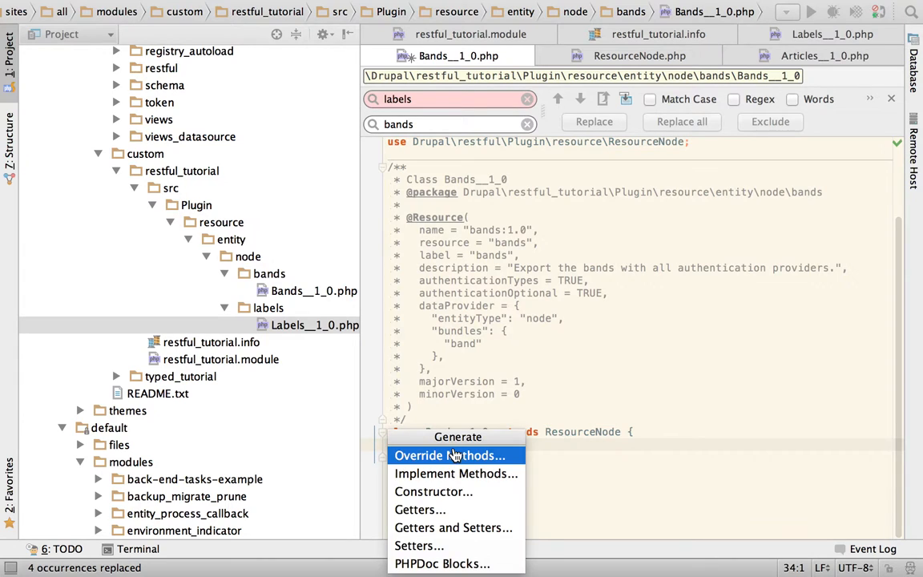
{"action": "left_click", "coordinate": [452, 455]}
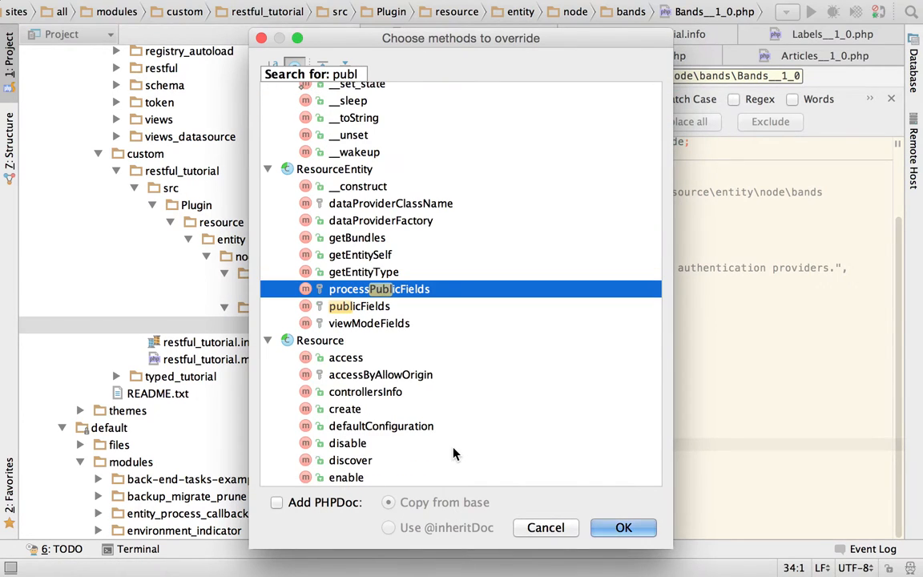
{"action": "left_click", "coordinate": [623, 527]}
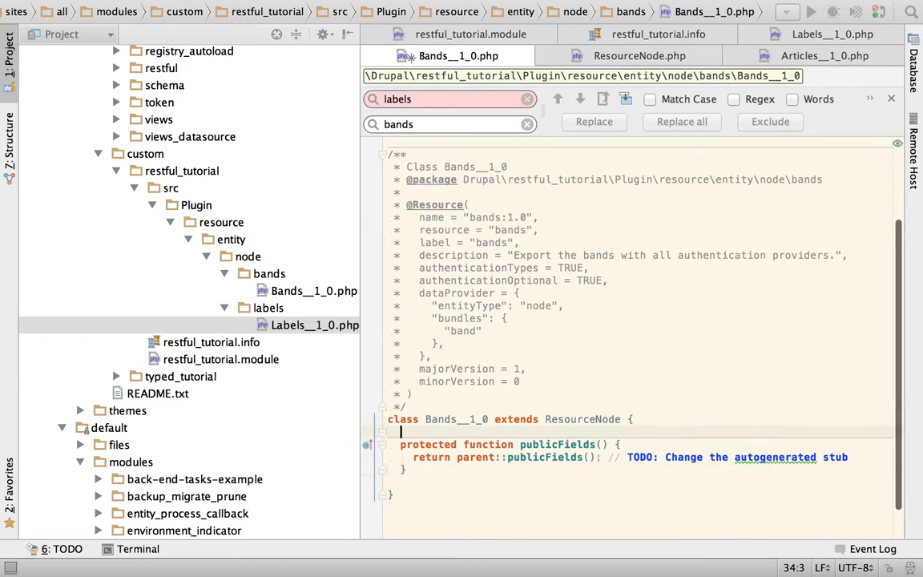
{"action": "type", "text": "/**"}
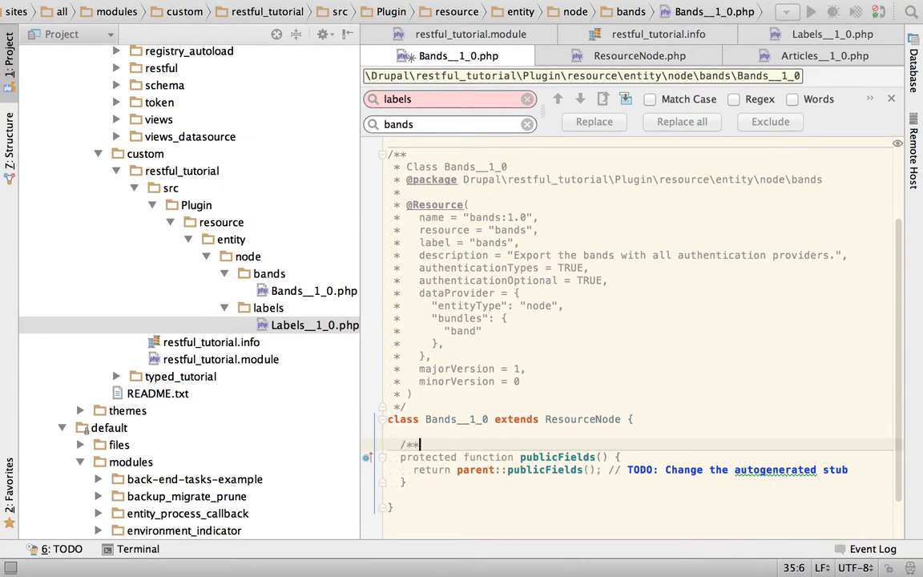
{"action": "type", "text": "@return array"}
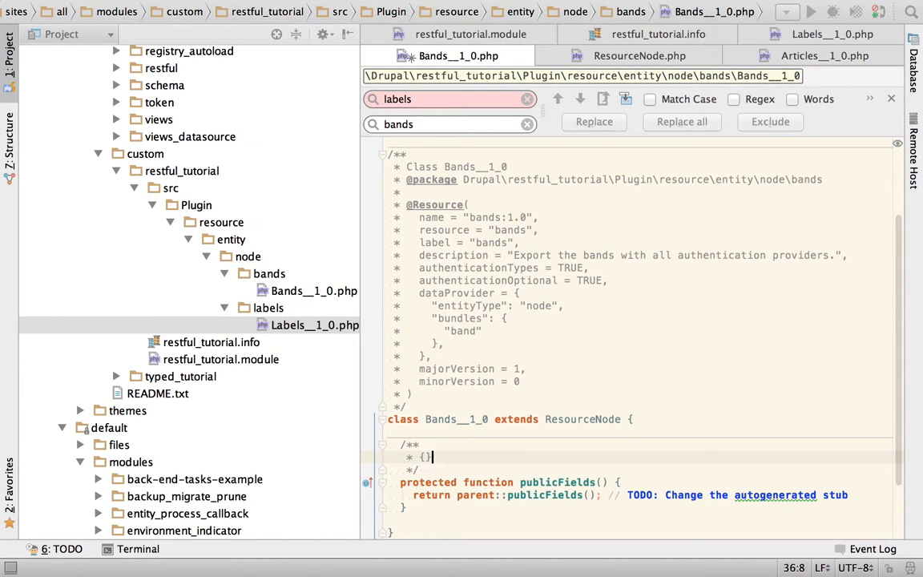
{"action": "type", "text": "@inheritdoc"}
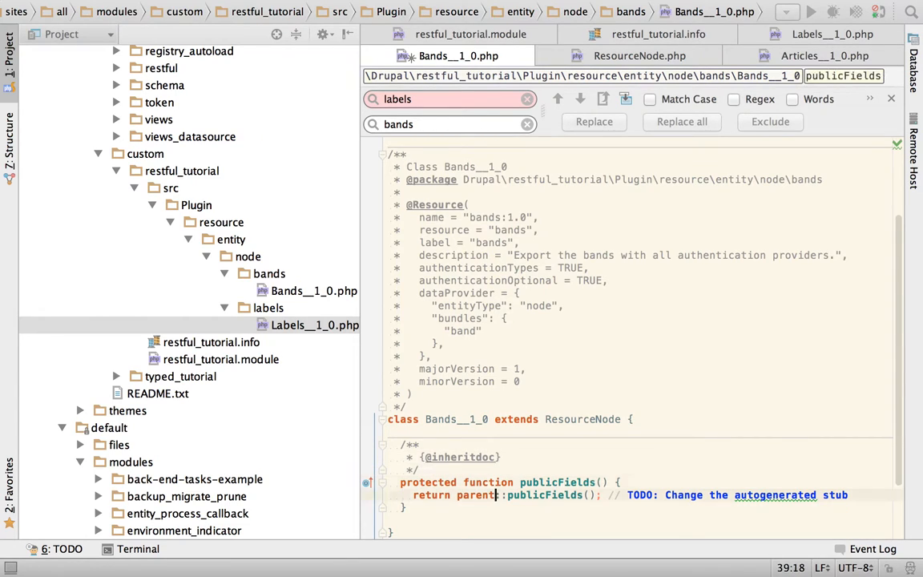
{"action": "left_click_drag", "start_coordinate": [606, 493], "coordinate": [849, 494]}
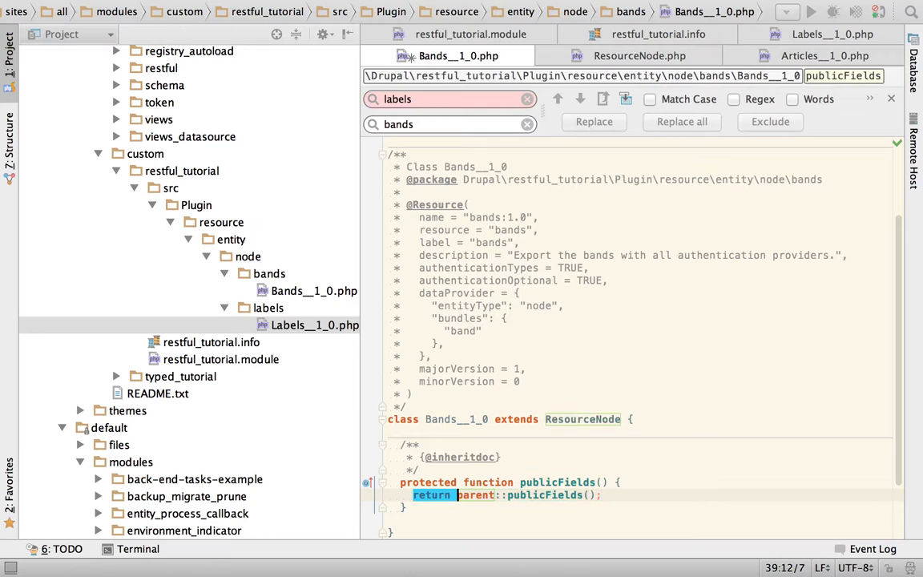
Store parent::publicFields() in $public_fields and return it
{"action": "type", "text": "$public_fields ="}
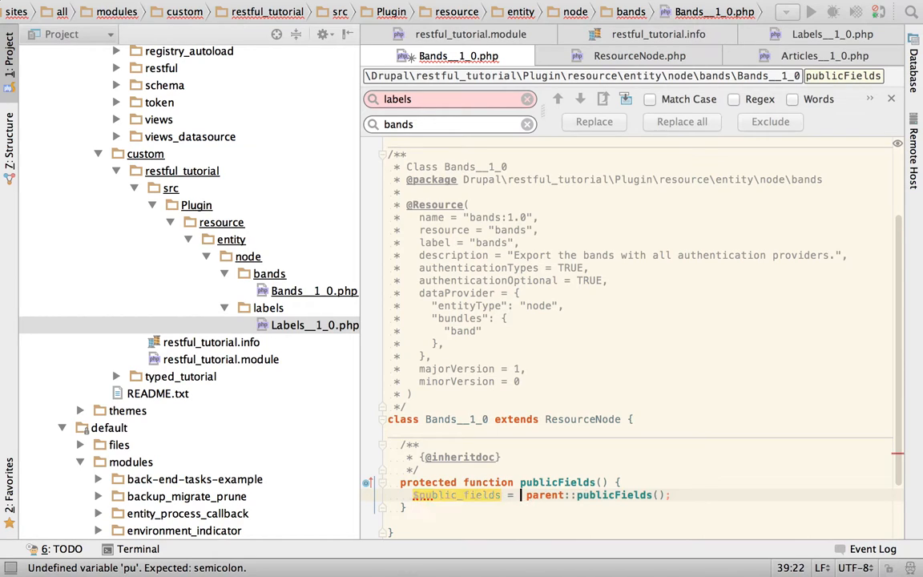
{"action": "type", "text": "return $public_fields;"}
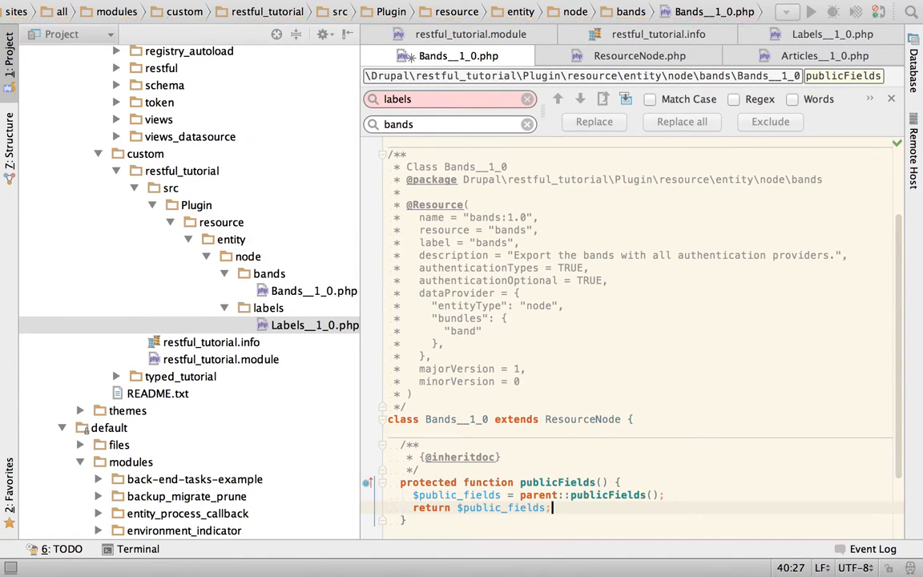
{"action": "scroll", "scroll_direction": "down", "scroll_amount": 3}
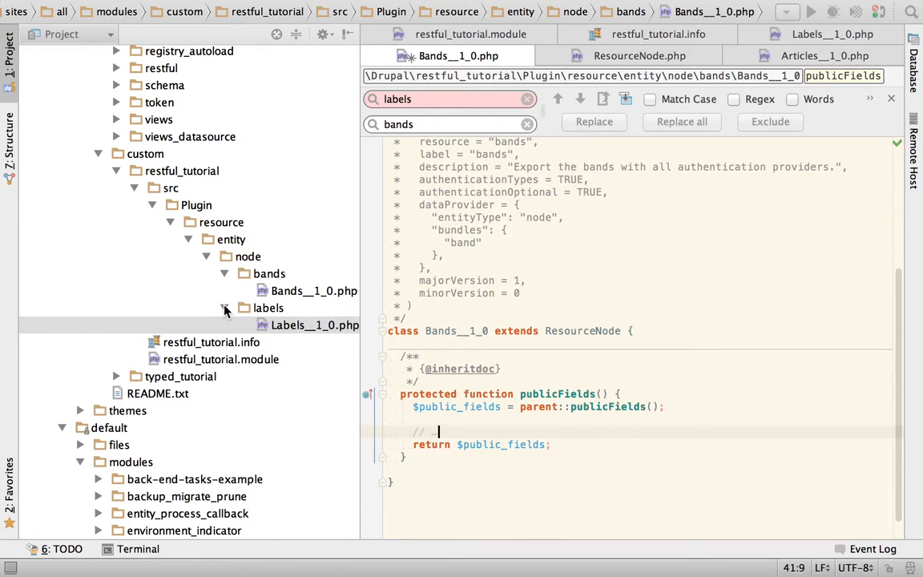
Create a people folder under node and start a new PHP class inside it
{"action": "right_click", "coordinate": [240, 256]}
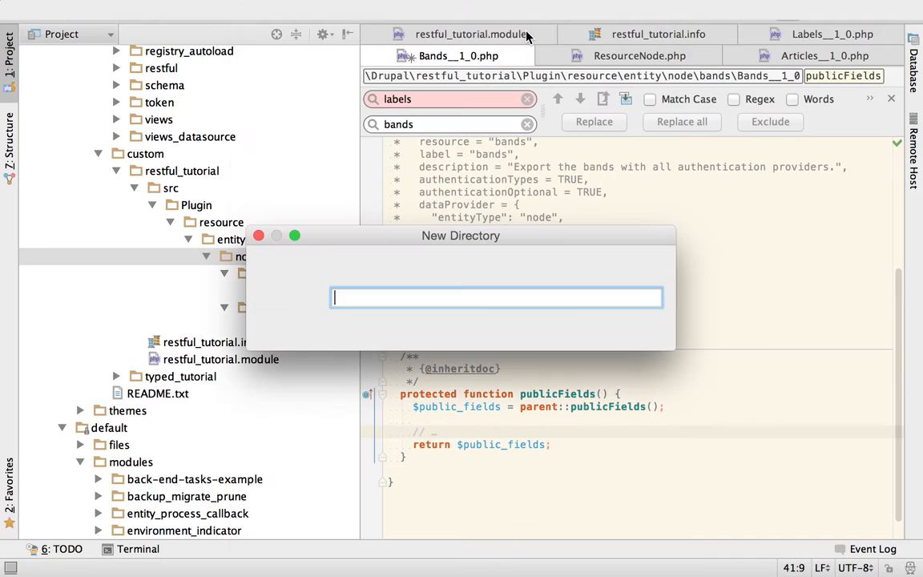
{"action": "type", "text": "people"}
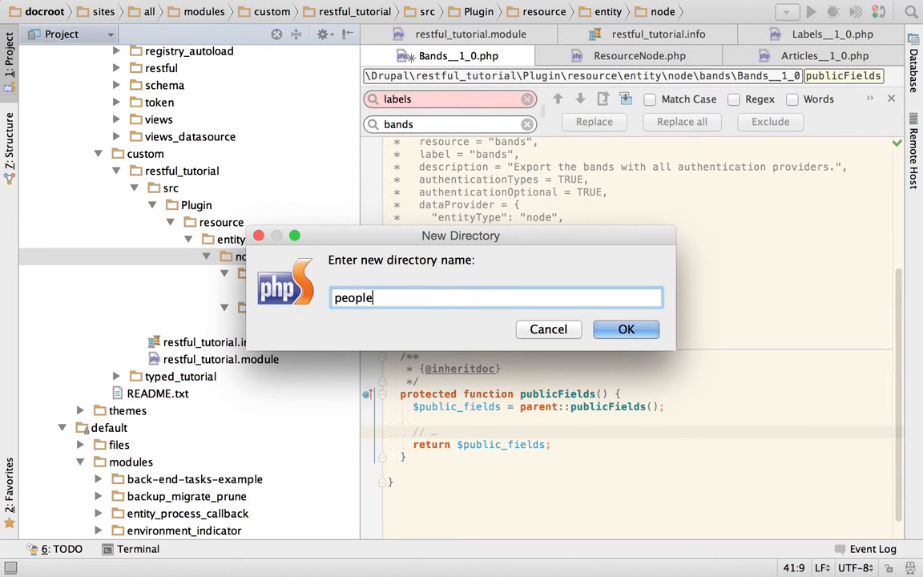
{"action": "left_click", "coordinate": [625, 328]}
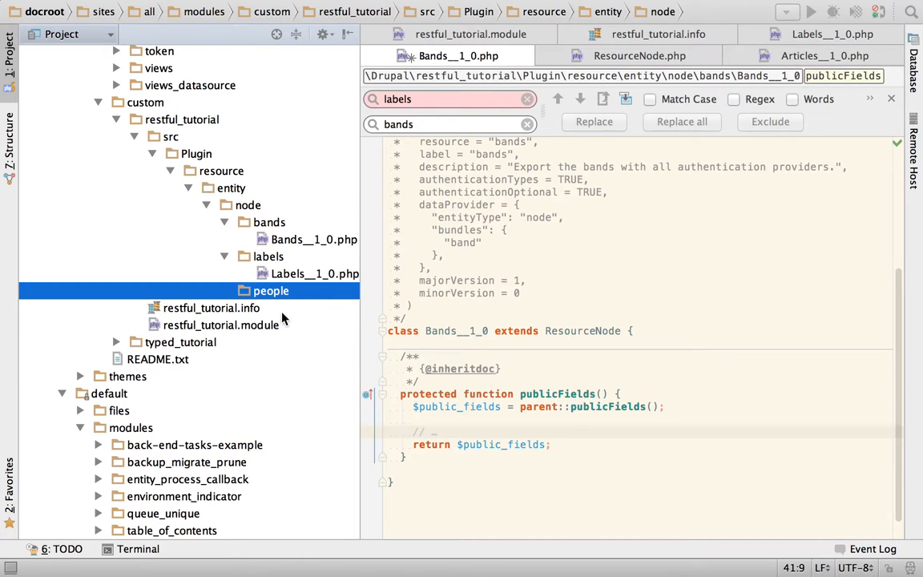
{"action": "right_click", "coordinate": [269, 292]}
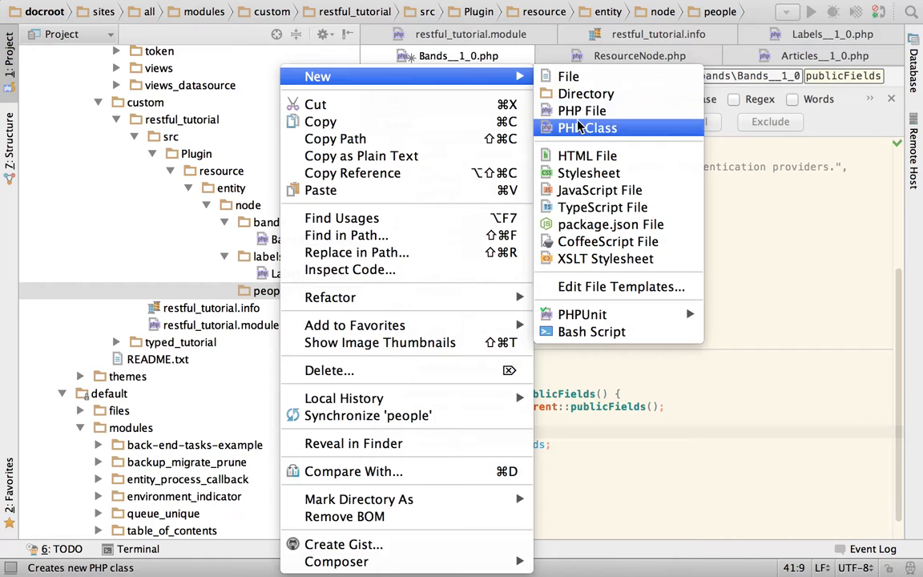
Start a new PHP class People__1_0 in the people folder with namespace Drupal\restful_tutorial\Plugin\resource\entity\node\people
{"action": "left_click", "coordinate": [586, 128]}
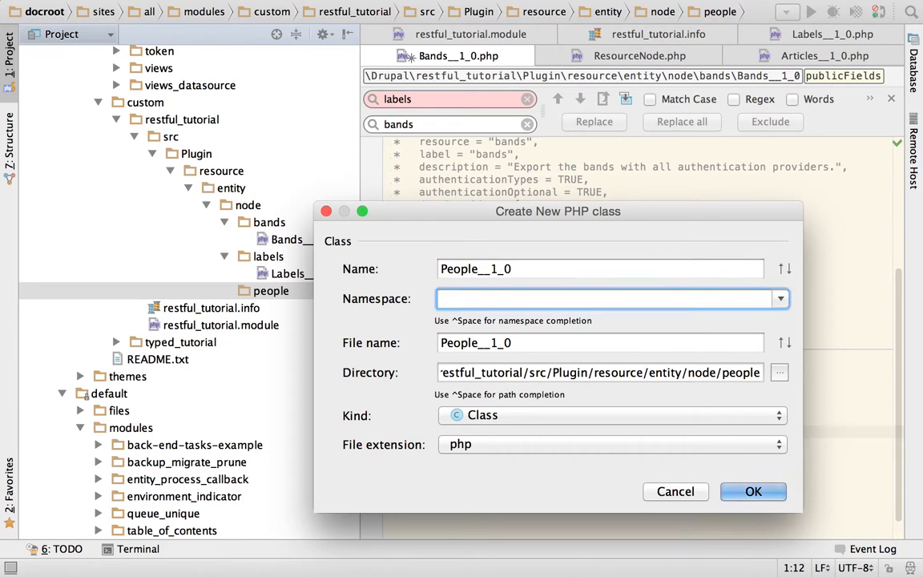
{"action": "type", "text": "Drupal\\"}
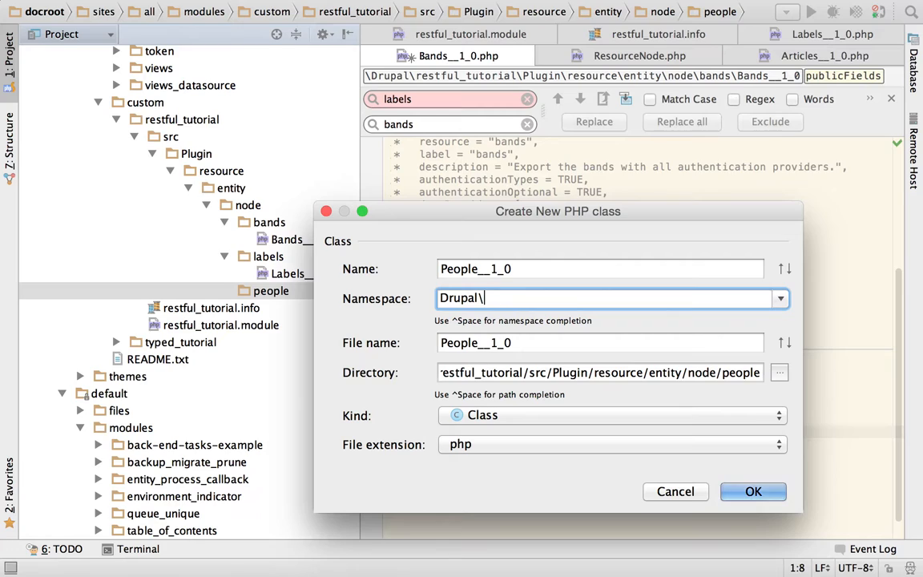
{"action": "type", "text": "restful_tu"}
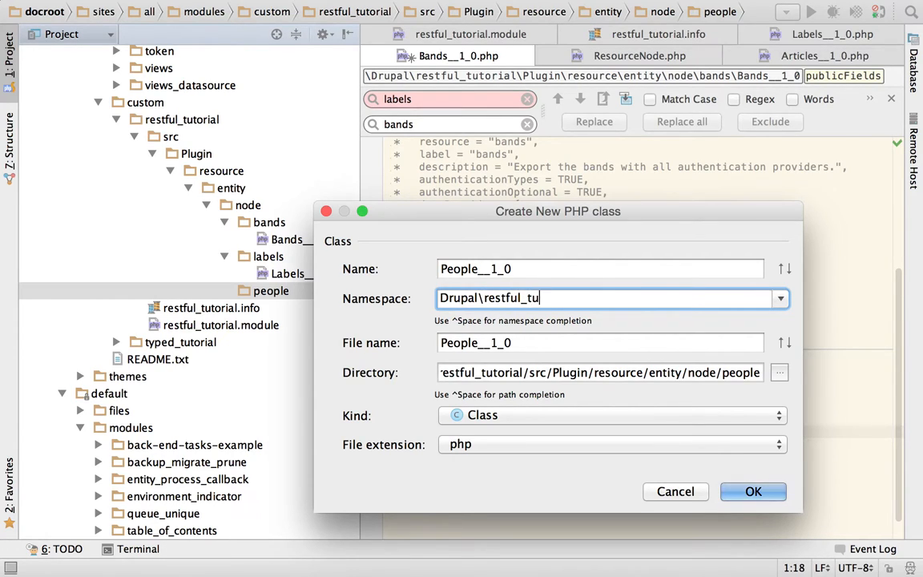
{"action": "type", "text": "torial\\"}
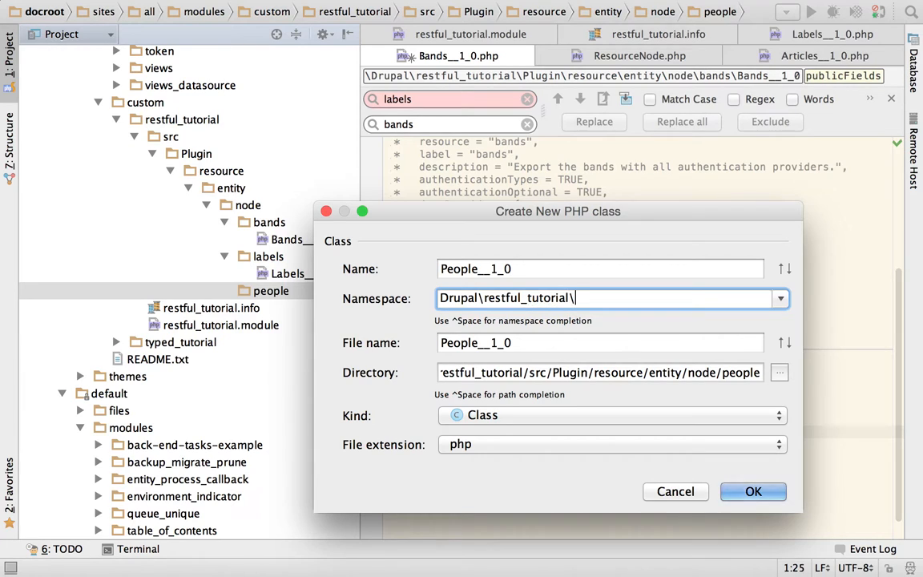
{"action": "type", "text": "Plugin"}
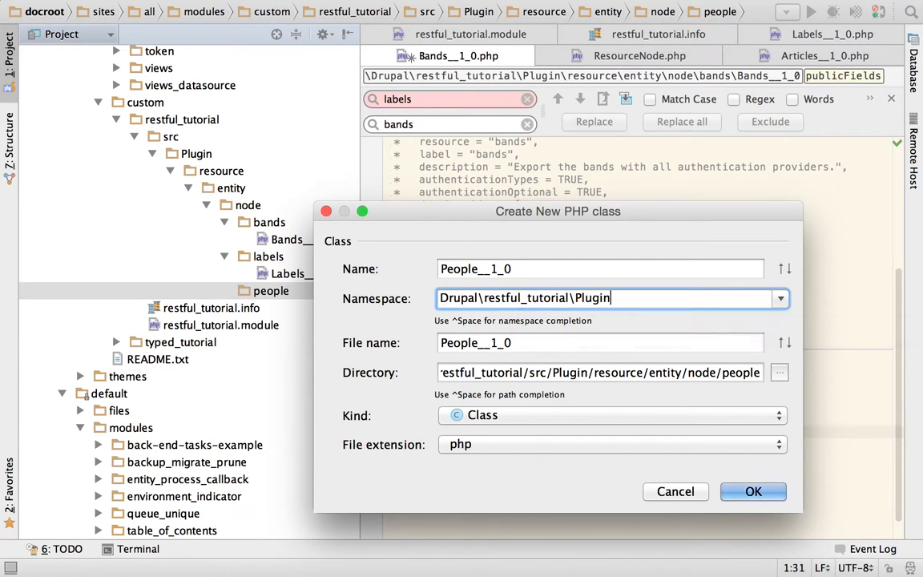
{"action": "type", "text": "\\resource"}
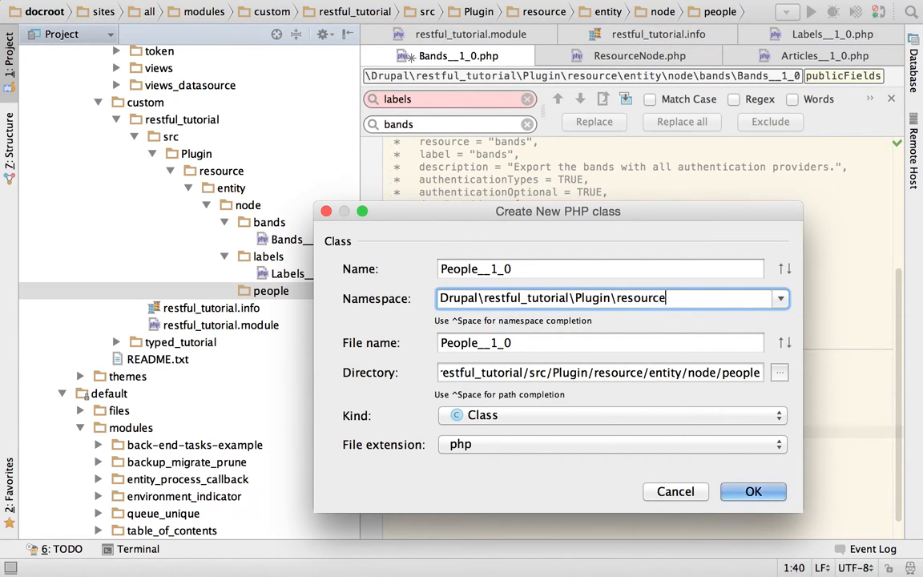
{"action": "type", "text": "\\entity\\node\\people"}
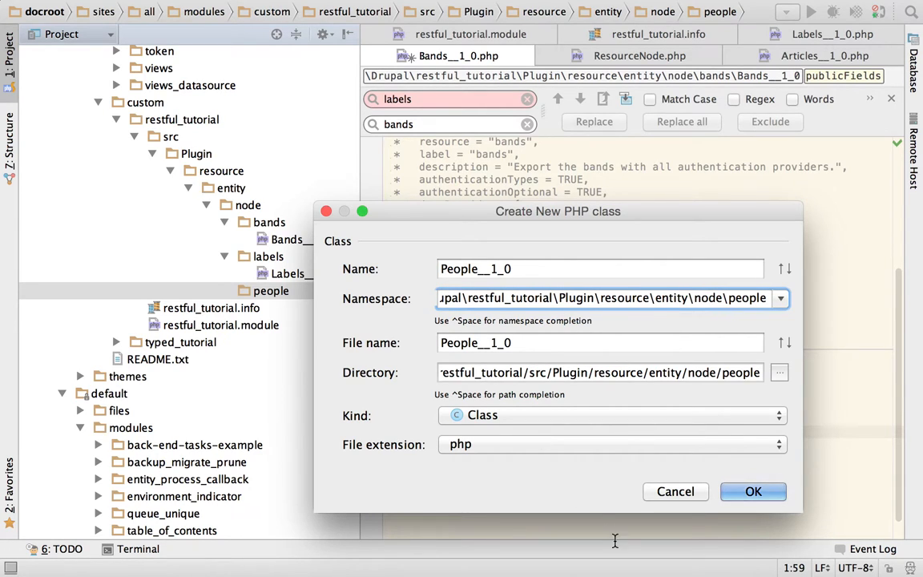
{"action": "left_click", "coordinate": [753, 491]}
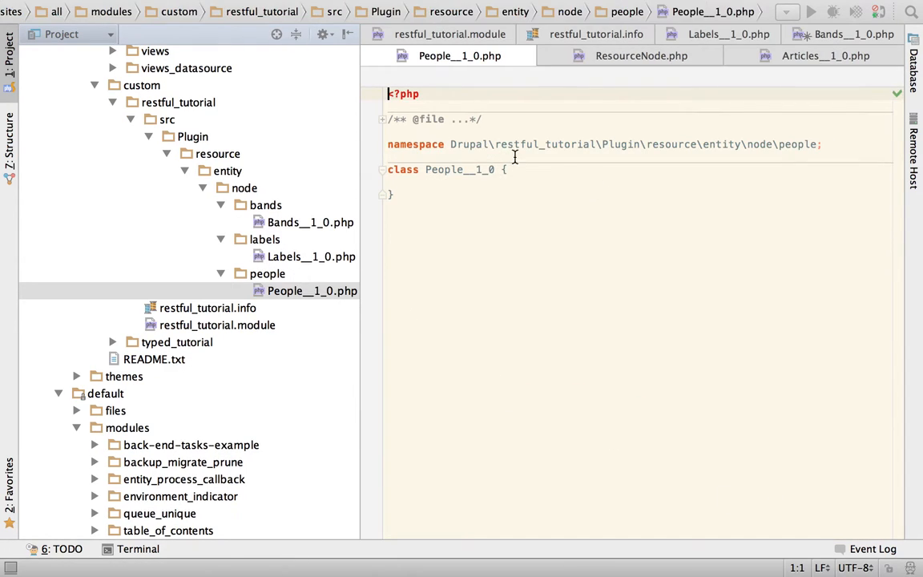
{"action": "type", "text": "extends ResourceNode"}
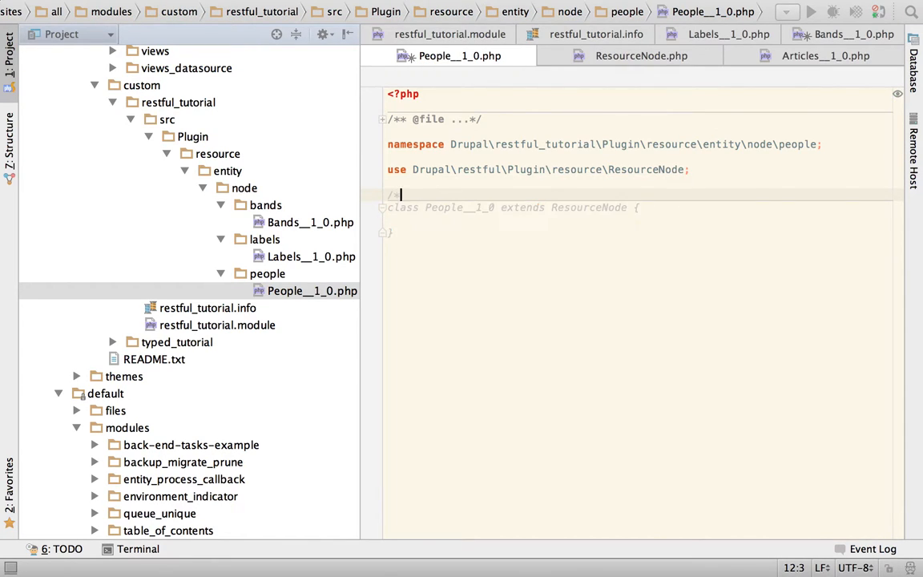
{"action": "type", "text": "/**"}
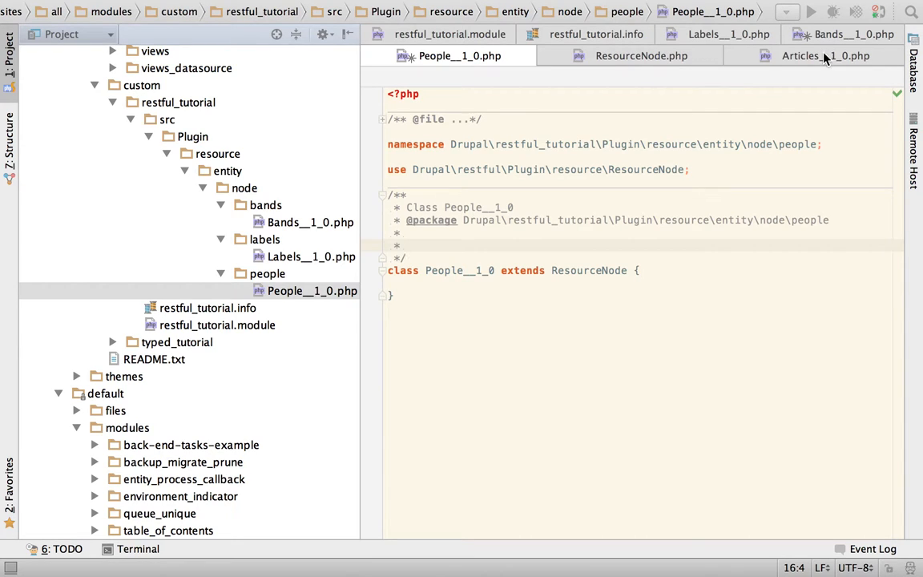
{"action": "left_click", "coordinate": [846, 33]}
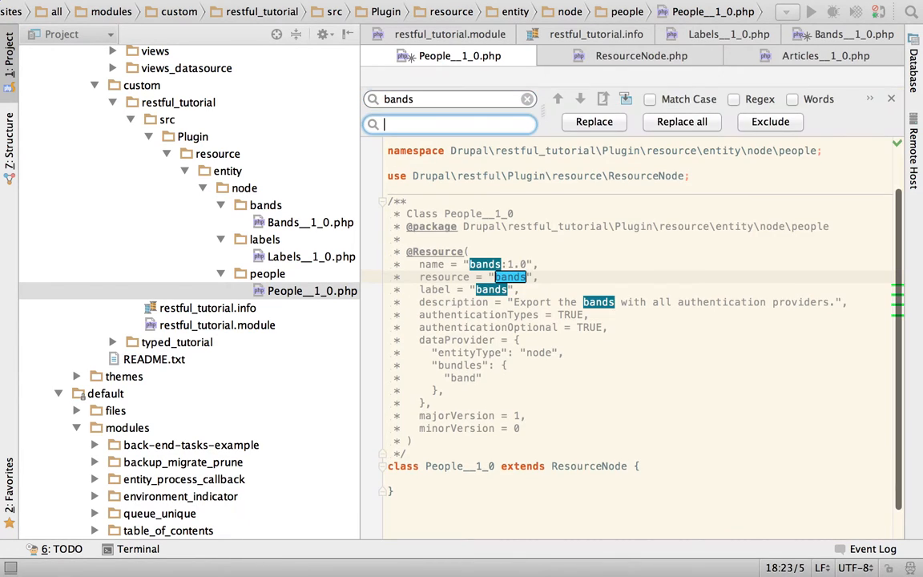
Replace all 'bands' with 'people' in the annotation and set the description and bundle to the person content type
{"action": "type", "text": "people"}
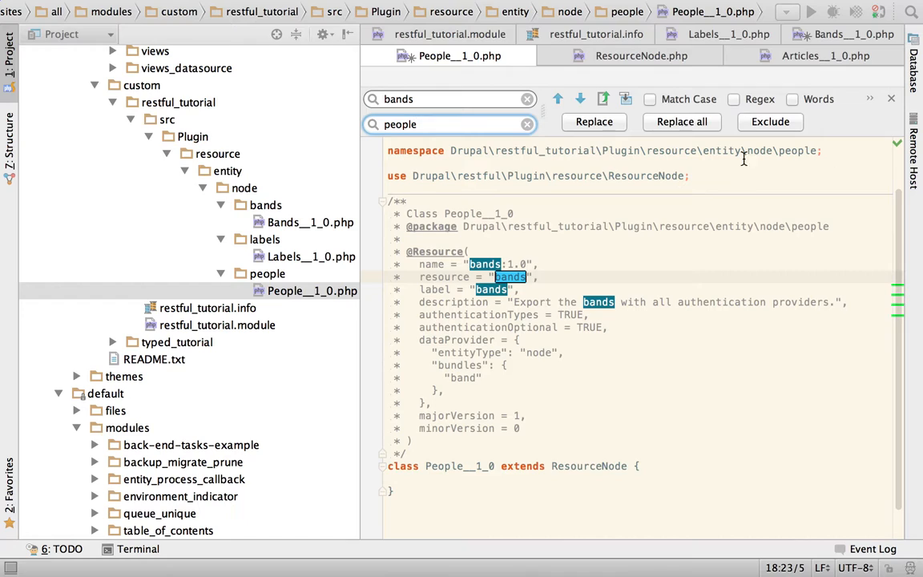
{"action": "left_click", "coordinate": [681, 121]}
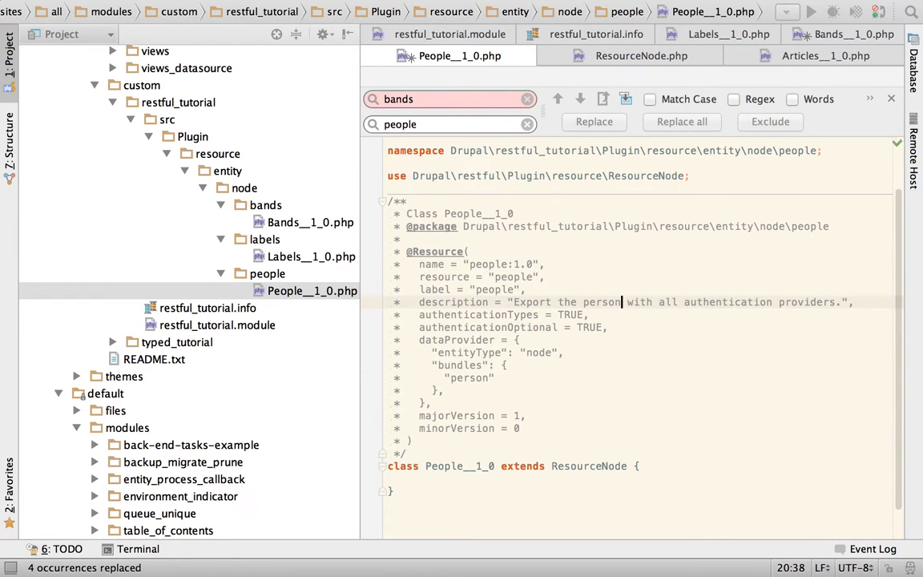
{"action": "type", "text": "content"}
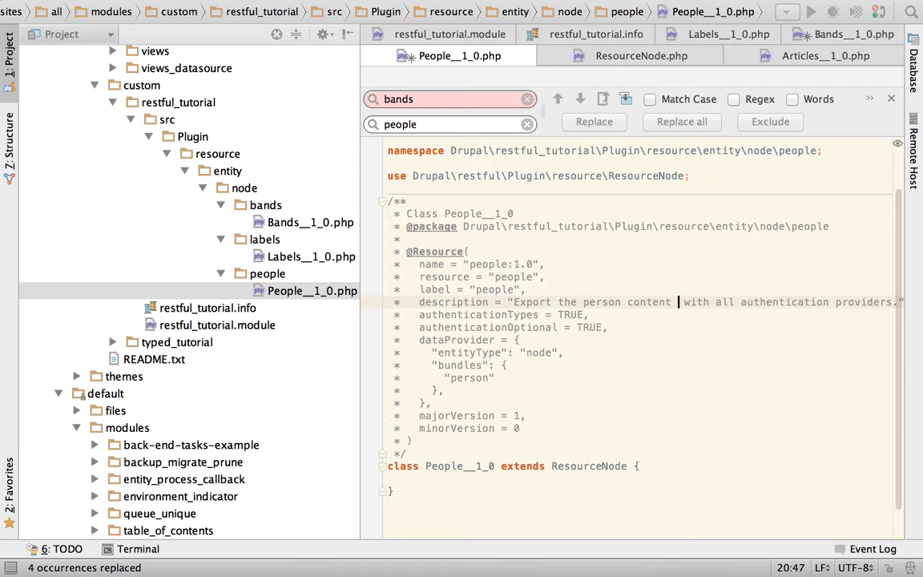
{"action": "type", "text": "type"}
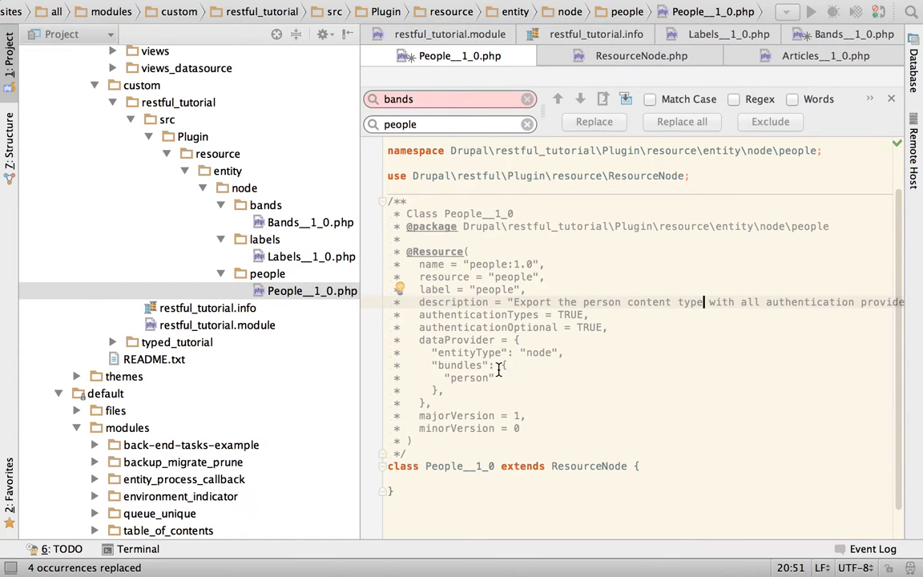
{"action": "scroll", "scroll_direction": "down", "scroll_amount": 3}
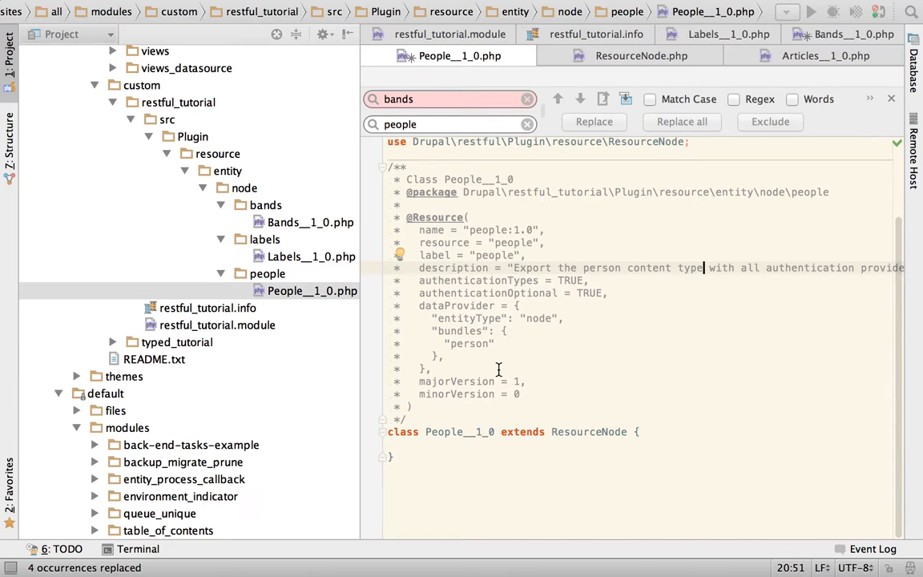
{"action": "mouse_move", "coordinate": [685, 170]}
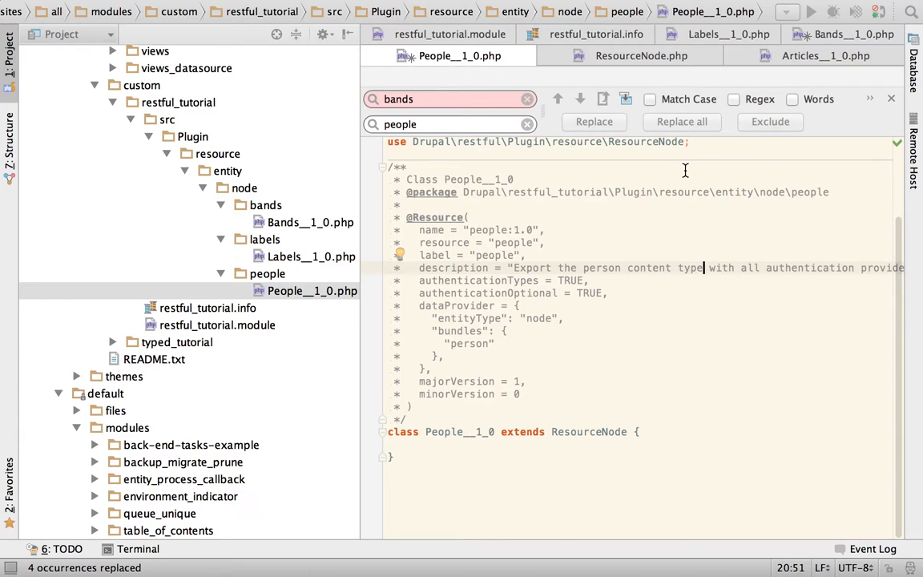
{"action": "mouse_move", "coordinate": [625, 214]}
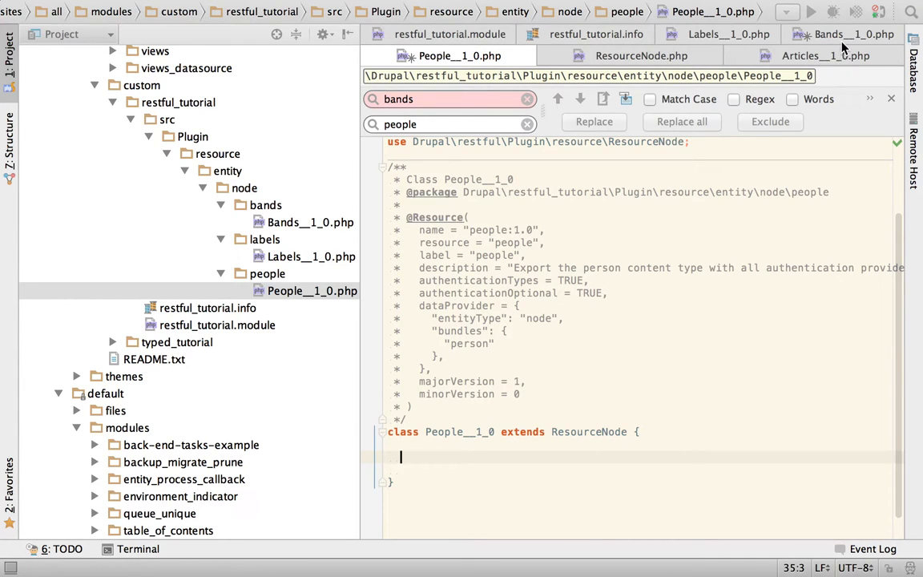
Show Bands__1_0 in a second pane beside People__1_0 and give People the same publicFields() method
{"action": "left_click", "coordinate": [843, 34]}
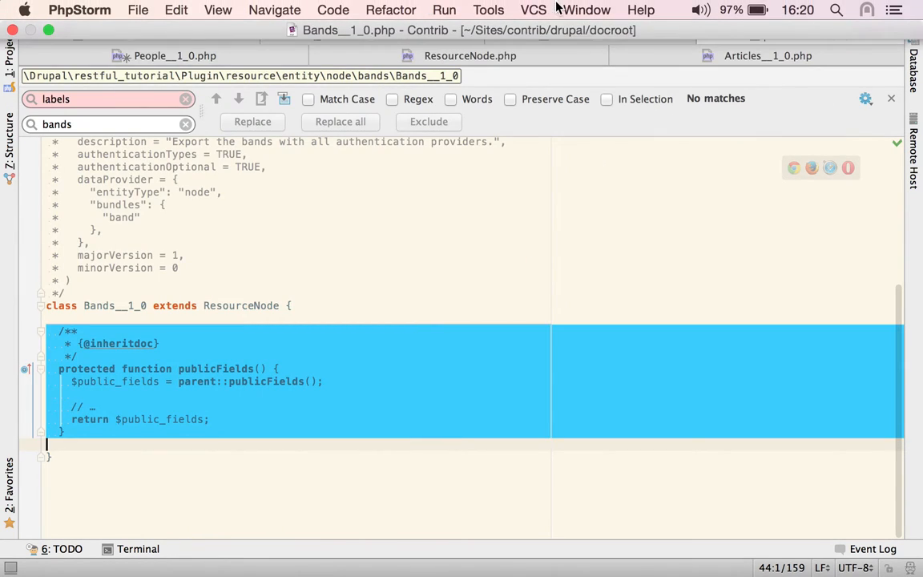
{"action": "left_click", "coordinate": [586, 10]}
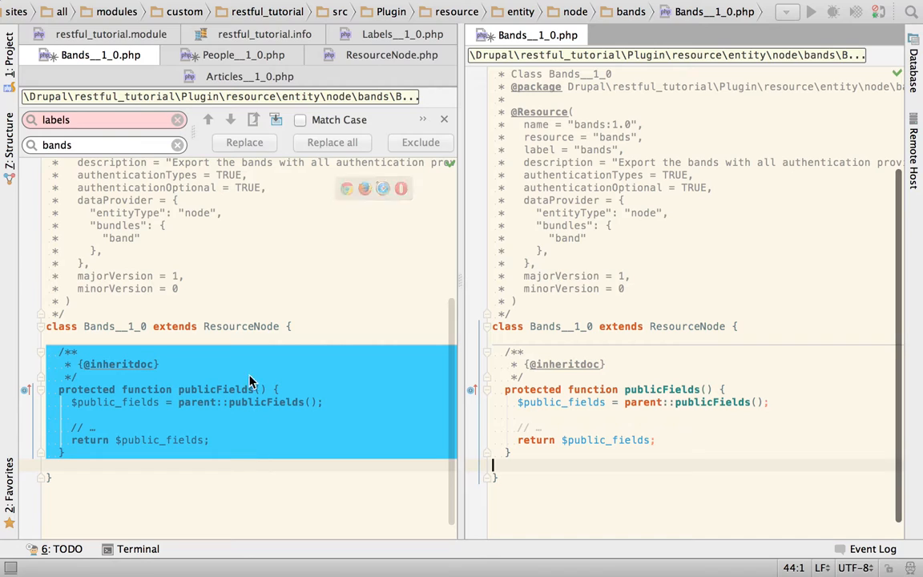
{"action": "left_click", "coordinate": [233, 55]}
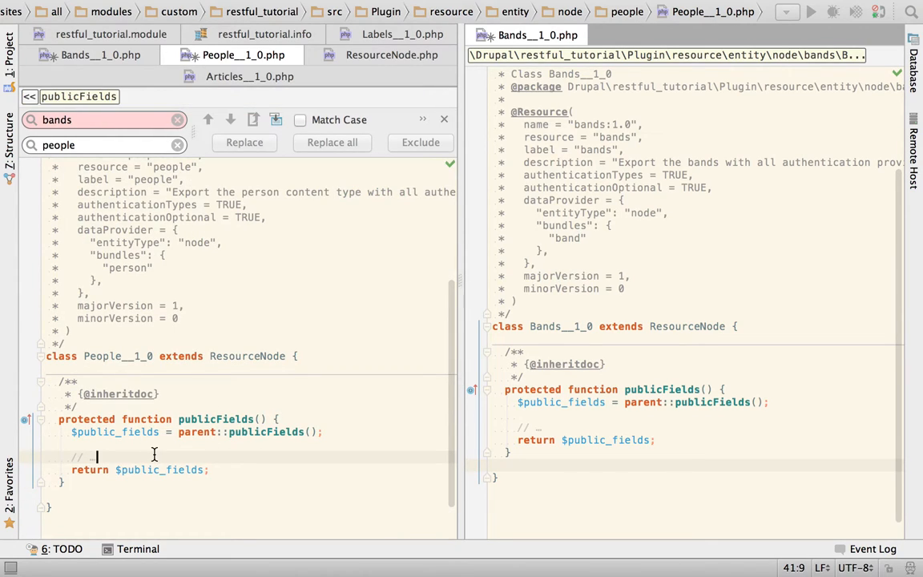
Replace the placeholder comment with $public_fields['firstName'] = array('property' => ...) in People's publicFields()
{"action": "key", "text": "cmd+tab"}
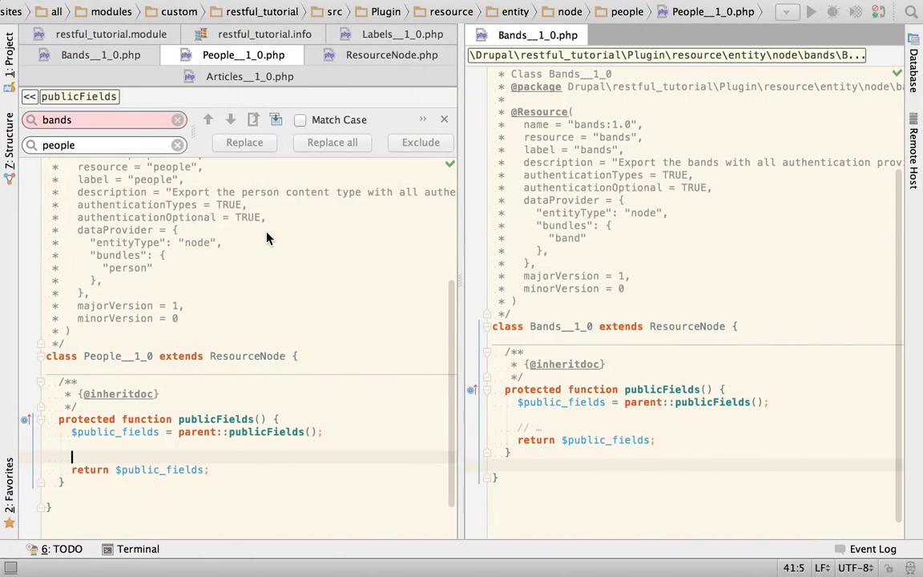
{"action": "double_click", "coordinate": [118, 356]}
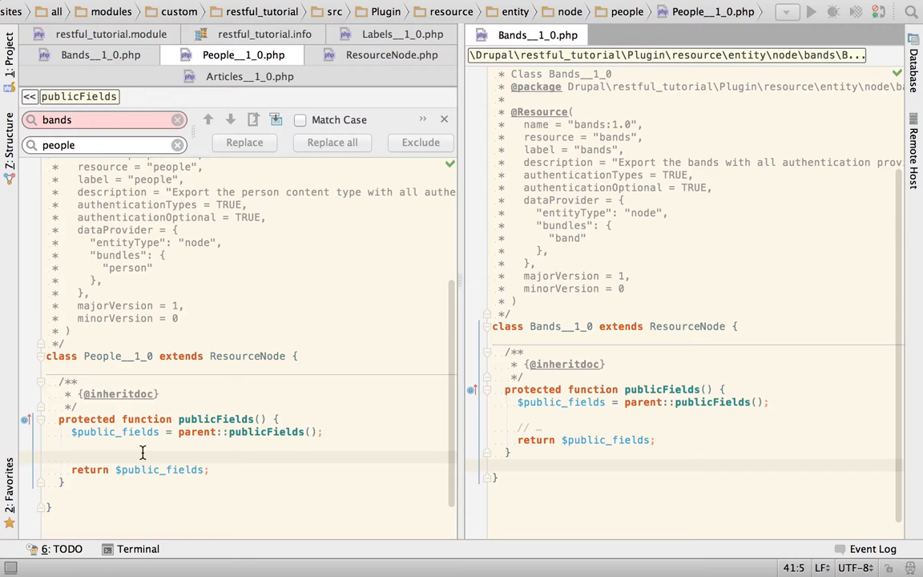
{"action": "type", "text": "$public_fields['firs"}
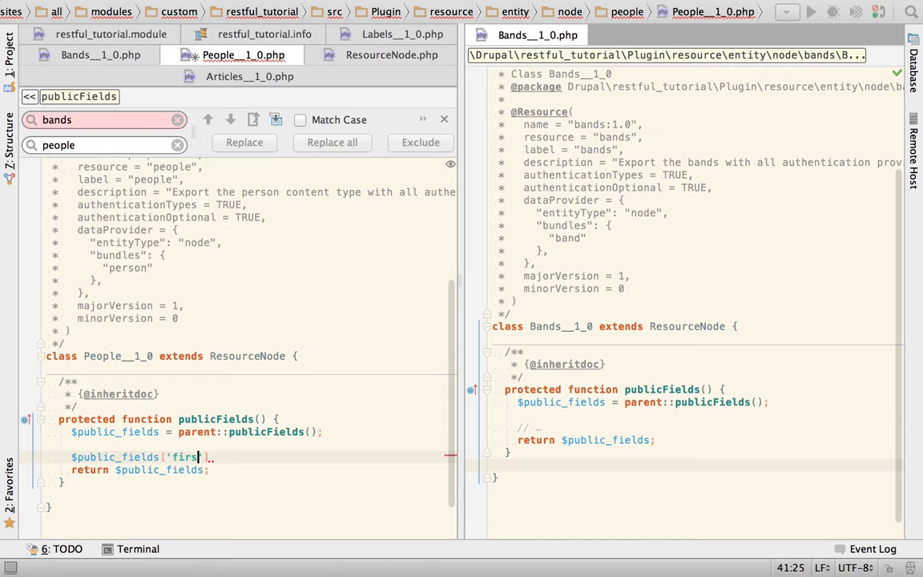
{"action": "type", "text": "tName'] ="}
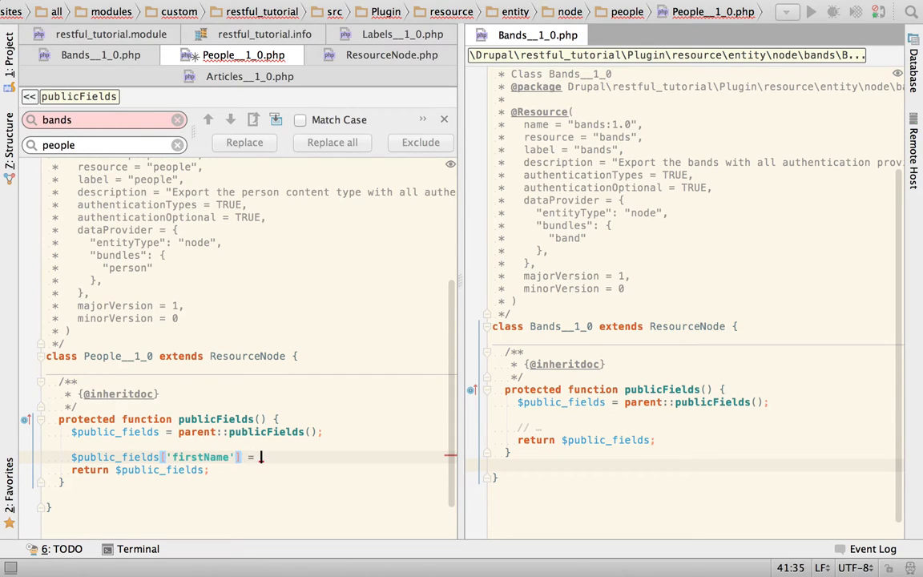
{"action": "type", "text": "array();"}
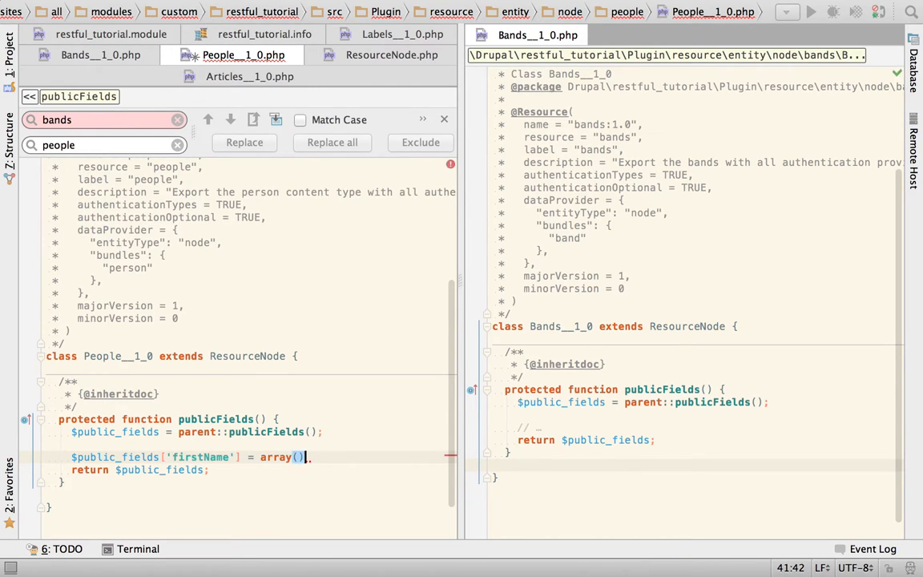
{"action": "type", "text": "''"}
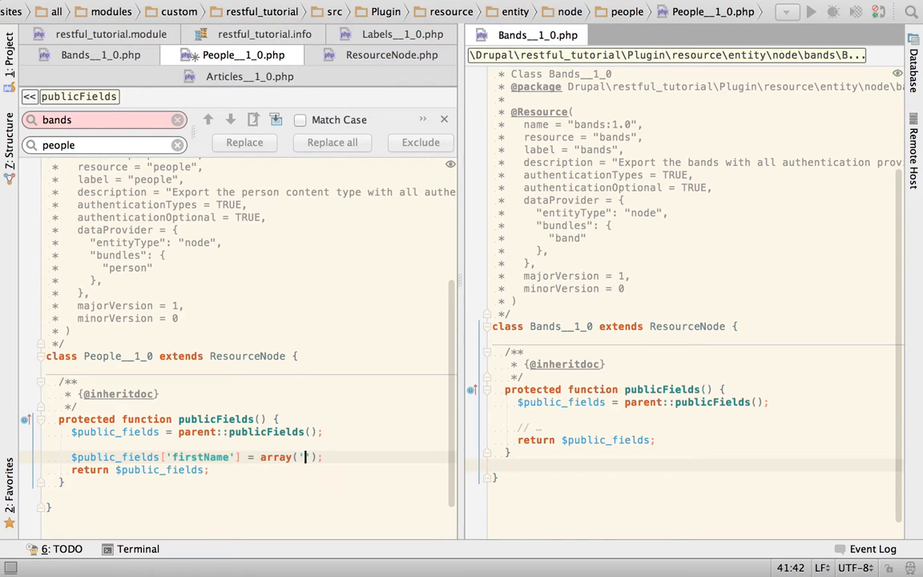
{"action": "type", "text": "property"}
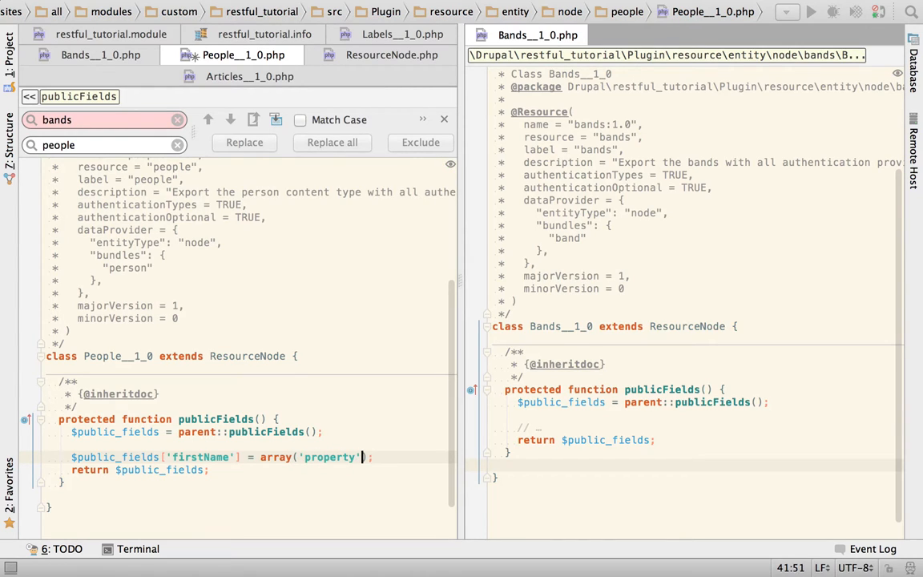
{"action": "type", "text": "=>Z"}
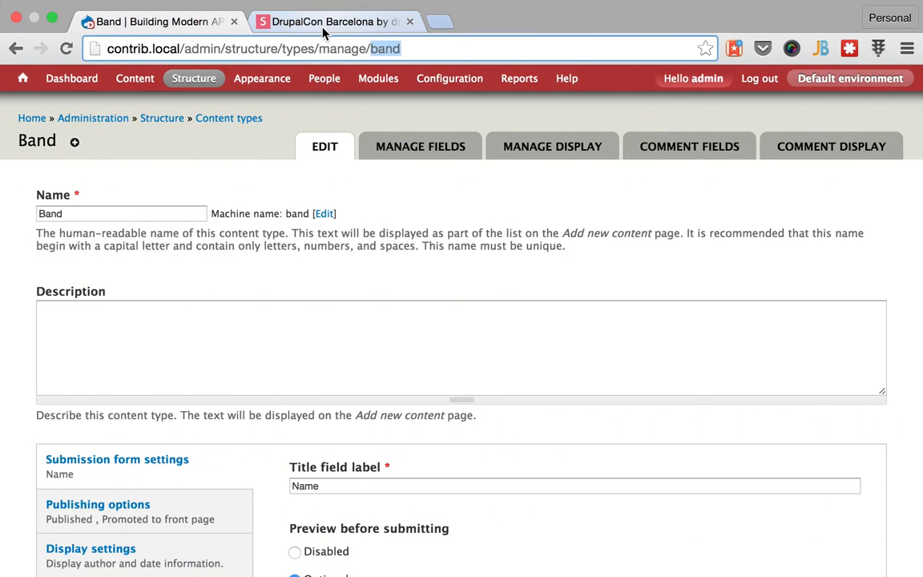
{"action": "mouse_move", "coordinate": [158, 177]}
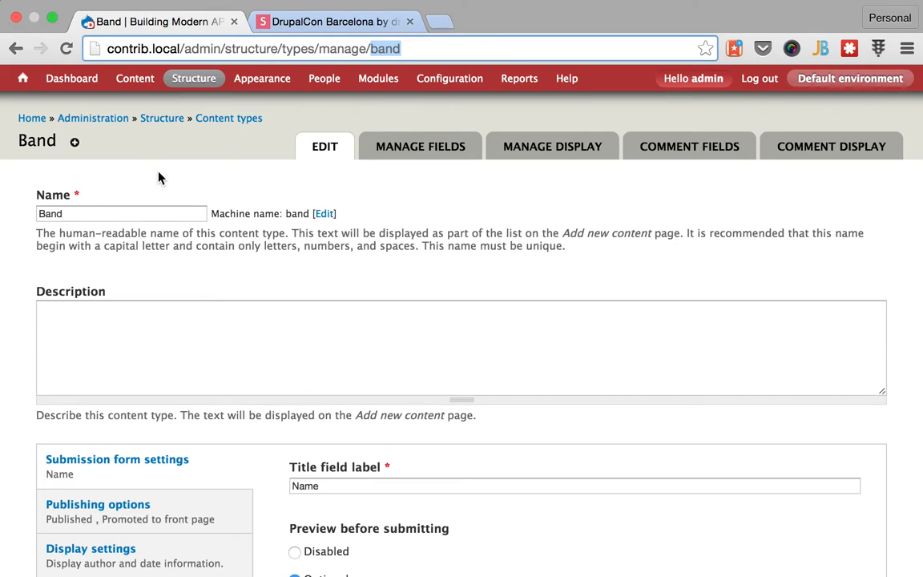
Navigate in the Drupal admin to Structure > Content types > Person > Manage fields
{"action": "left_click", "coordinate": [21, 77]}
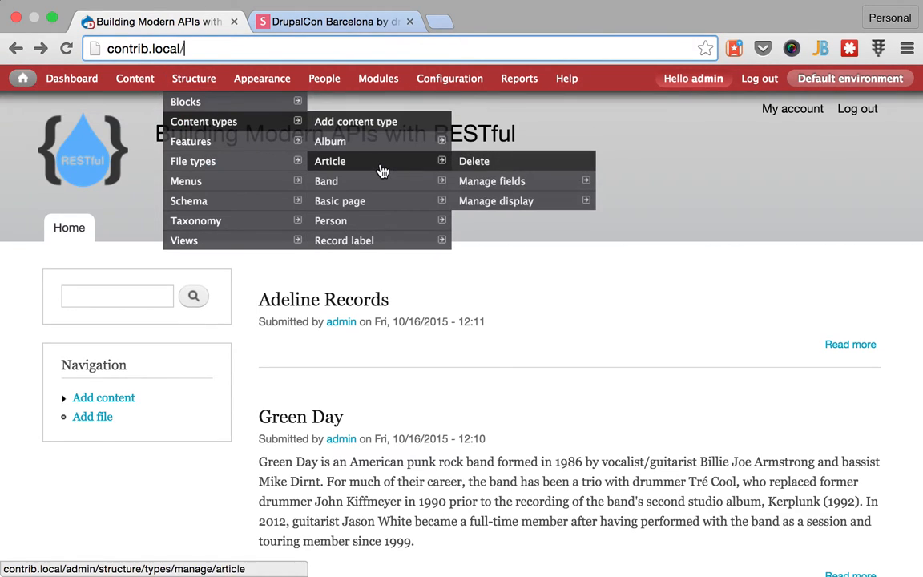
{"action": "left_click", "coordinate": [490, 240]}
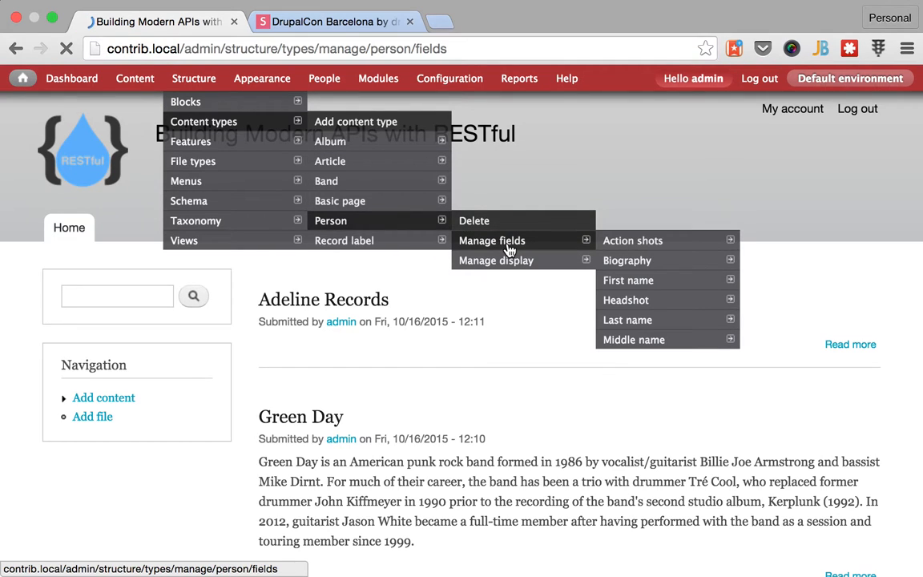
{"action": "left_click", "coordinate": [490, 240]}
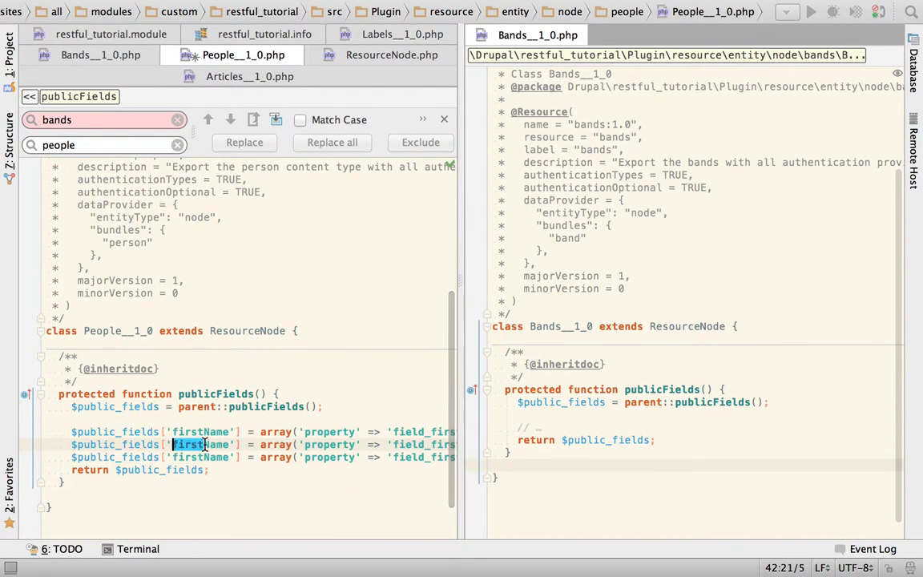
Duplicate the firstName line into middleName and lastName entries mapped to field_middle_name and field_last_name
{"action": "type", "text": "middleName"}
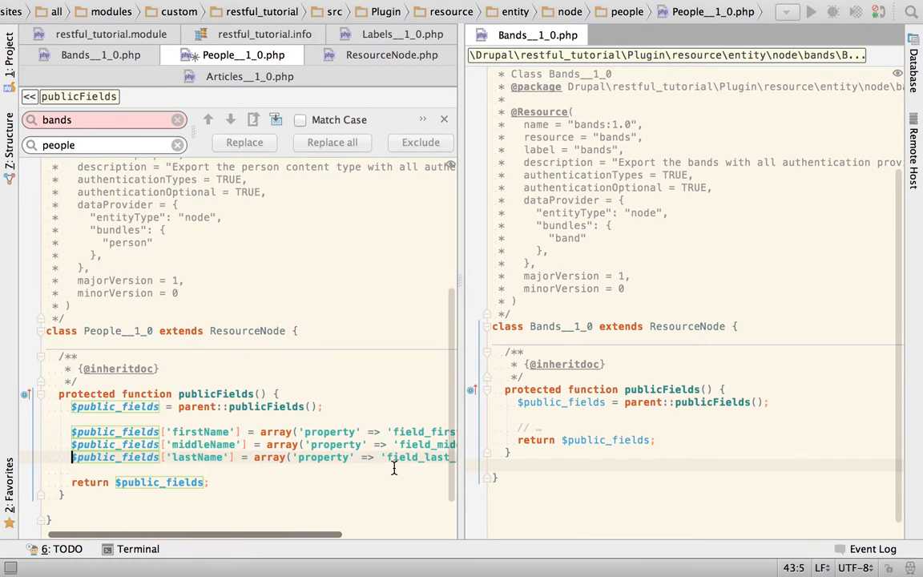
{"action": "scroll", "scroll_direction": "right", "scroll_amount": 3}
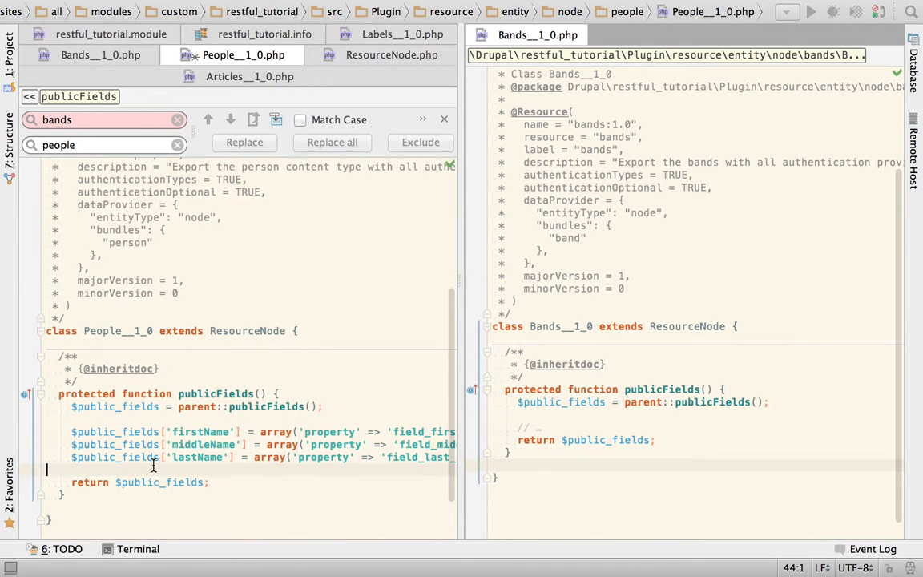
{"action": "mouse_move", "coordinate": [185, 468]}
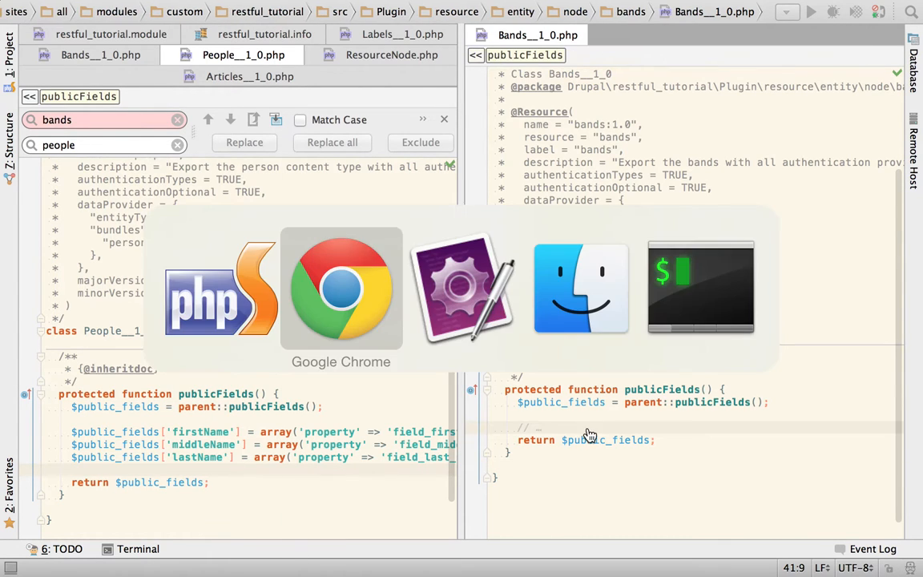
Switch to Chrome and open the Band content type's Manage fields list
{"action": "left_click", "coordinate": [340, 288]}
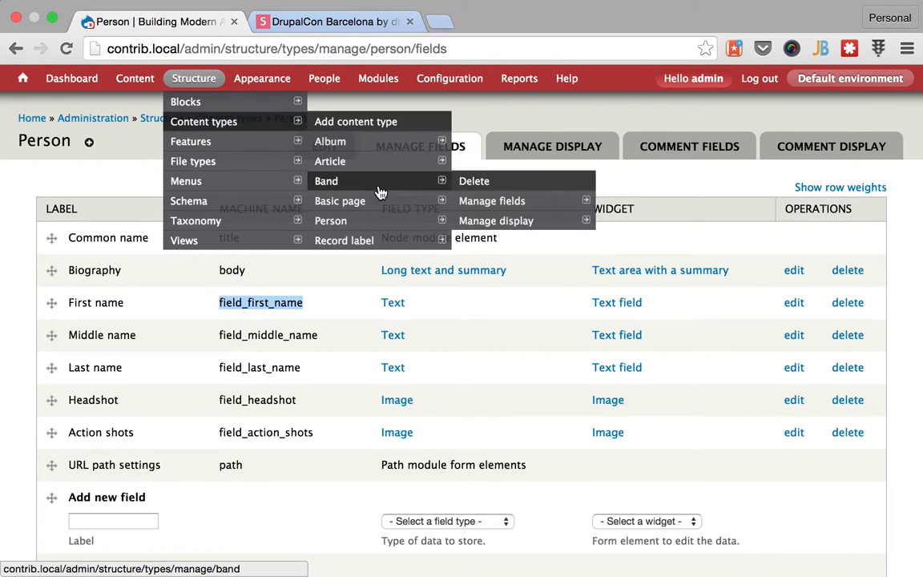
{"action": "mouse_move", "coordinate": [490, 200]}
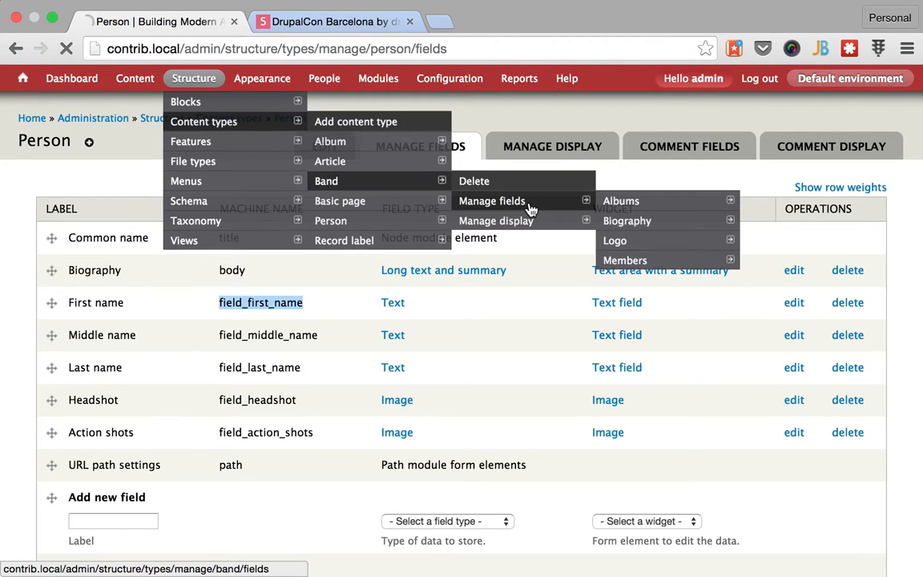
{"action": "left_click", "coordinate": [492, 200]}
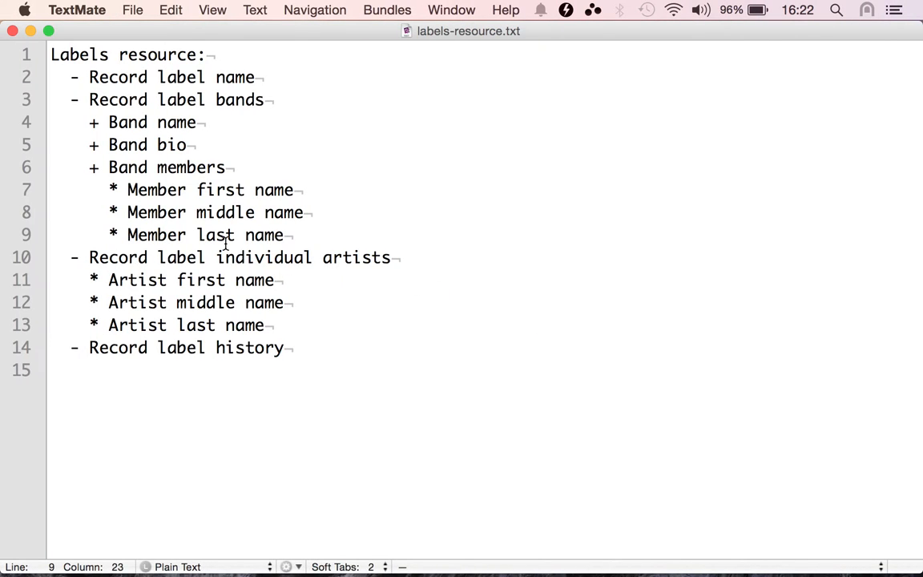
{"action": "mouse_move", "coordinate": [221, 211]}
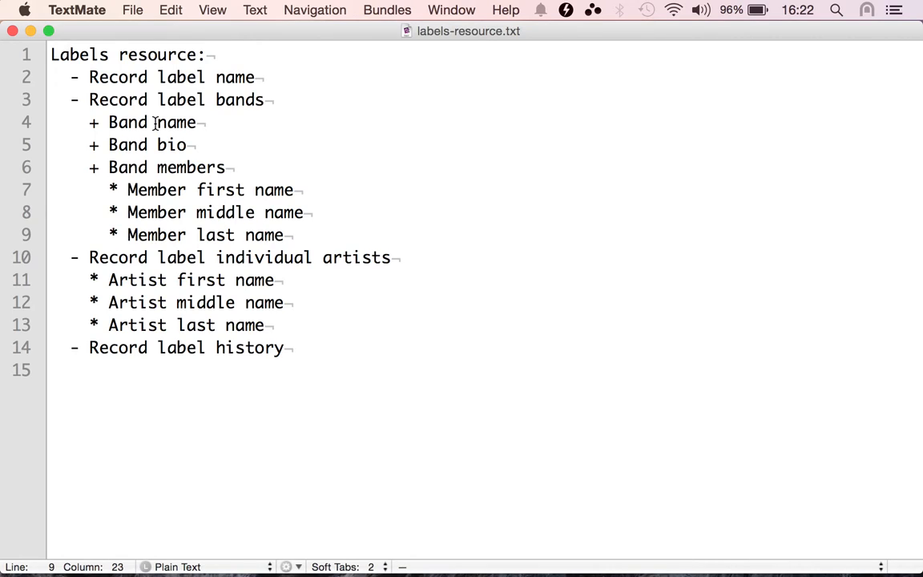
Review the Band name item in the labels-resource.txt outline, then return to PhpStorm
{"action": "double_click", "coordinate": [173, 122]}
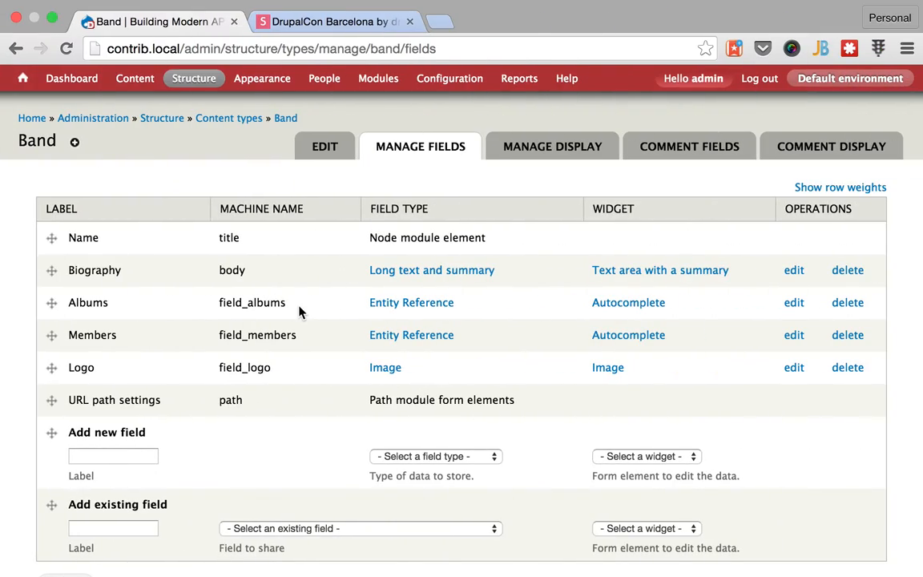
{"action": "key", "text": "Cmd+Tab"}
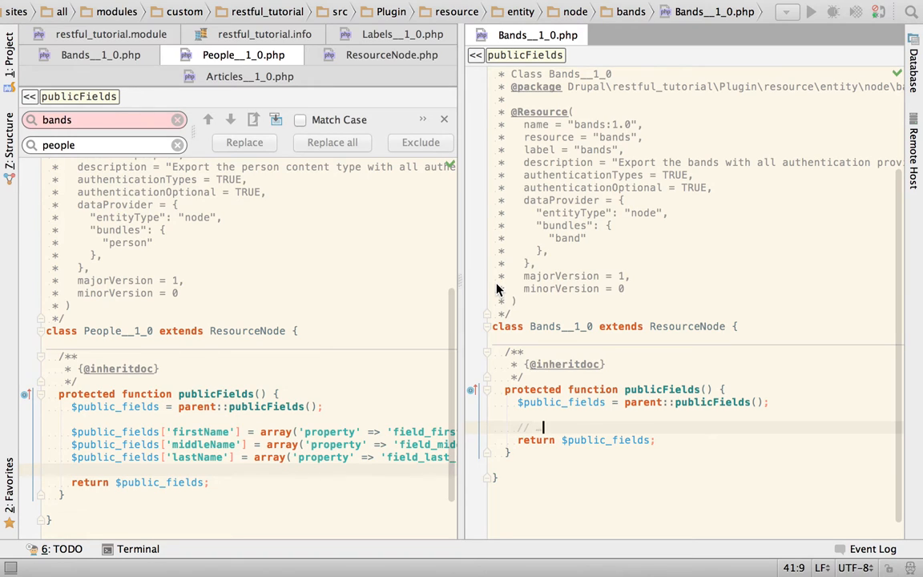
Write $public_fields['name'] = array('property' => ''); in Bands' publicFields() and duplicate it into five entries
{"action": "type", "text": "$"}
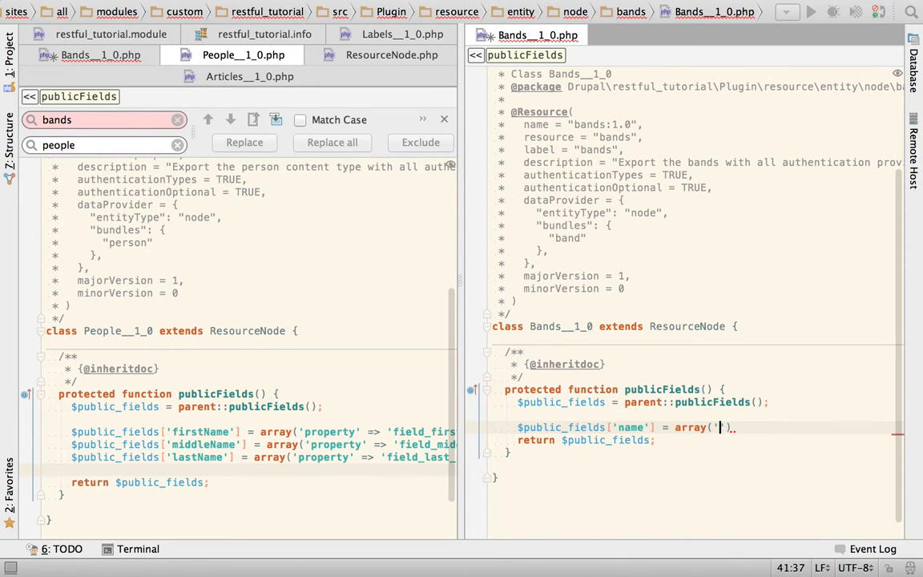
{"action": "type", "text": "property' =>"}
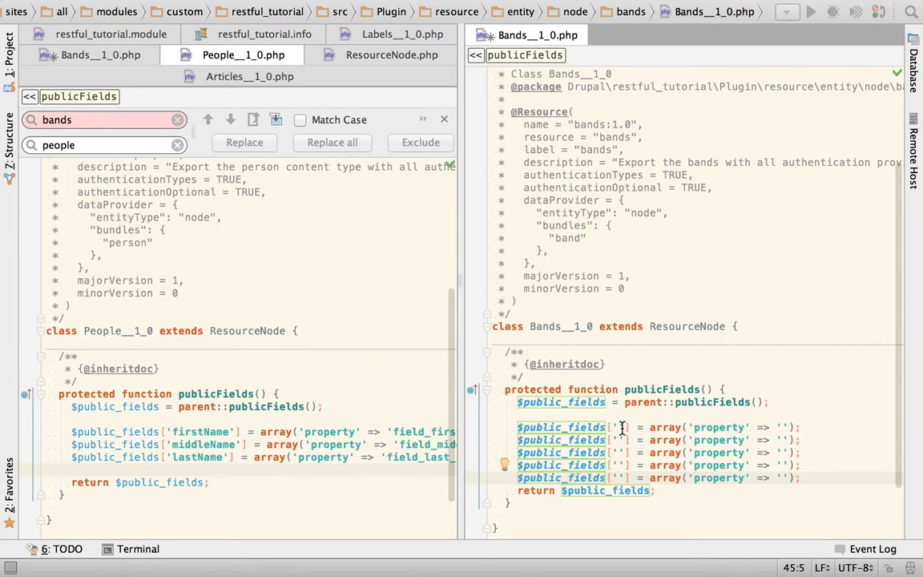
{"action": "type", "text": "name"}
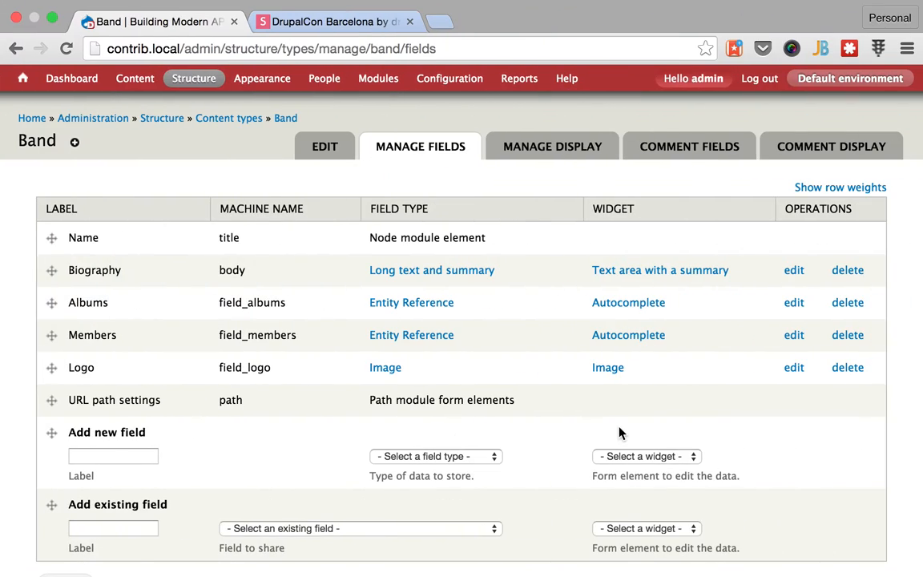
{"action": "mouse_move", "coordinate": [136, 292]}
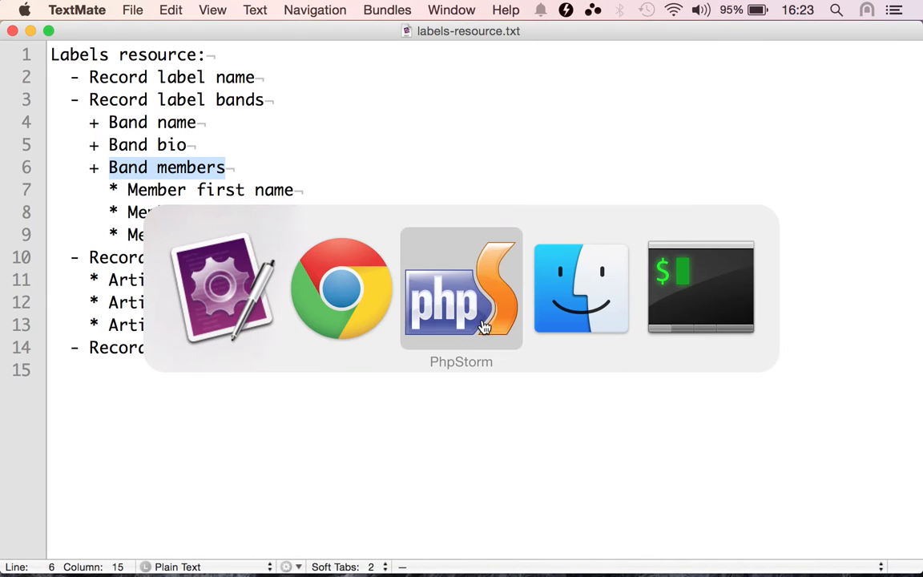
Place the cursor in the 'name' entry's property value in Bands__1_0's publicFields()
{"action": "left_click", "coordinate": [462, 289]}
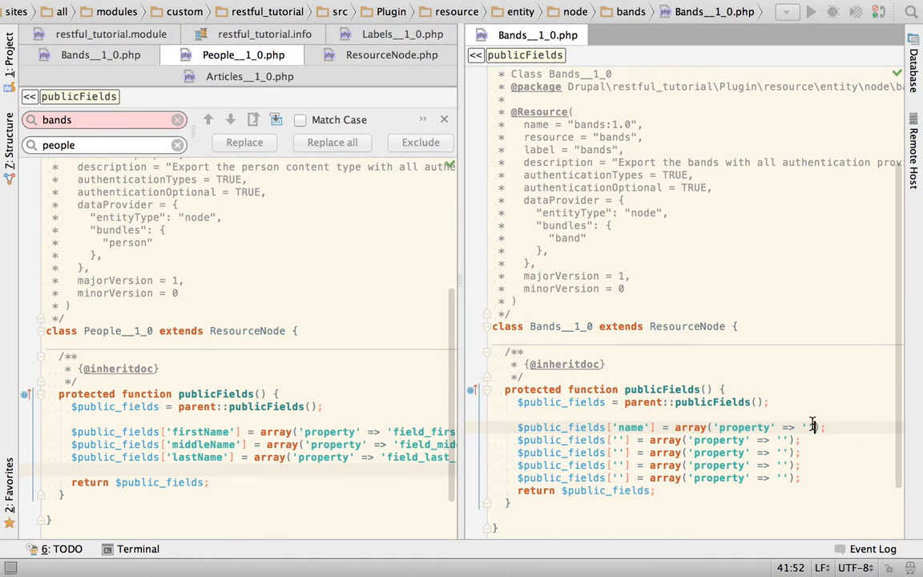
Map name to the 'title' property and bio to 'body' with sub_property 'value'
{"action": "type", "text": "title"}
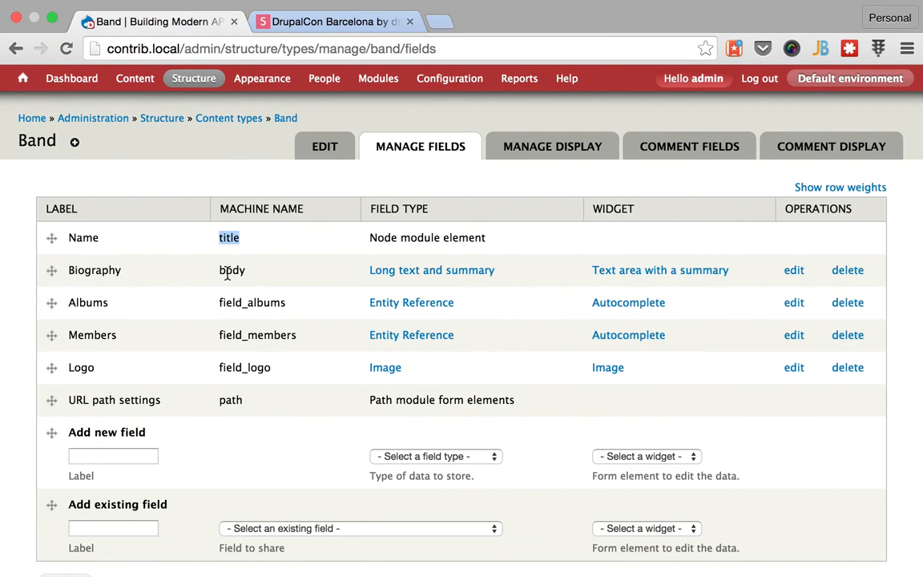
{"action": "key", "text": "cmd+tab"}
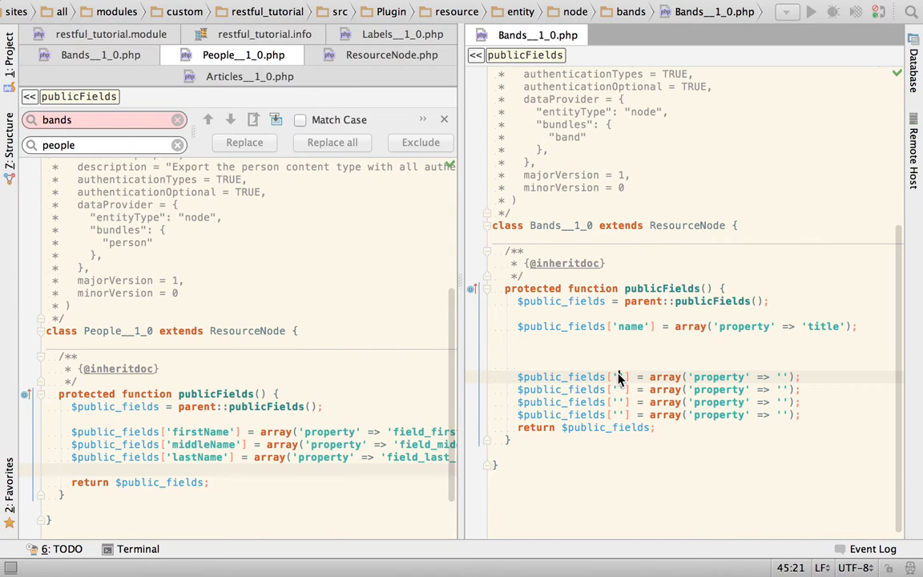
{"action": "type", "text": "bio"}
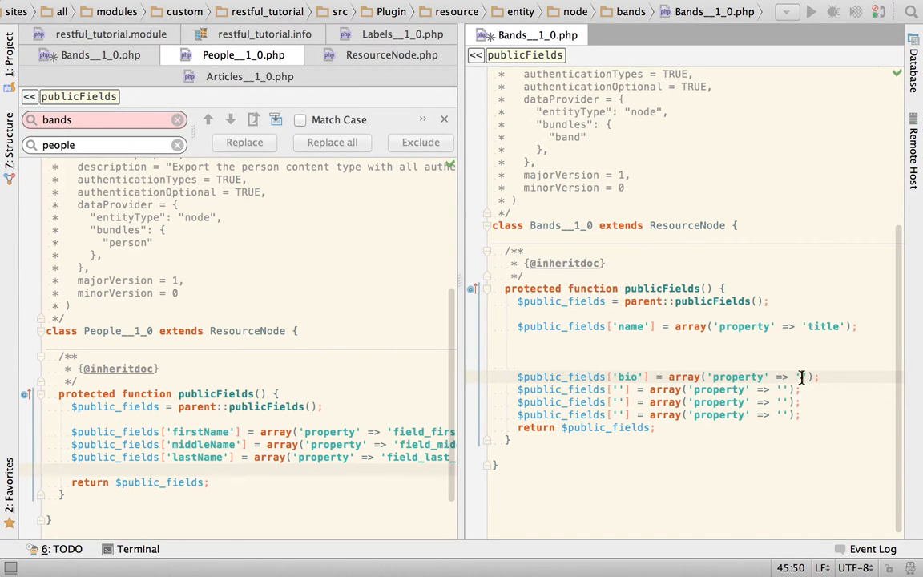
{"action": "type", "text": "body',"}
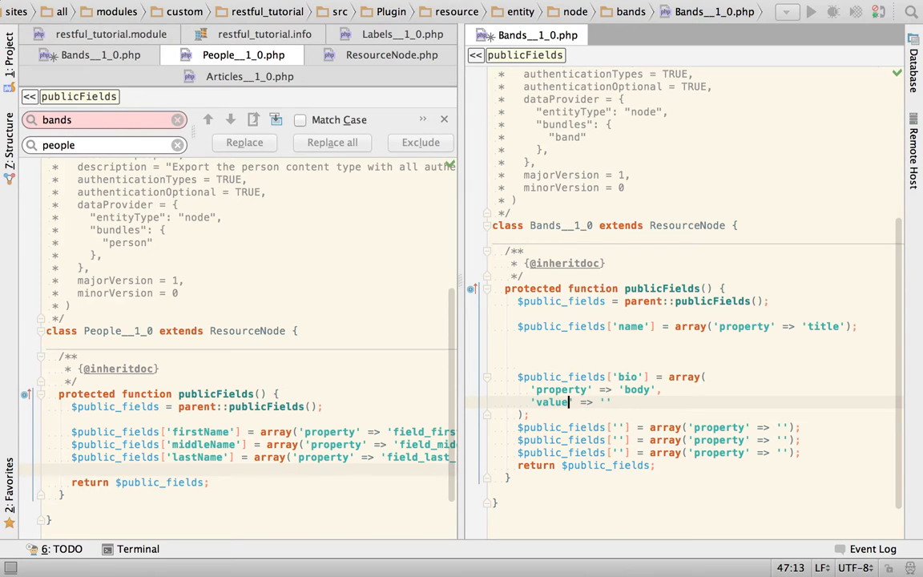
{"action": "type", "text": "sub_property"}
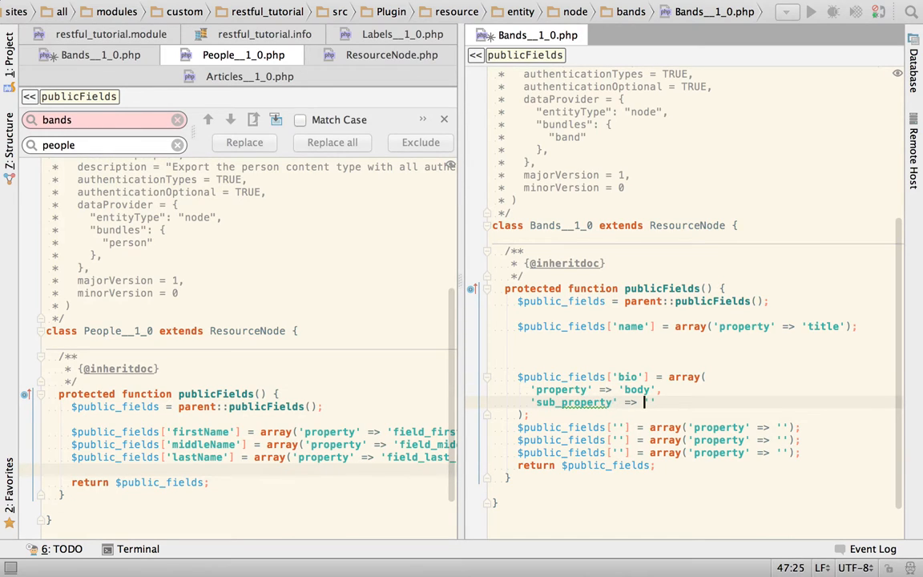
{"action": "type", "text": "'value',"}
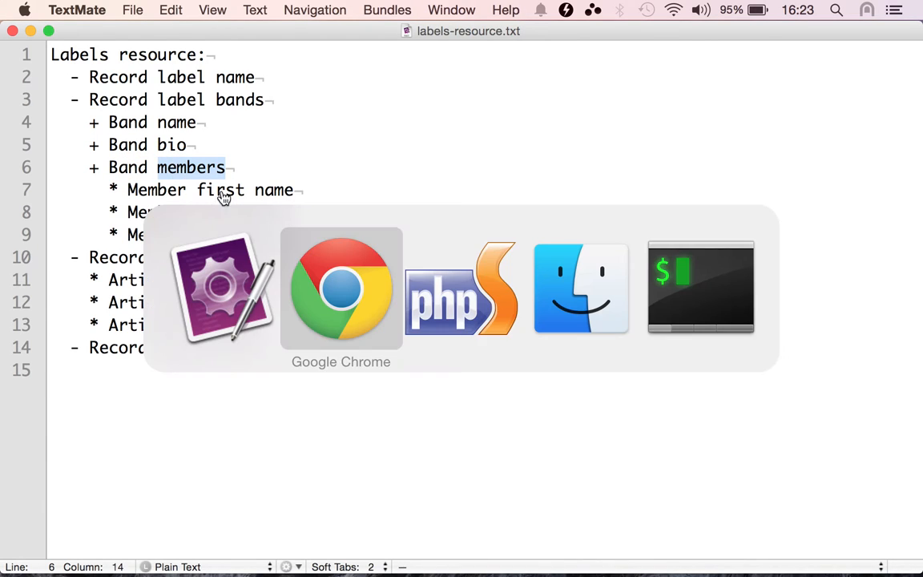
Map members to field_members and give body a process_callbacks array containing strip_tags
{"action": "left_click", "coordinate": [339, 288]}
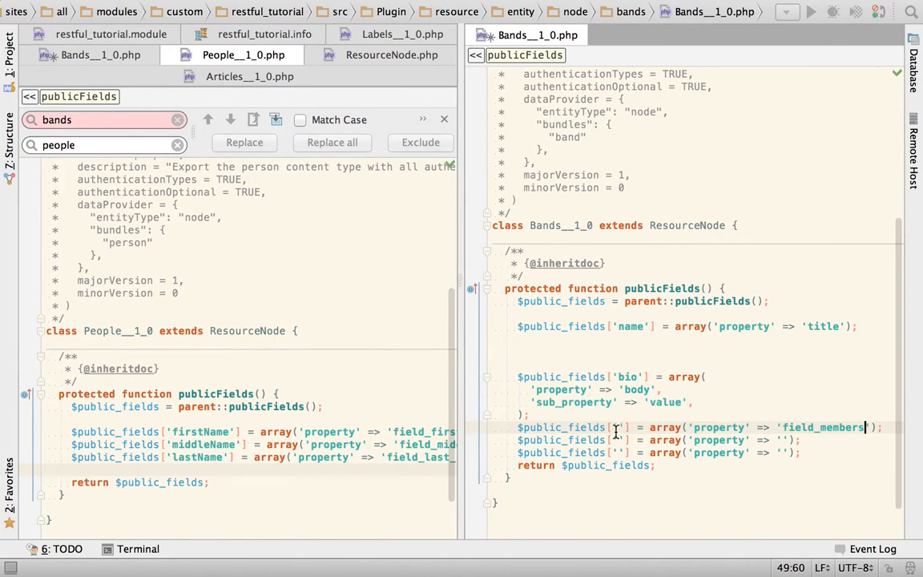
{"action": "type", "text": "members"}
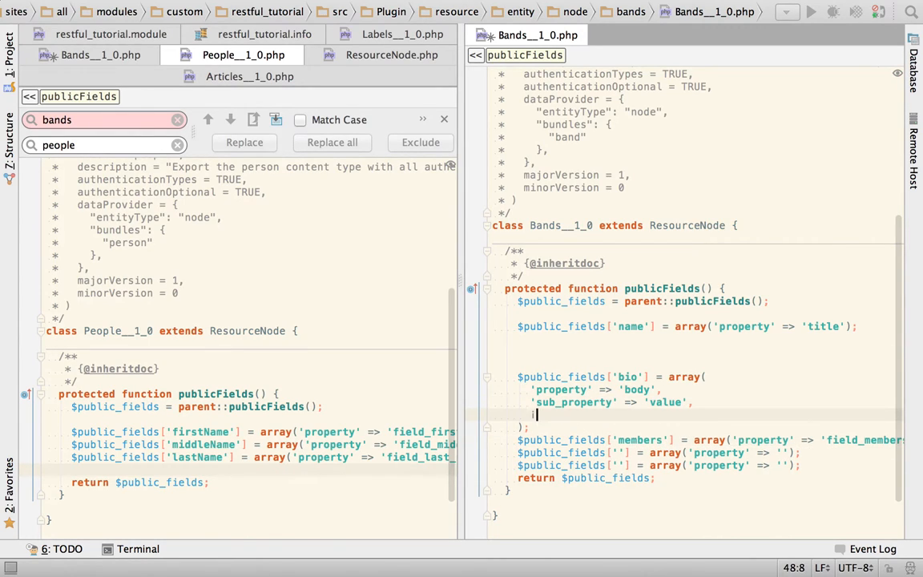
{"action": "type", "text": "'process_call"}
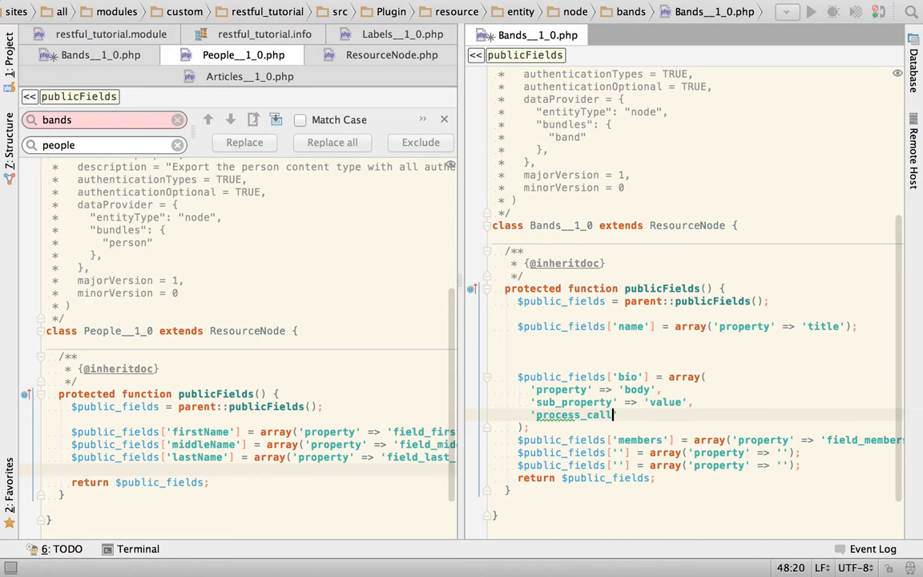
{"action": "type", "text": "backs"}
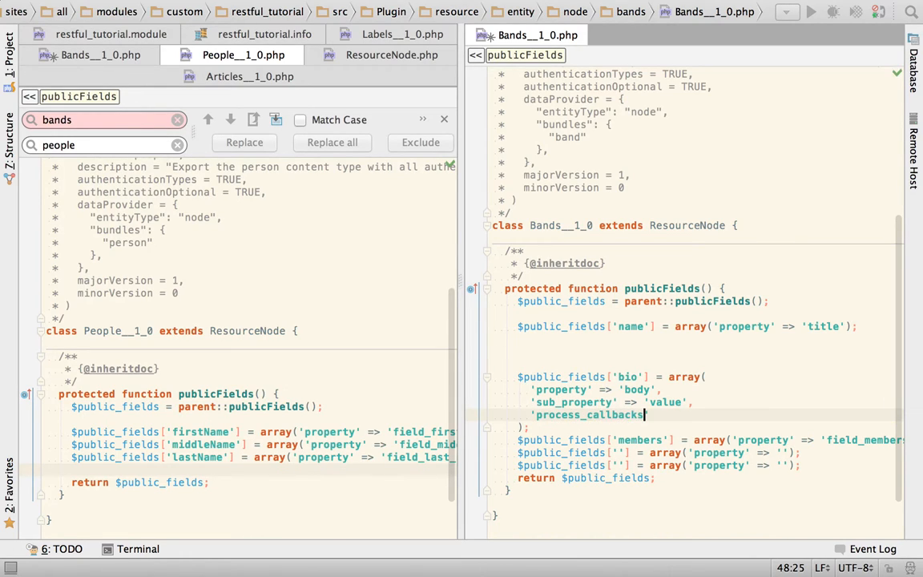
{"action": "type", "text": "=> array(''"}
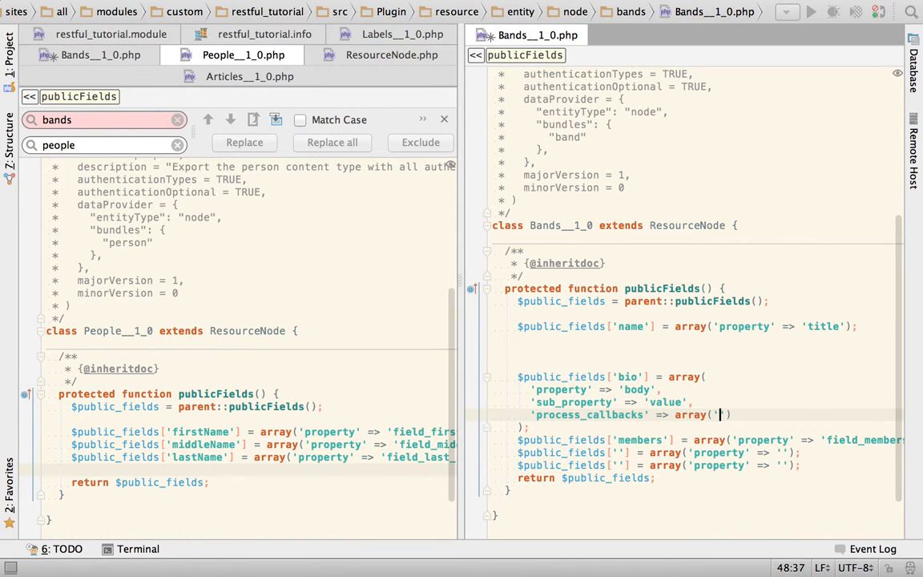
{"action": "type", "text": "str"}
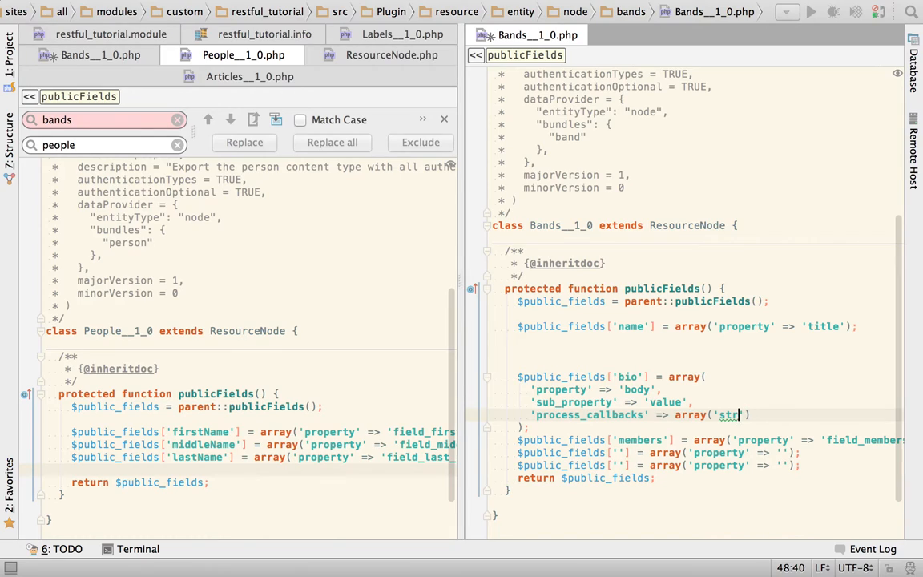
{"action": "type", "text": "ip_tags"}
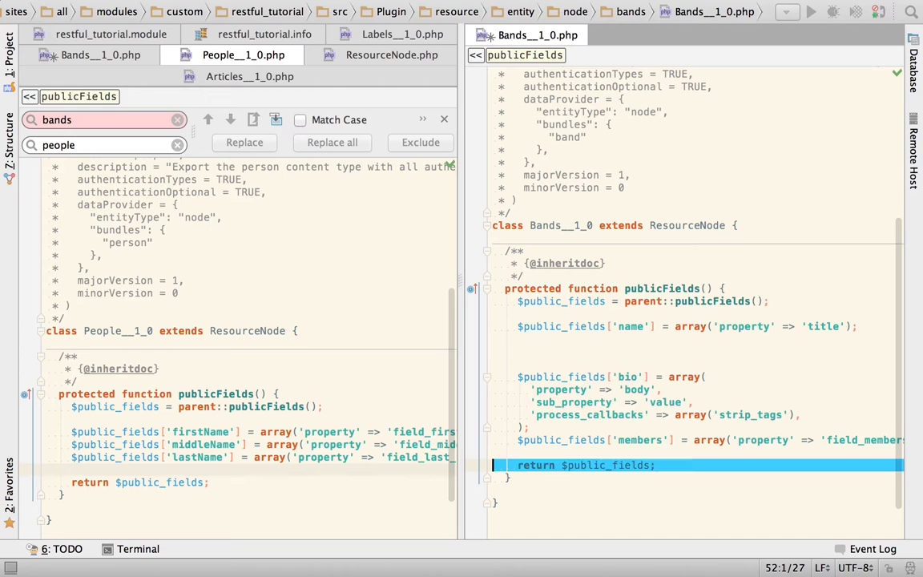
{"action": "left_click", "coordinate": [785, 350]}
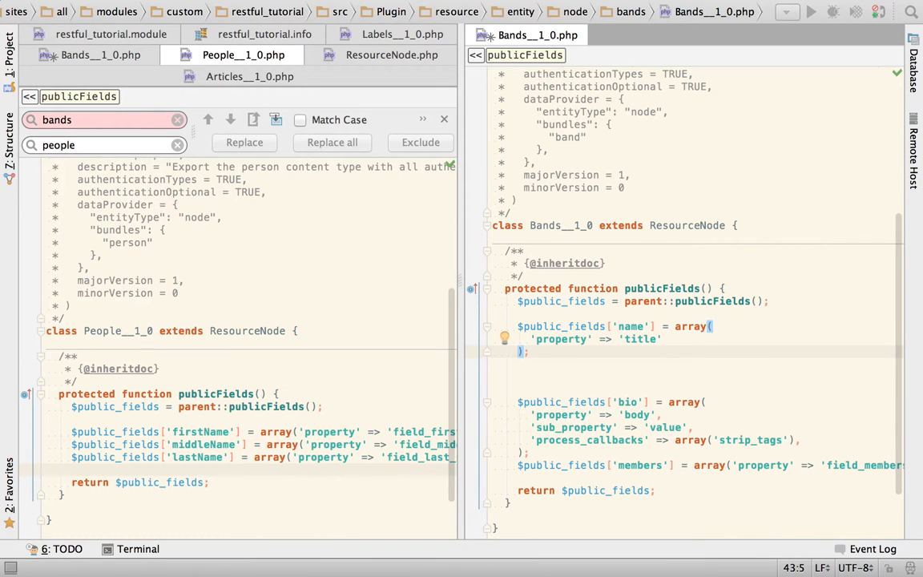
Break the $public_fields['name'] array onto multiple lines like the bio entry
{"action": "double_click", "coordinate": [558, 340]}
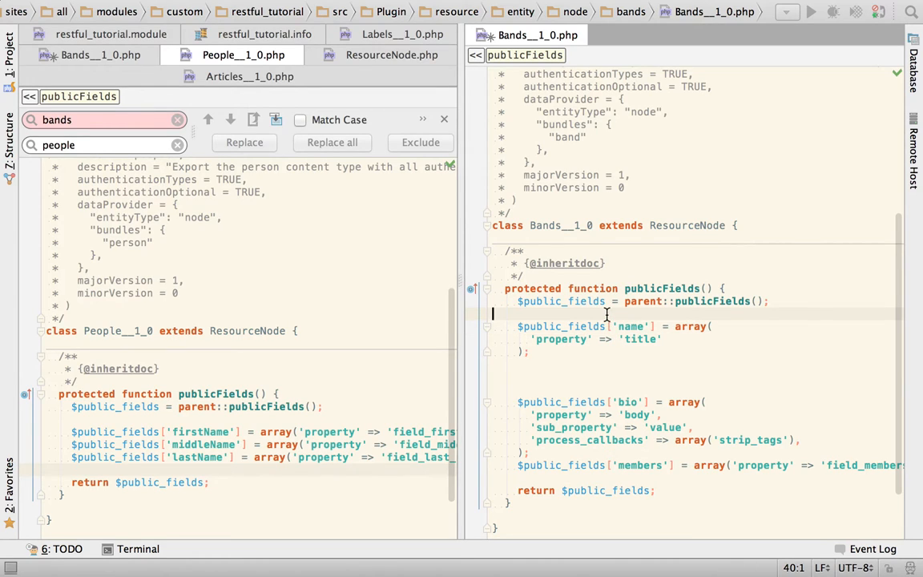
Add $wrapper = entity_metadata_wrapper('node', $band); and $wrapper->label(); above the name field
{"action": "type", "text": "$"}
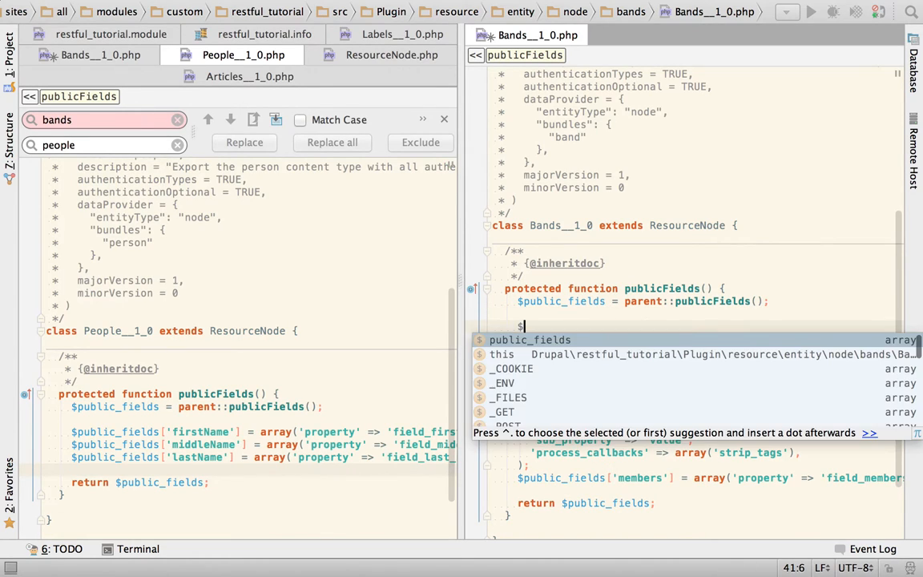
{"action": "type", "text": "$wrapper ="}
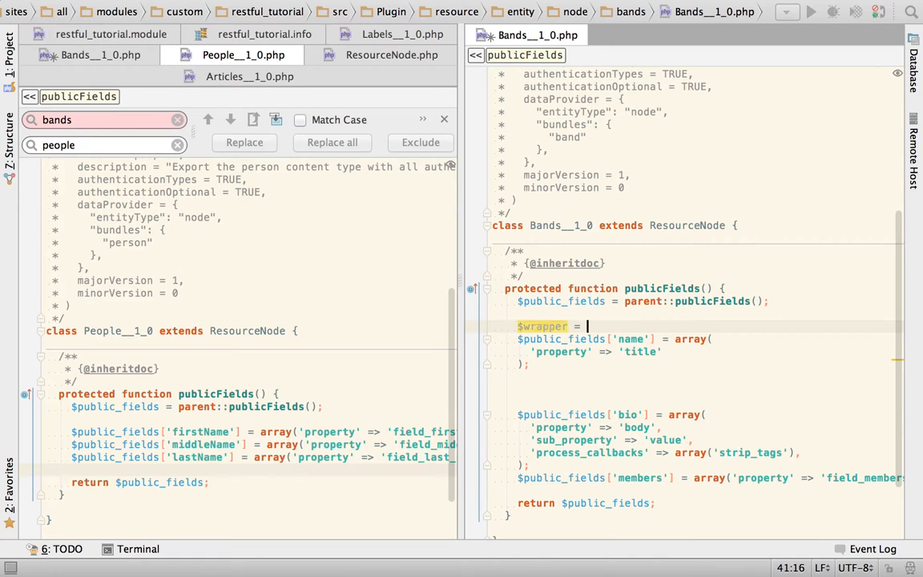
{"action": "type", "text": "e"}
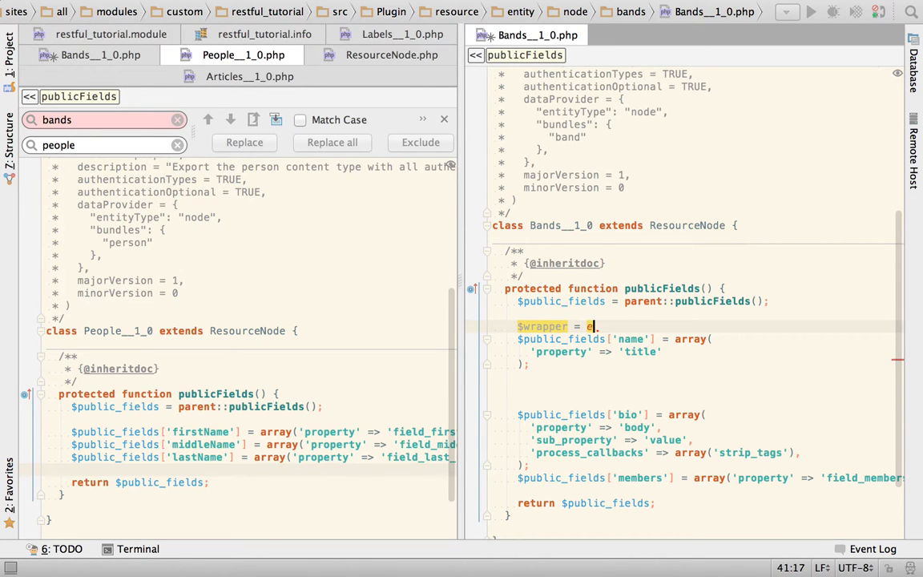
{"action": "type", "text": "ntitey"}
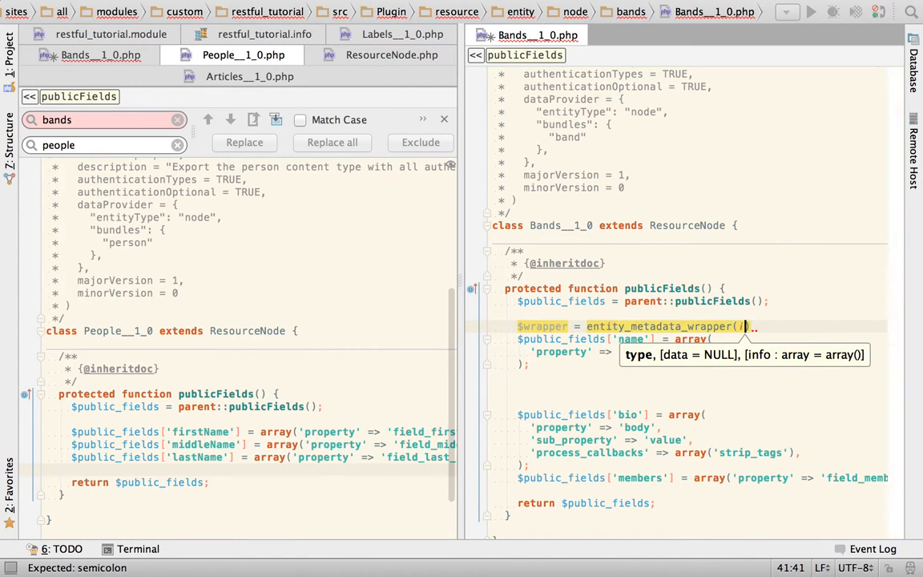
{"action": "type", "text": "'node', $band"}
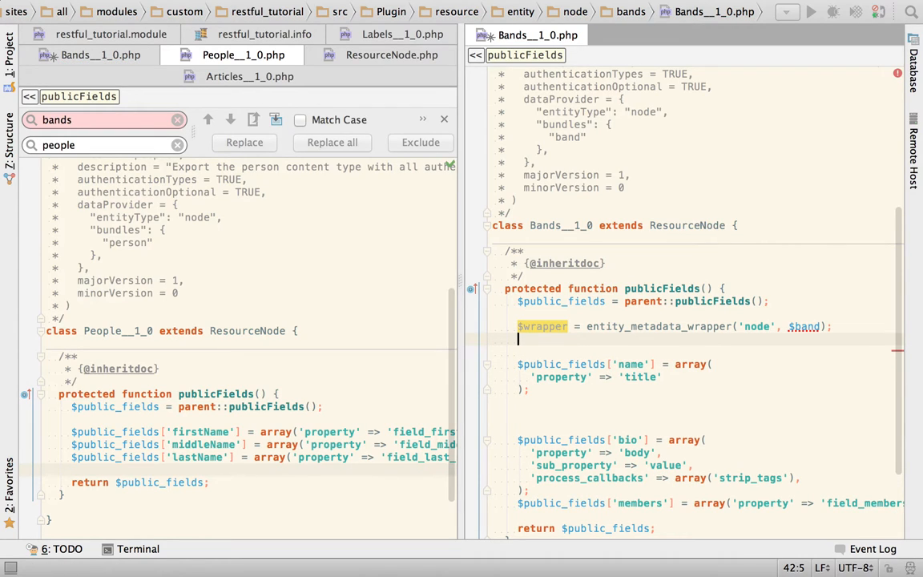
{"action": "type", "text": "$"}
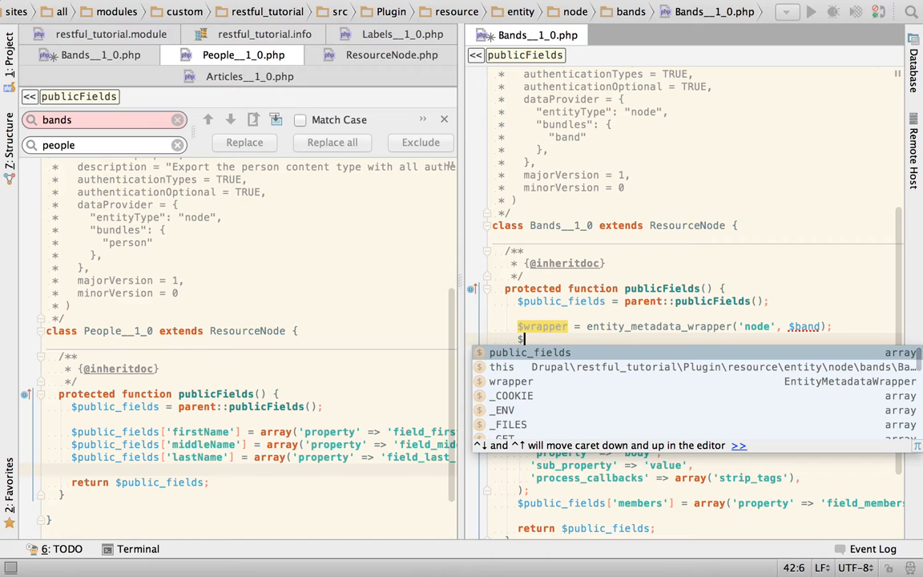
{"action": "type", "text": "$wrap"}
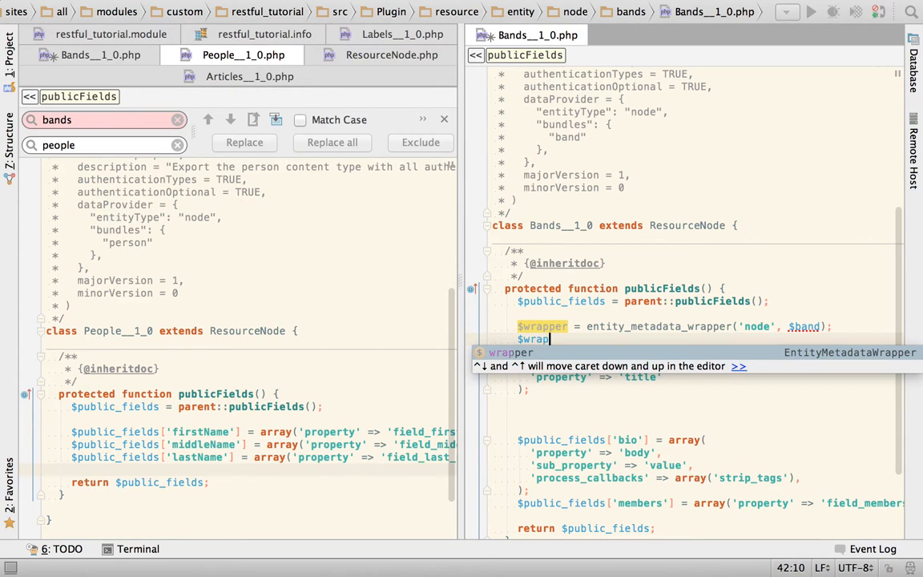
{"action": "type", "text": "->"}
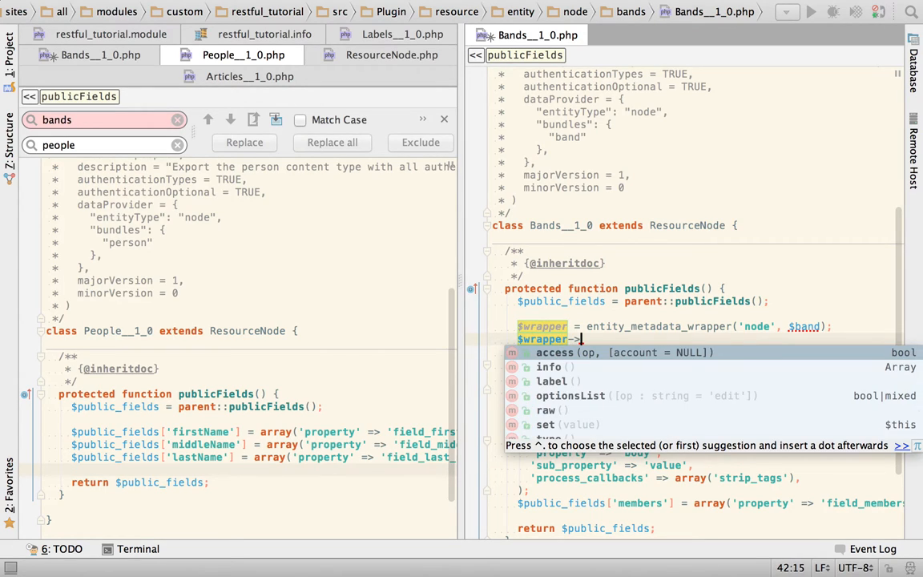
{"action": "left_click", "coordinate": [551, 382]}
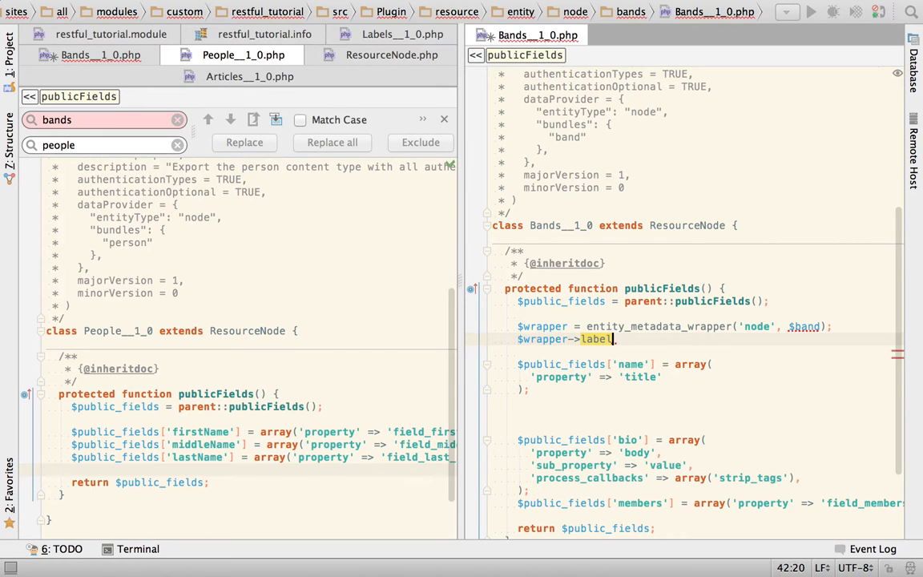
{"action": "type", "text": "();"}
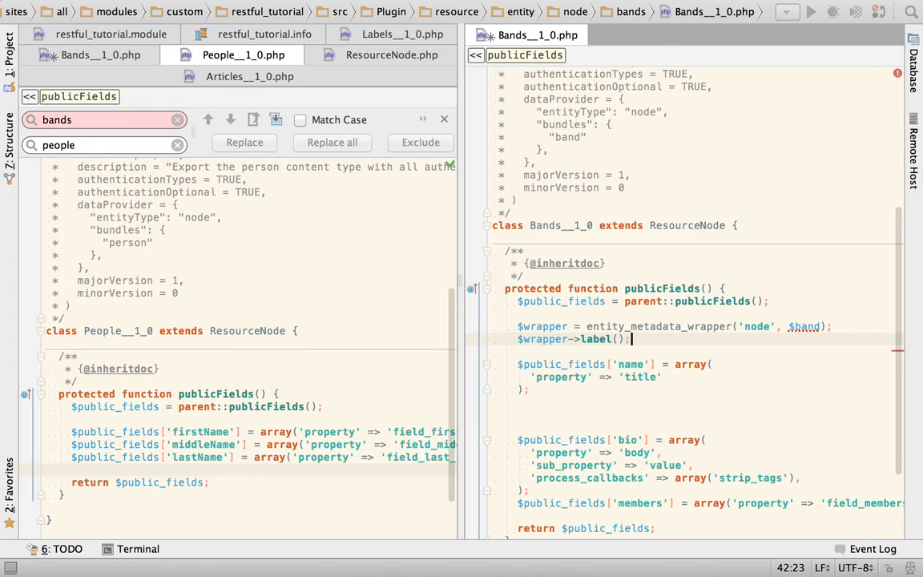
{"action": "scroll", "scroll_direction": "down", "scroll_amount": 3}
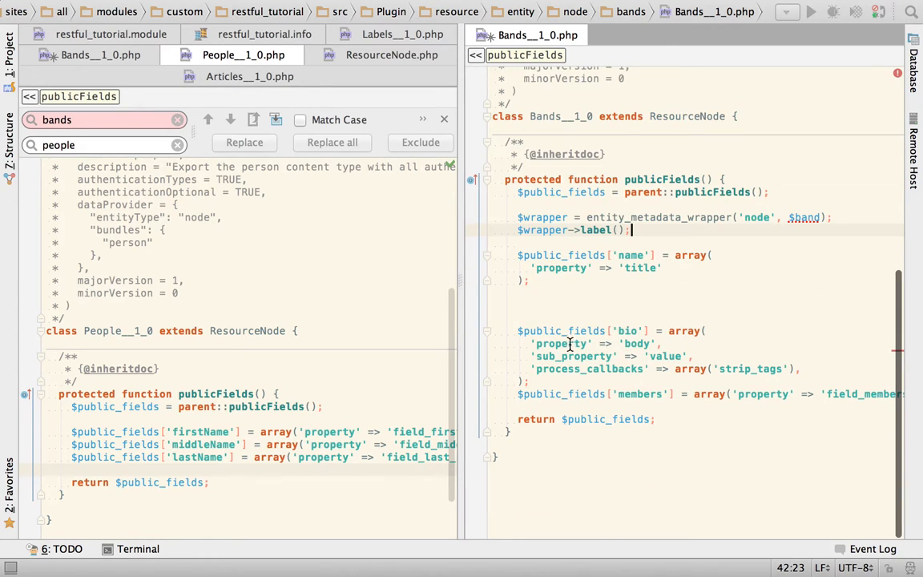
{"action": "mouse_move", "coordinate": [593, 237]}
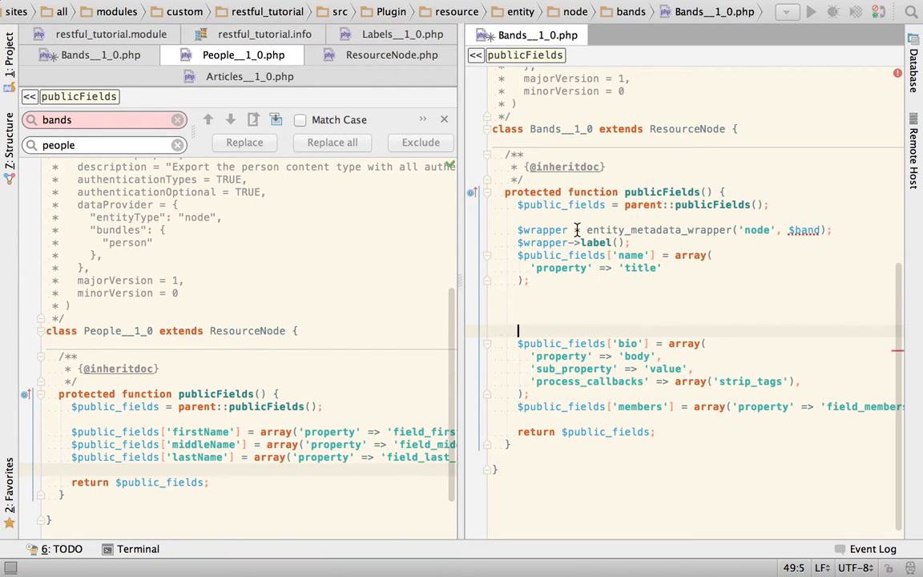
Add $wrapper->body->value->value(); above the bio field array
{"action": "double_click", "coordinate": [562, 342]}
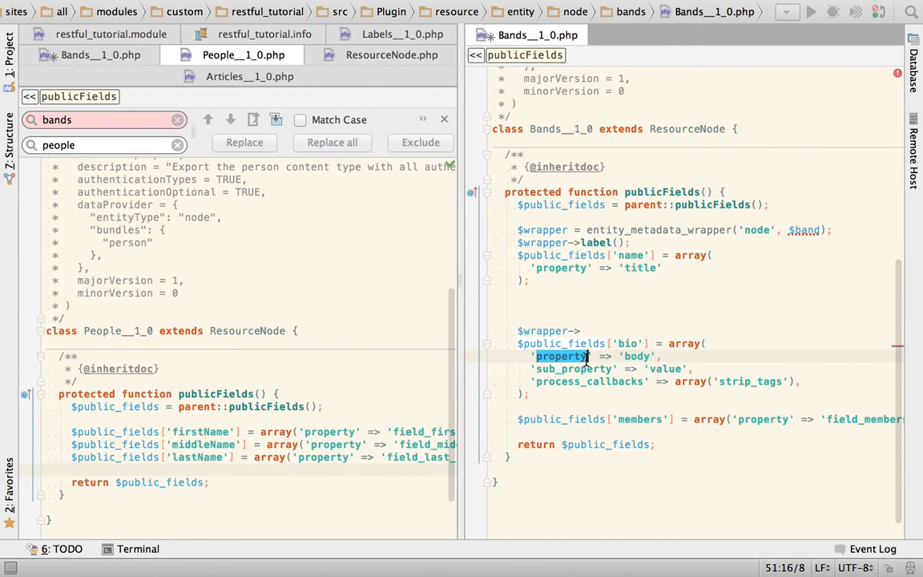
{"action": "double_click", "coordinate": [638, 356]}
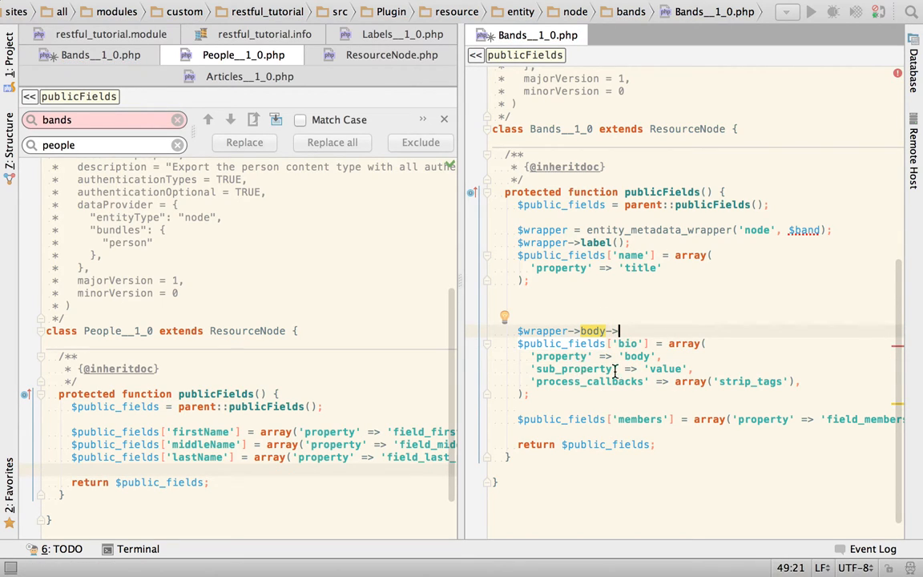
{"action": "type", "text": "value"}
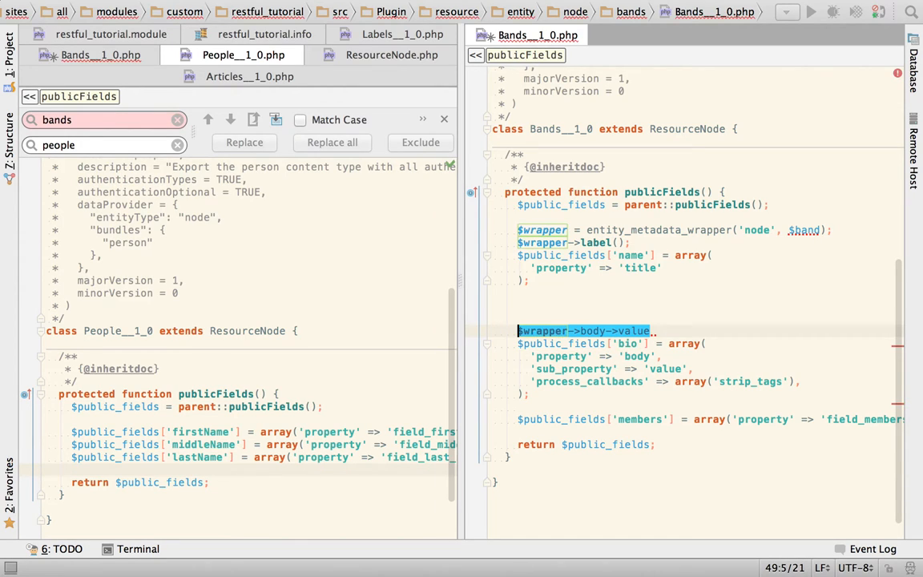
{"action": "type", "text": "->value("}
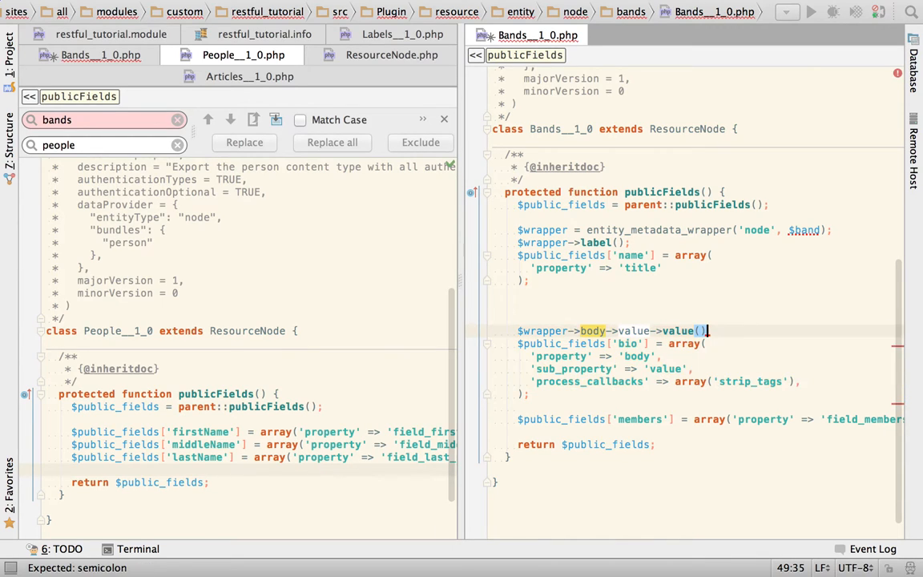
{"action": "type", "text": ";"}
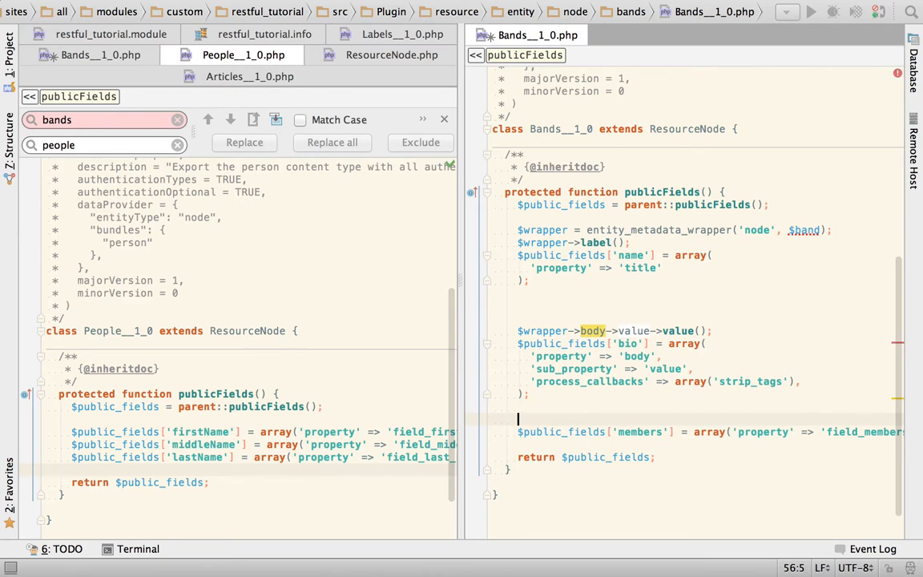
Add $wrapper->field_members->value(); above the members field
{"action": "type", "text": "$wrapper->"}
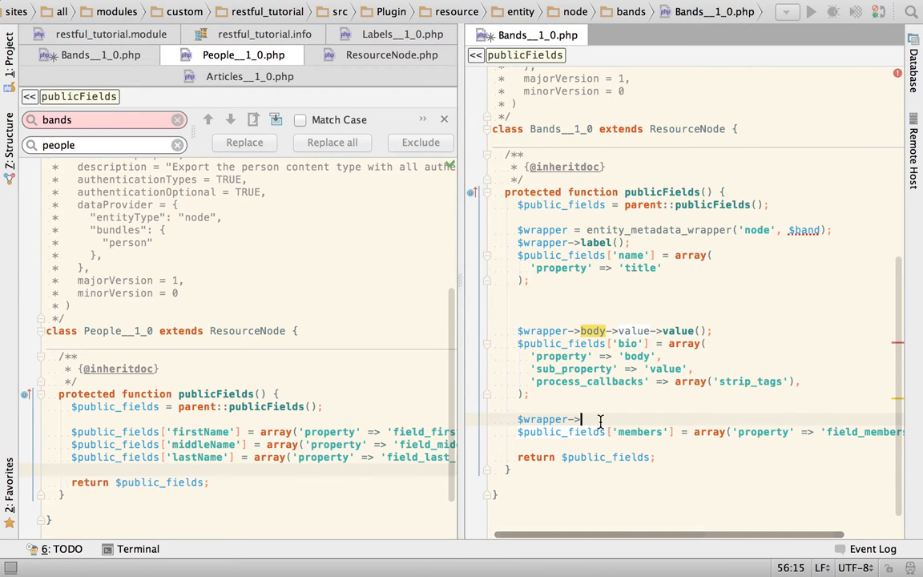
{"action": "type", "text": "field_members->"}
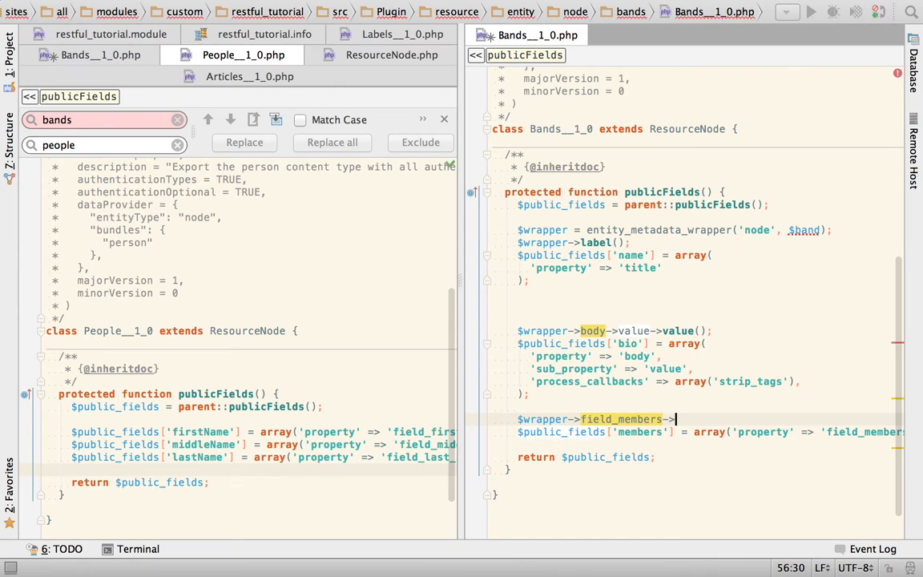
{"action": "type", "text": "value();"}
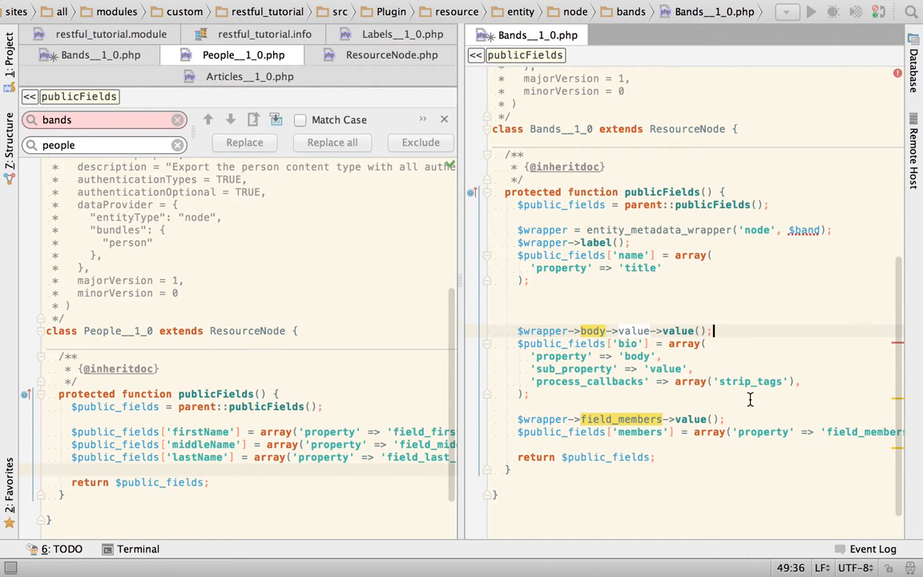
Wrap the body call as strip_tags($wrapper->body->value->value());
{"action": "double_click", "coordinate": [750, 381]}
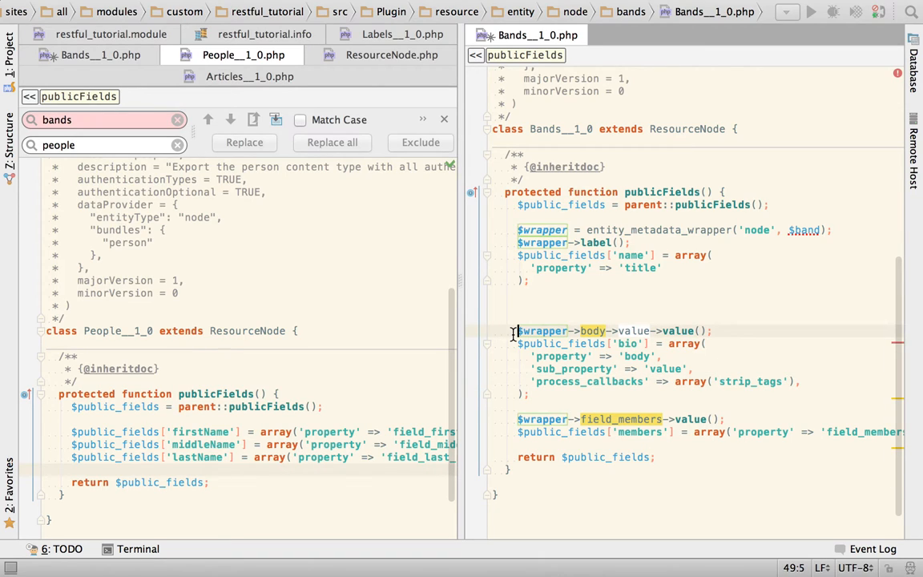
{"action": "type", "text": "strip_tags("}
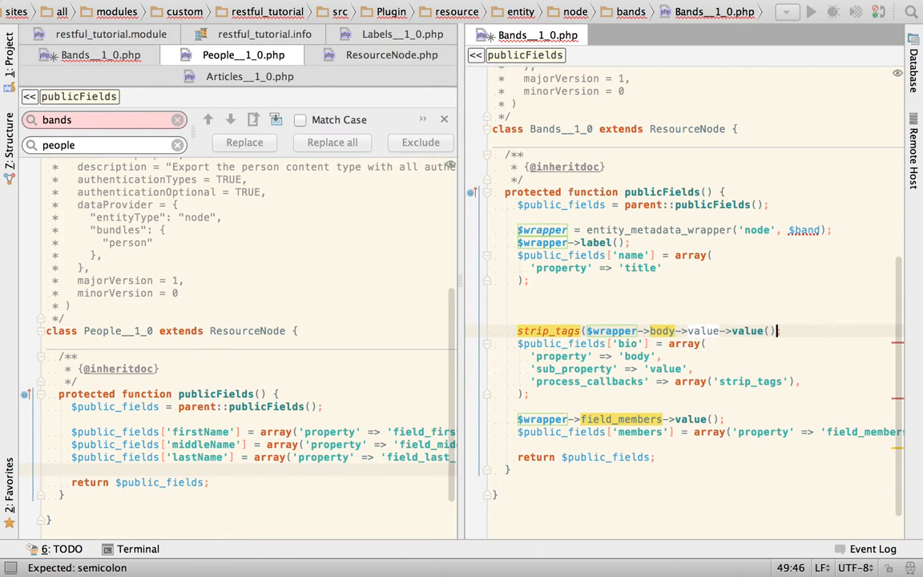
{"action": "type", "text": ";"}
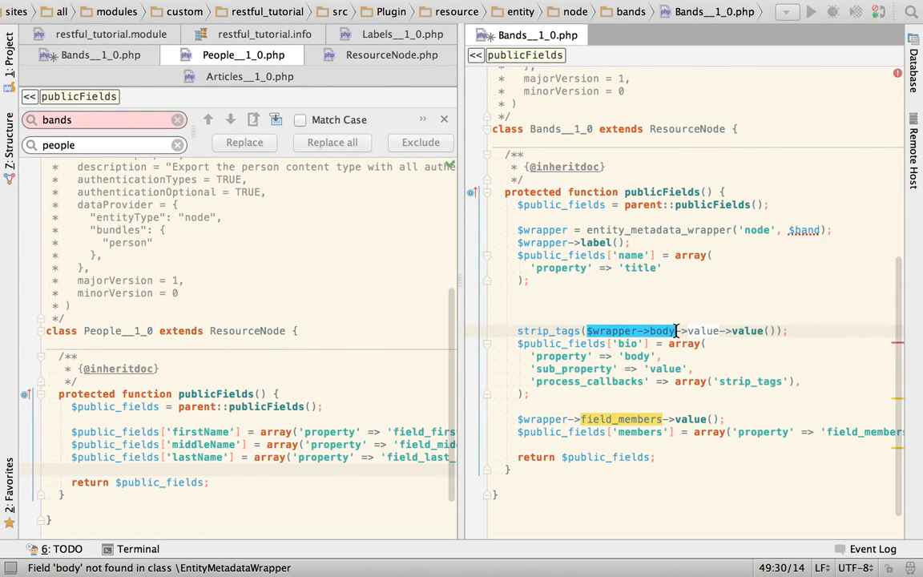
{"action": "double_click", "coordinate": [661, 330]}
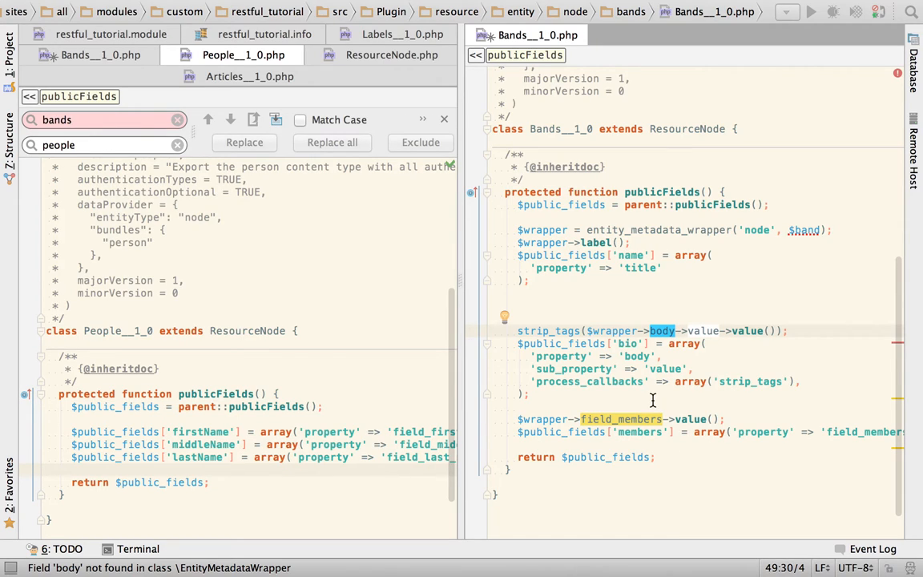
{"action": "mouse_move", "coordinate": [559, 369]}
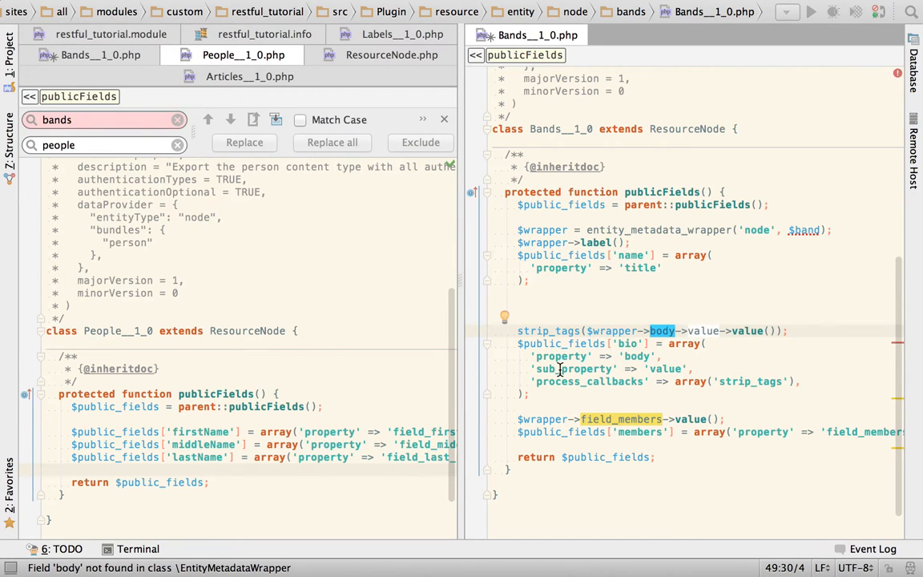
{"action": "mouse_move", "coordinate": [680, 369]}
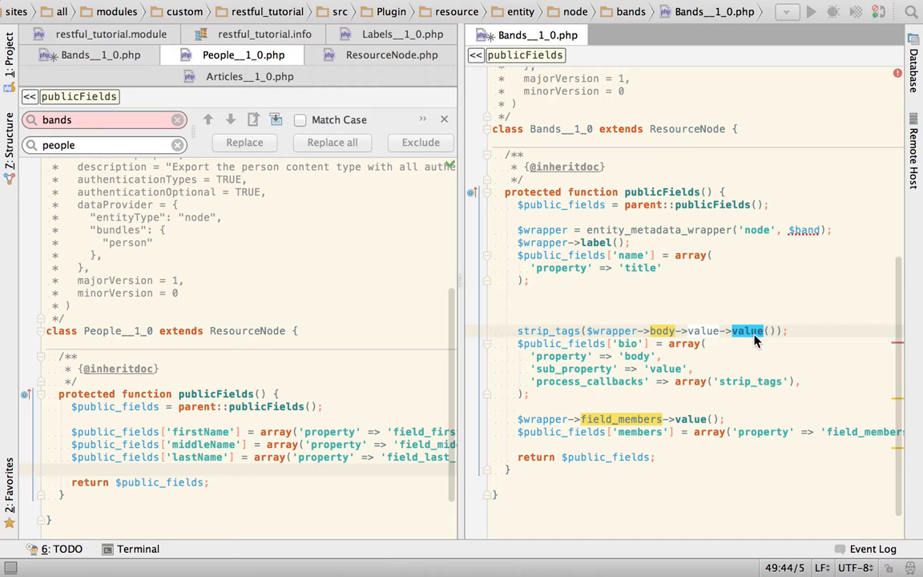
{"action": "mouse_move", "coordinate": [747, 337]}
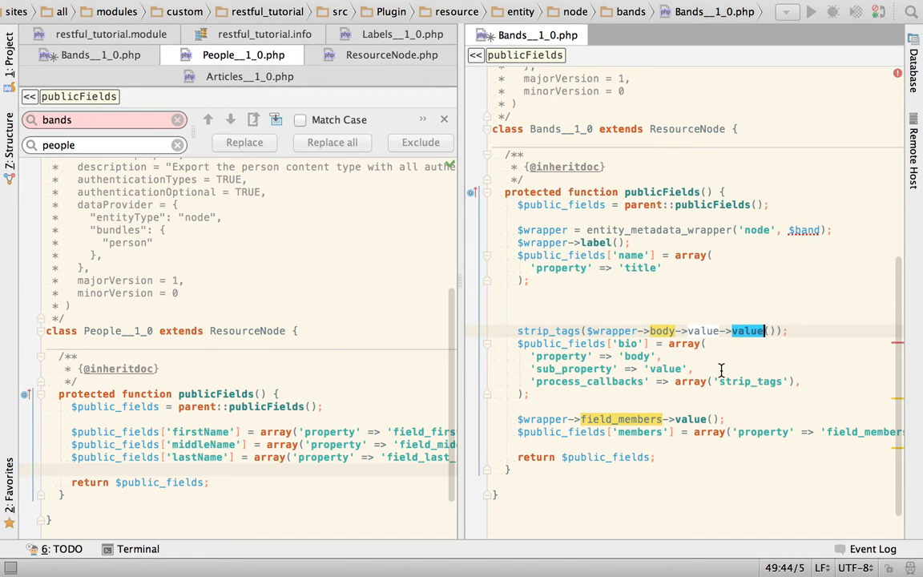
{"action": "left_click", "coordinate": [696, 368]}
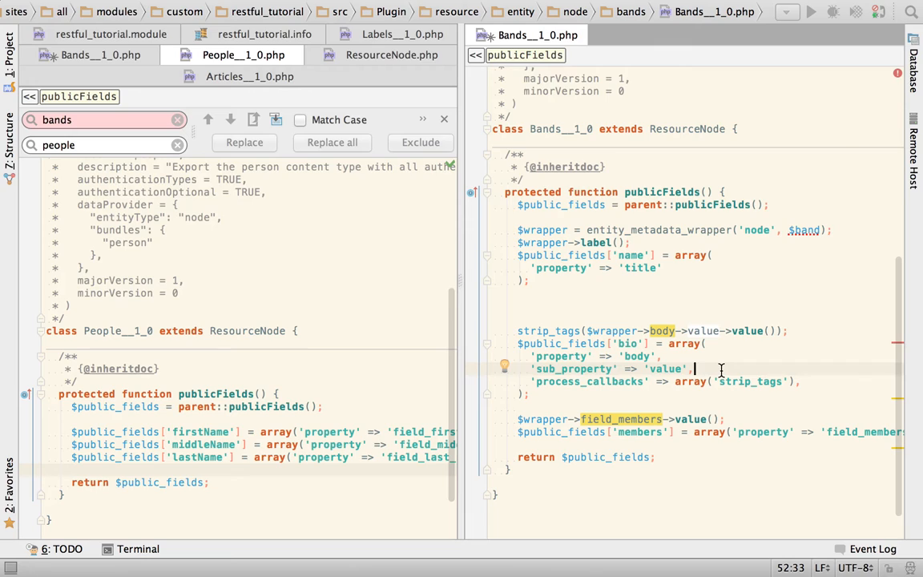
Add 'wrapperMethod' => 'myThing' to bio, call myThing() on the body line, then remove the wrapperMethod line
{"action": "key", "text": "Enter"}
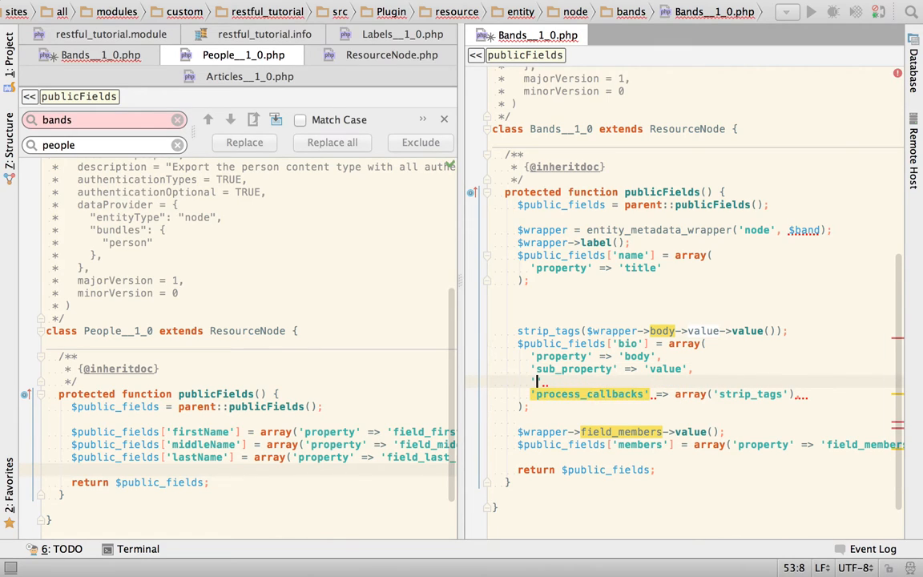
{"action": "type", "text": "wrapperMethod"}
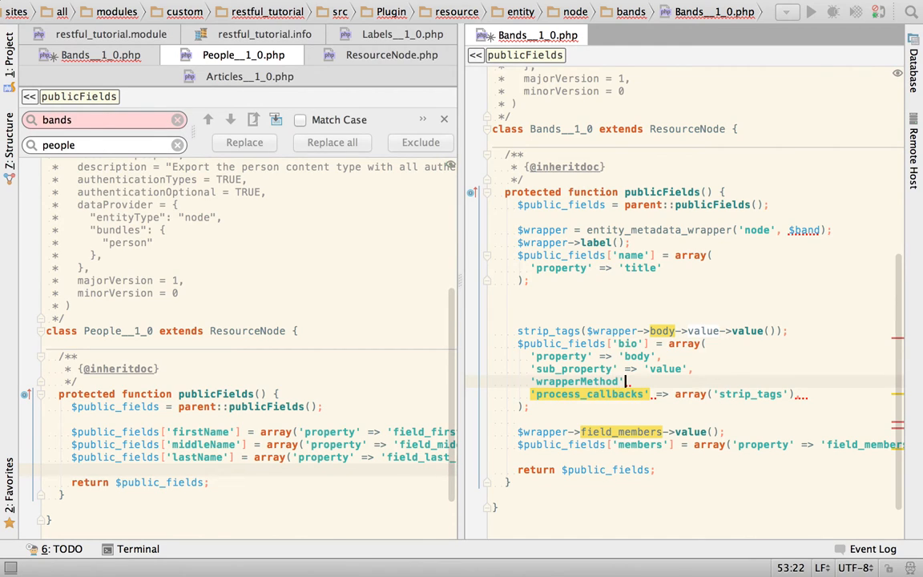
{"action": "type", "text": "'m"}
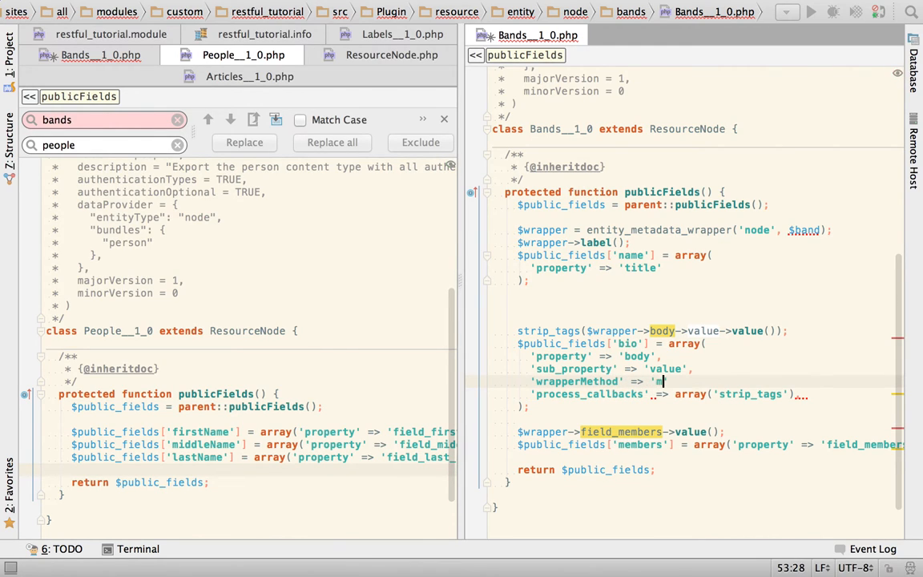
{"action": "type", "text": "yThig"}
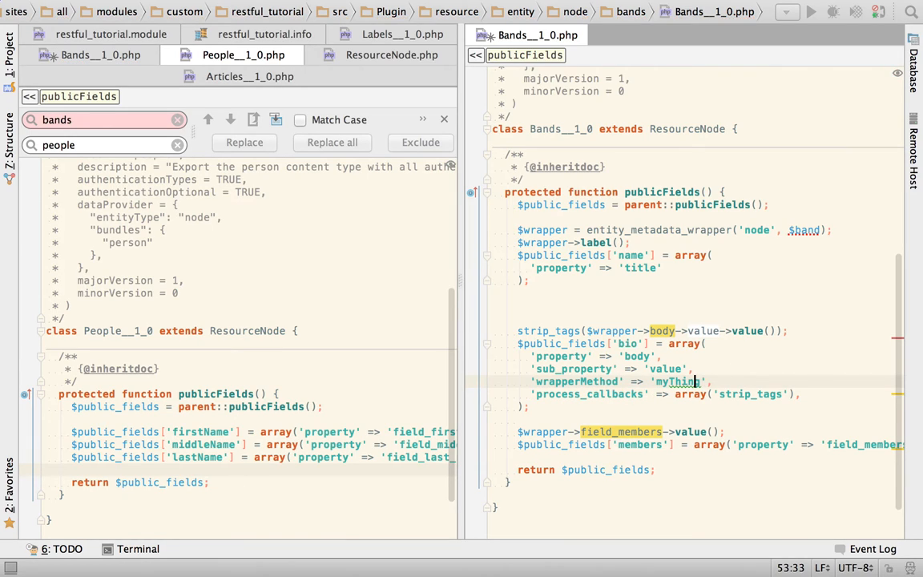
{"action": "double_click", "coordinate": [679, 381]}
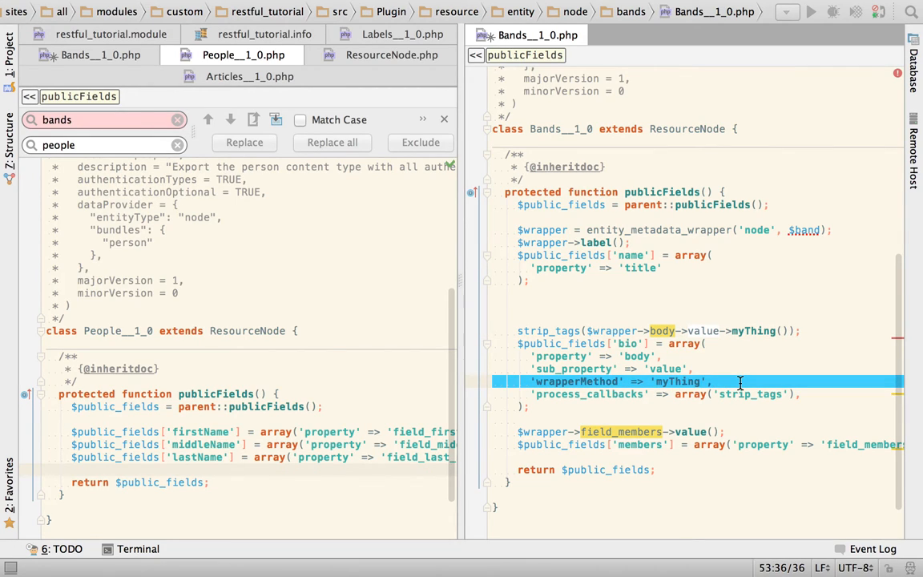
{"action": "mouse_move", "coordinate": [740, 391]}
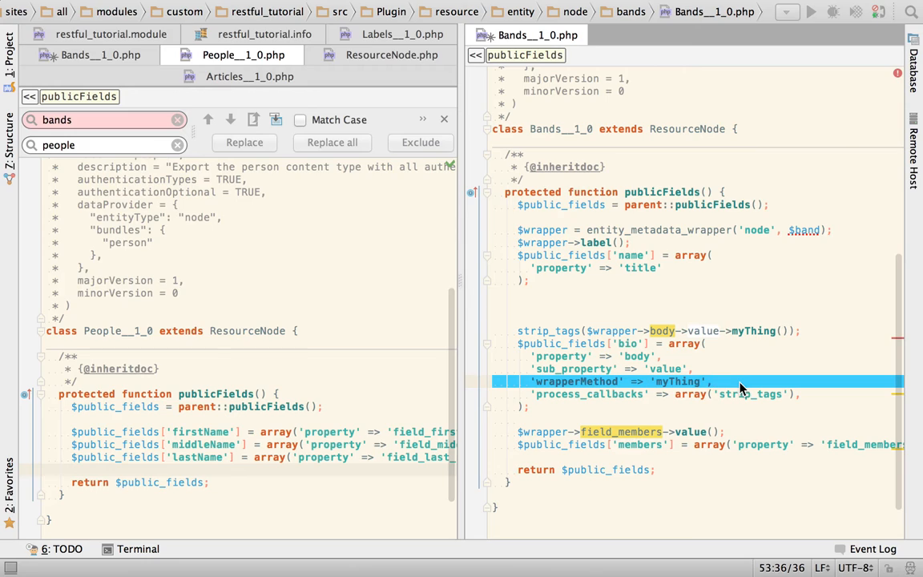
{"action": "key", "text": "Delete"}
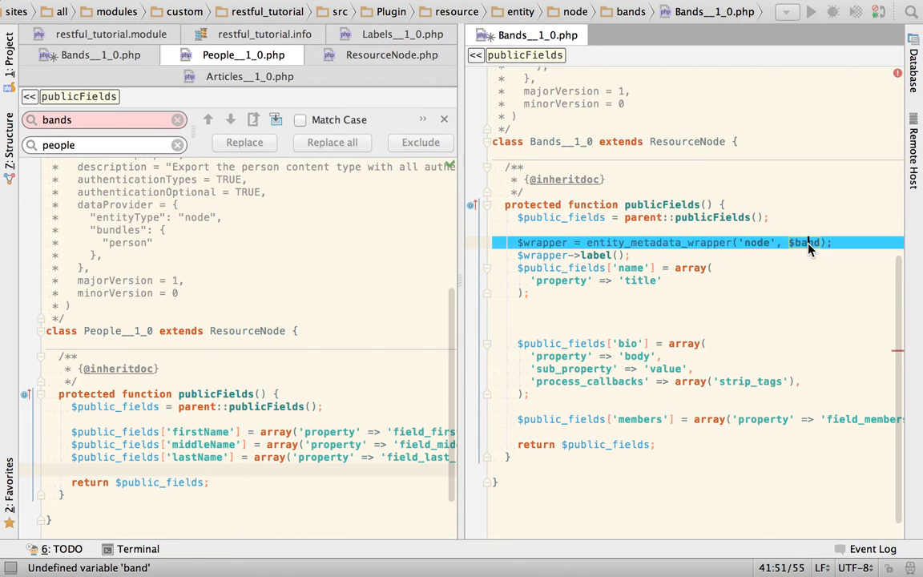
Replace the name field's title property with 'wrapperMethod' => 'label' and 'methodOnWrapper' => TRUE
{"action": "key", "text": "Delete"}
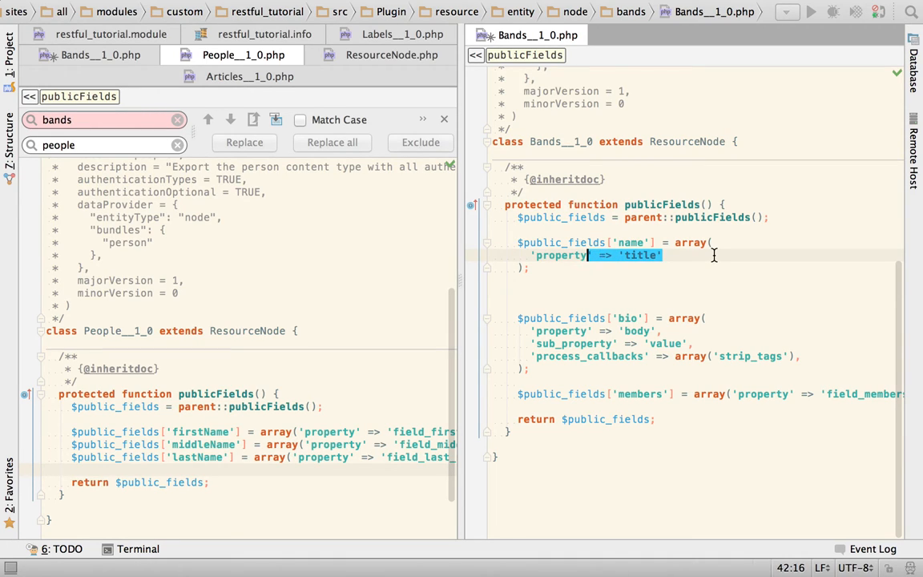
{"action": "type", "text": "wrapper"}
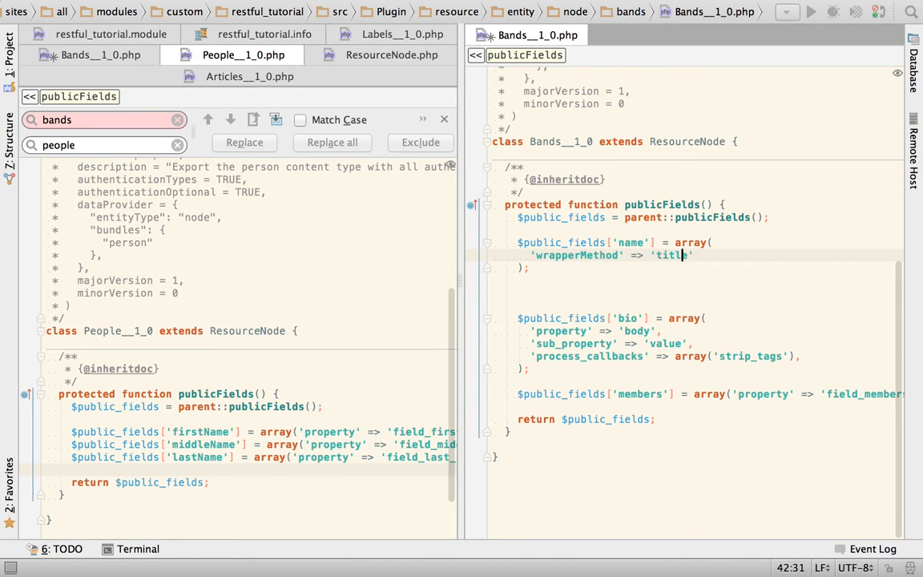
{"action": "type", "text": "label"}
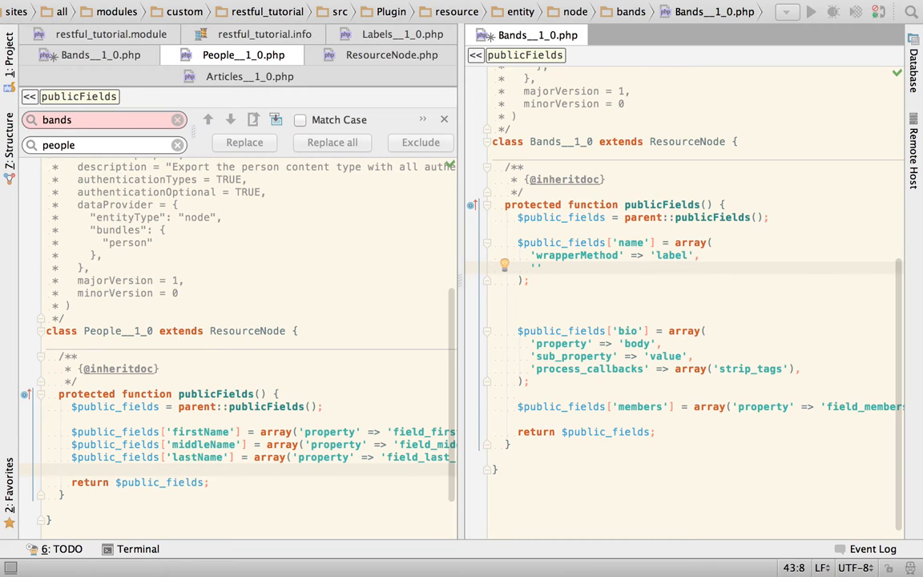
{"action": "mouse_move", "coordinate": [729, 394]}
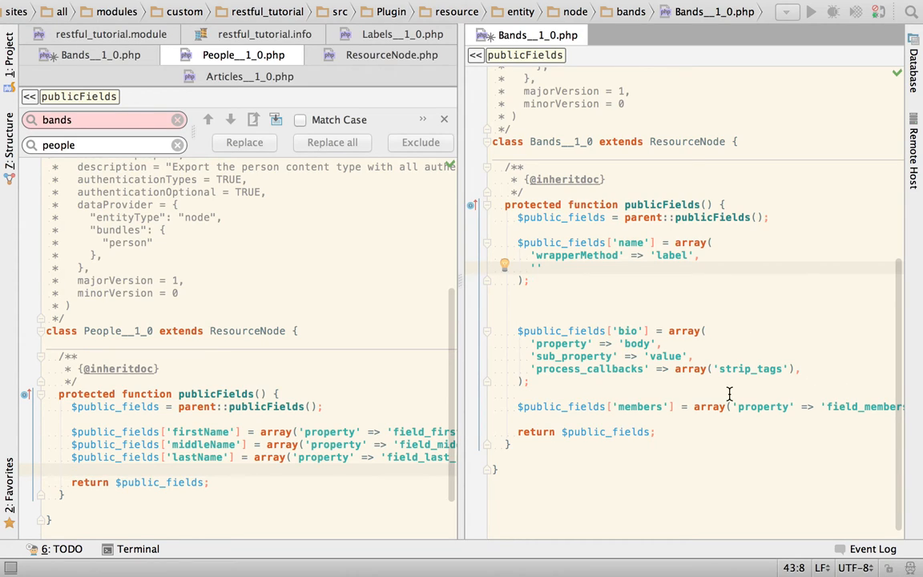
{"action": "type", "text": "'wrap"}
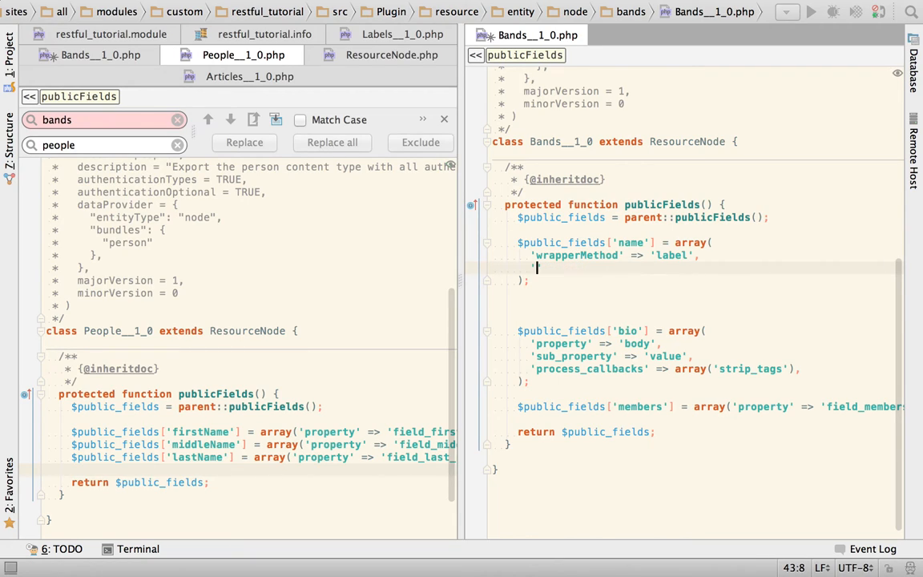
{"action": "type", "text": "'method"}
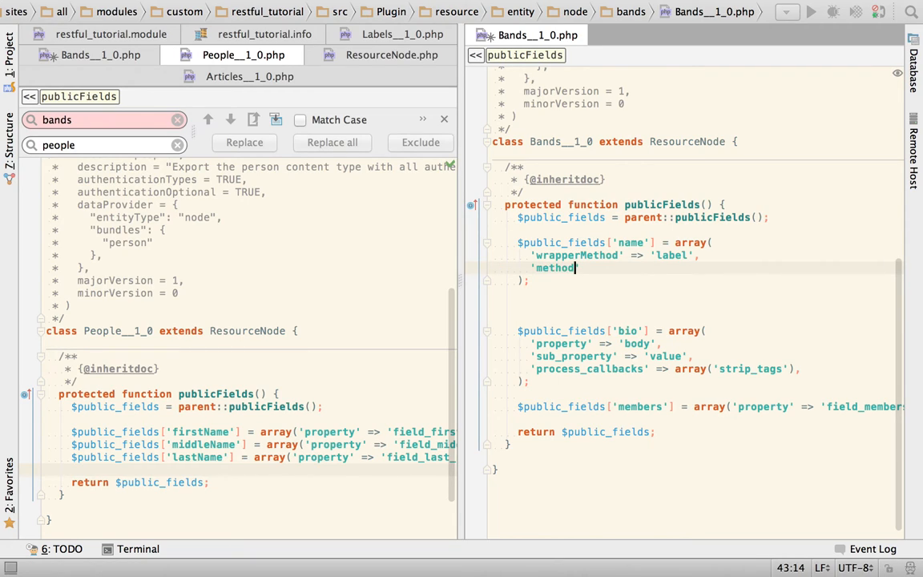
{"action": "type", "text": "OnWrapper"}
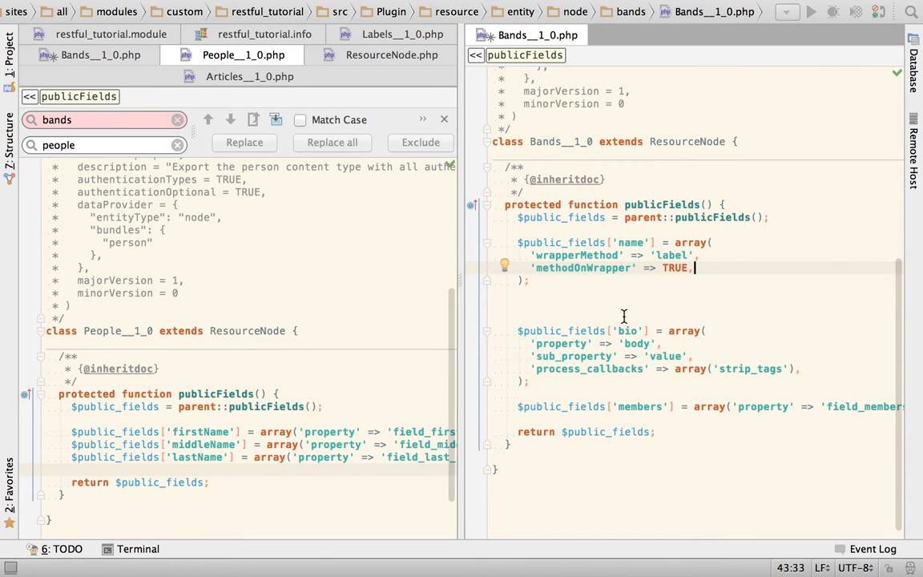
{"action": "double_click", "coordinate": [673, 255]}
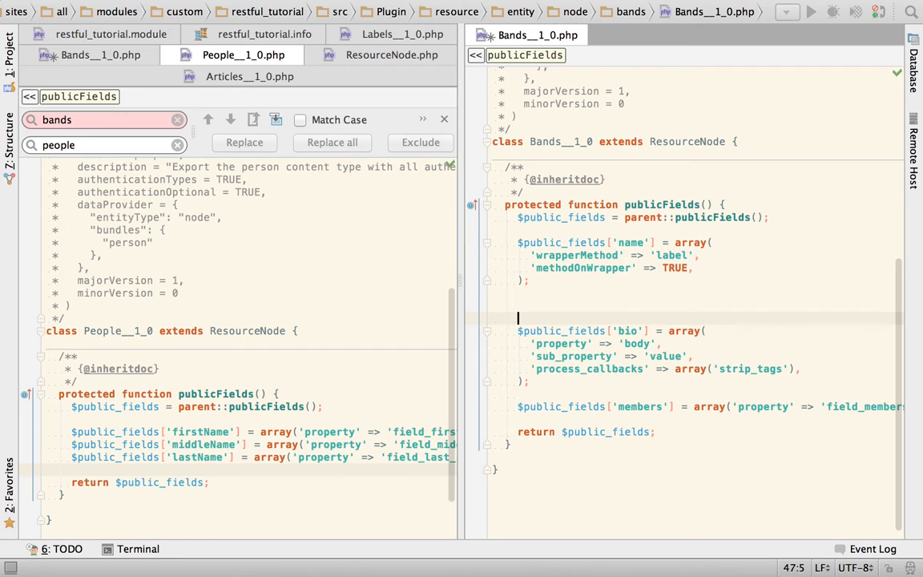
Add an example $wrapper->body->value->myThing(); line above the bio field
{"action": "type", "text": "$wa"}
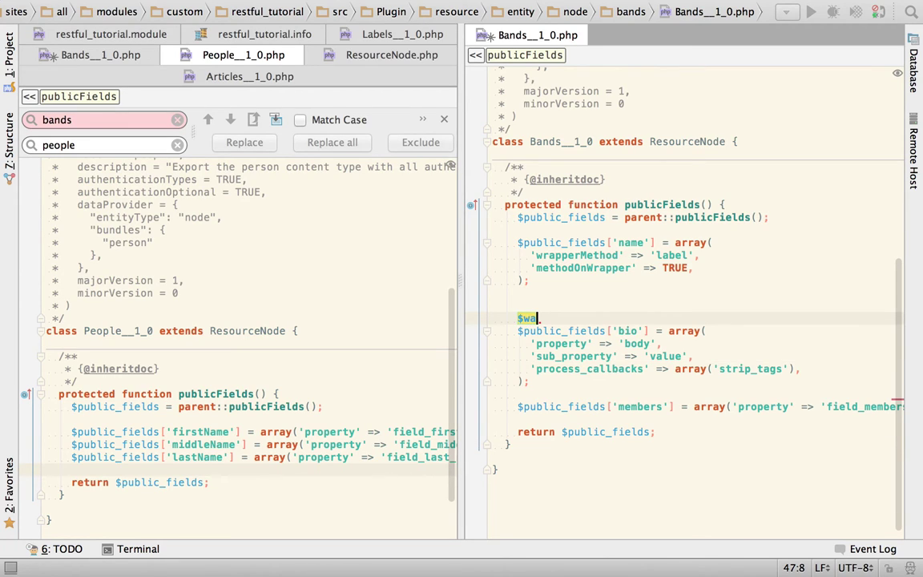
{"action": "type", "text": "rapper"}
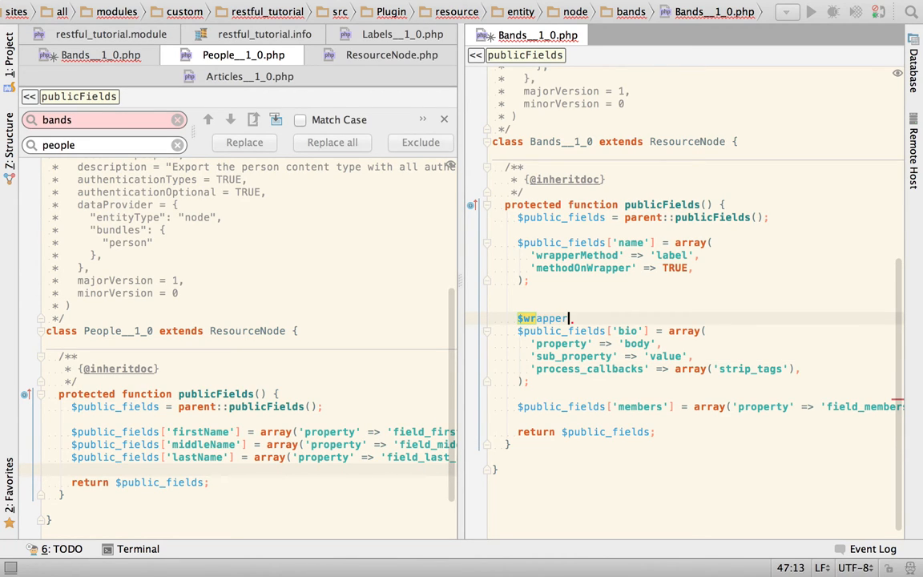
{"action": "type", "text": "->body"}
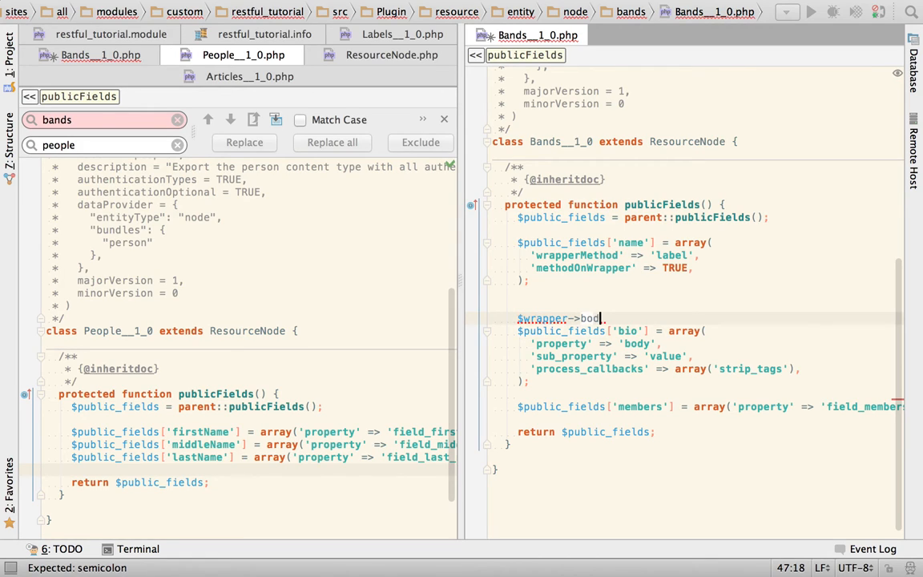
{"action": "type", "text": "->value->my"}
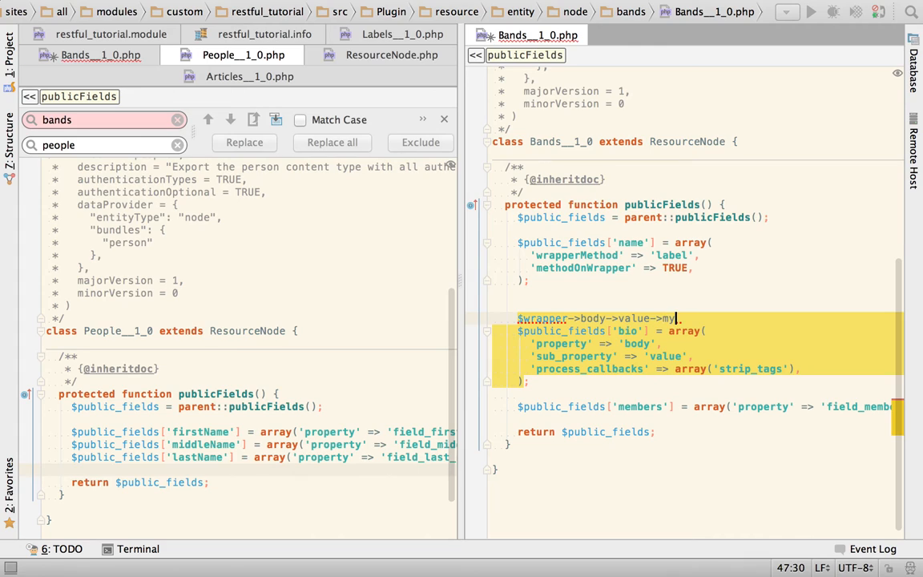
{"action": "type", "text": "Thing();"}
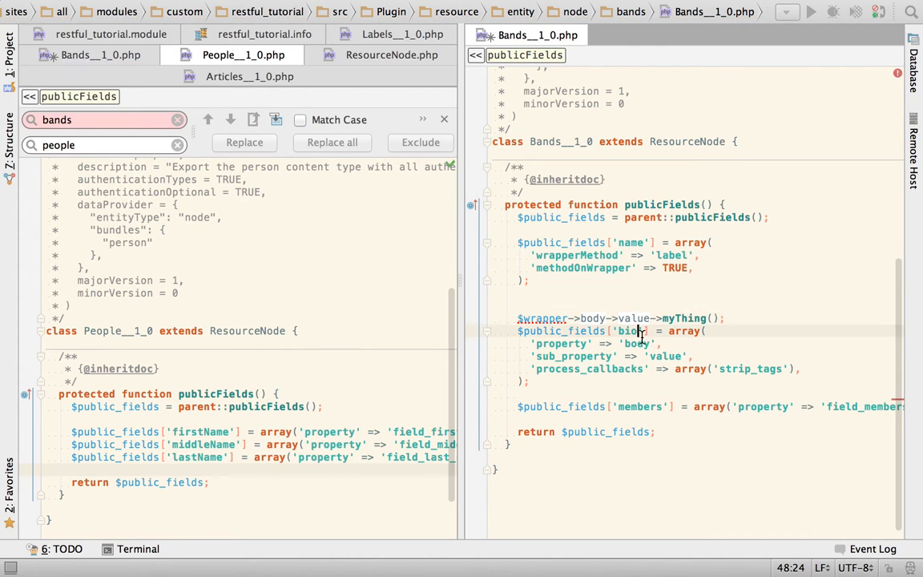
{"action": "double_click", "coordinate": [684, 317]}
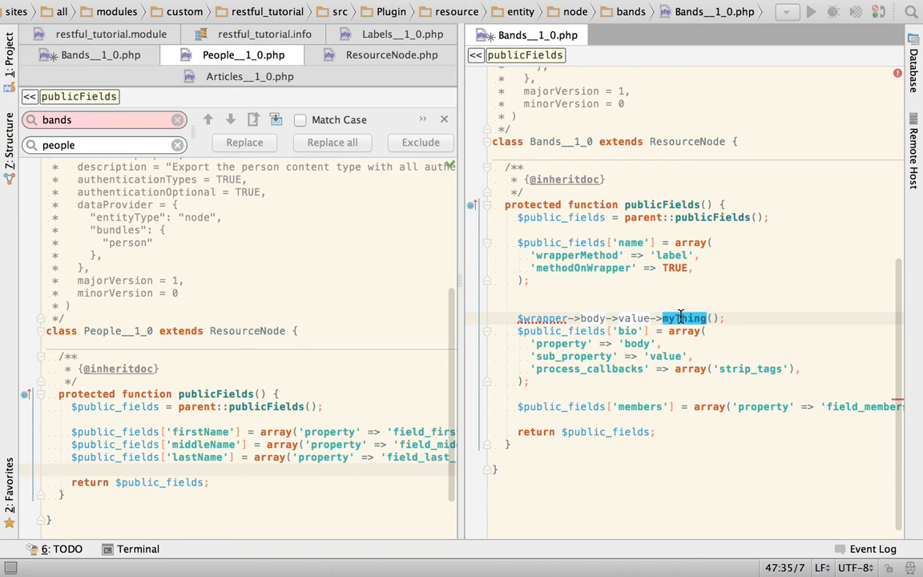
{"action": "left_click", "coordinate": [609, 317]}
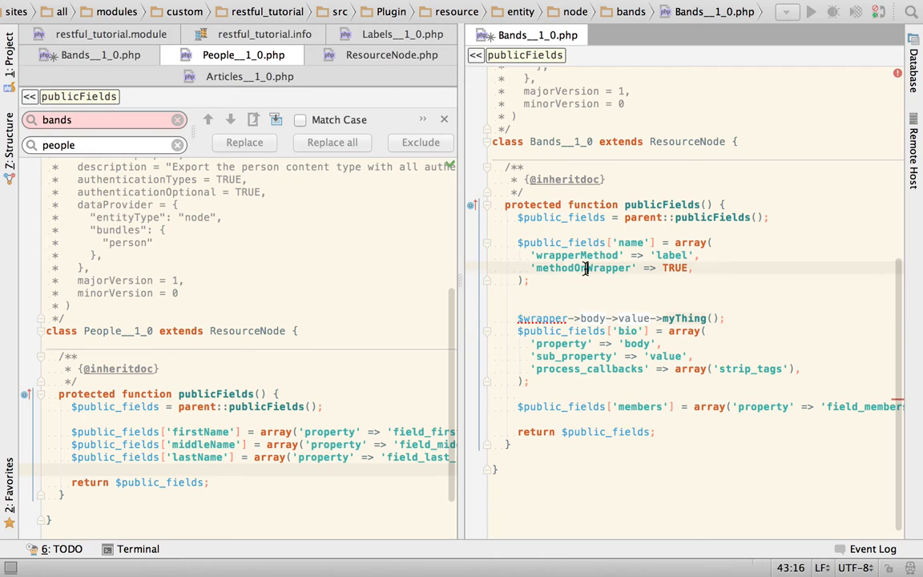
Add an example $wrapper->label(); line above the name field
{"action": "double_click", "coordinate": [583, 268]}
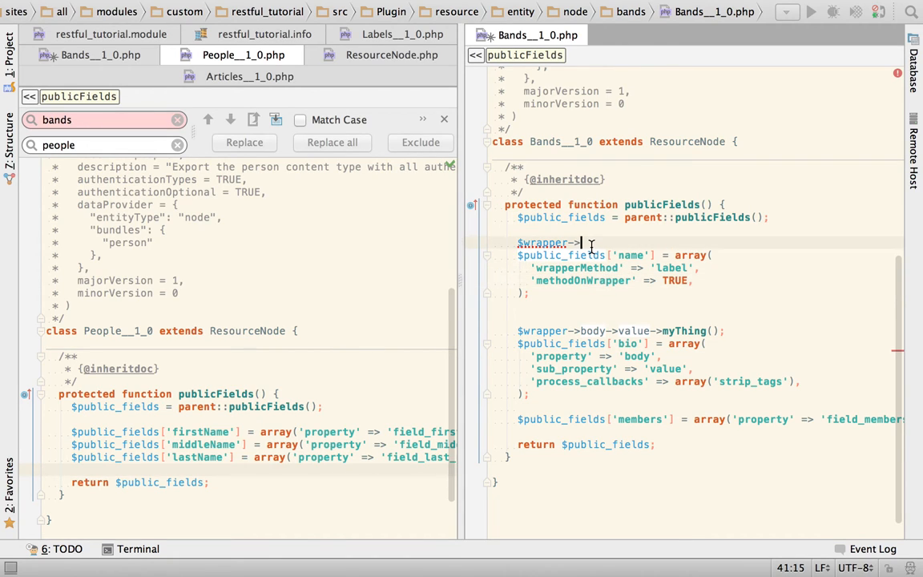
{"action": "type", "text": "l"}
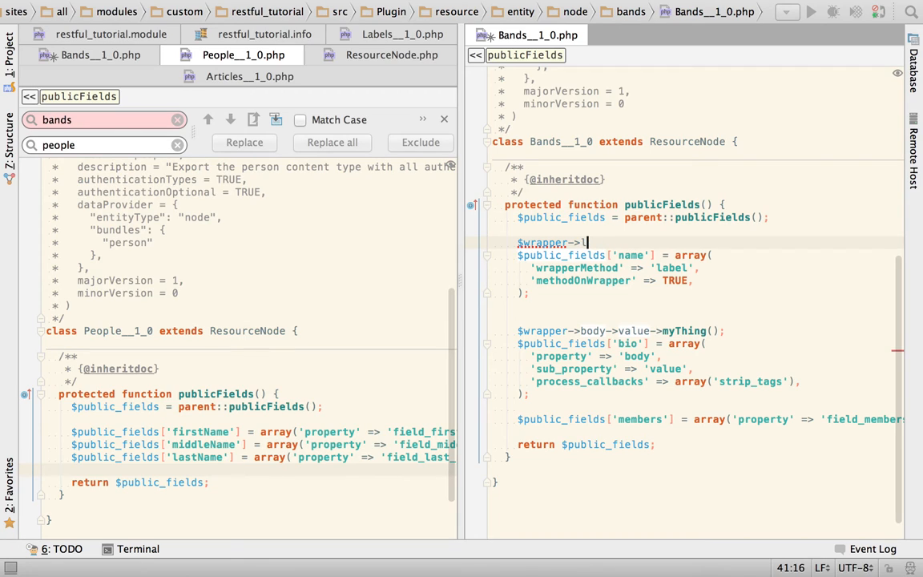
{"action": "type", "text": "label()"}
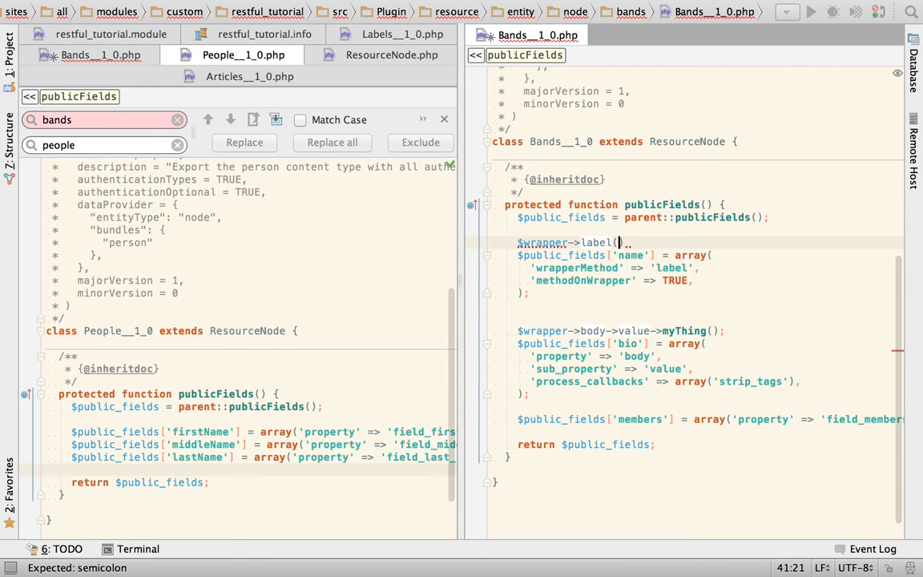
{"action": "type", "text": ";"}
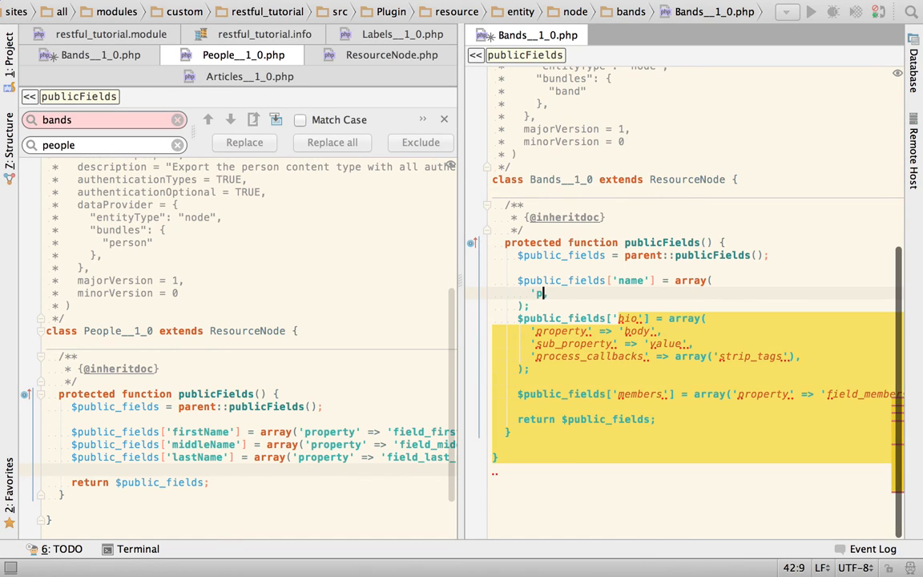
Remove the example lines, briefly showing 'property' => 'title', then restore the wrapperMethod label version
{"action": "type", "text": "property' =>"}
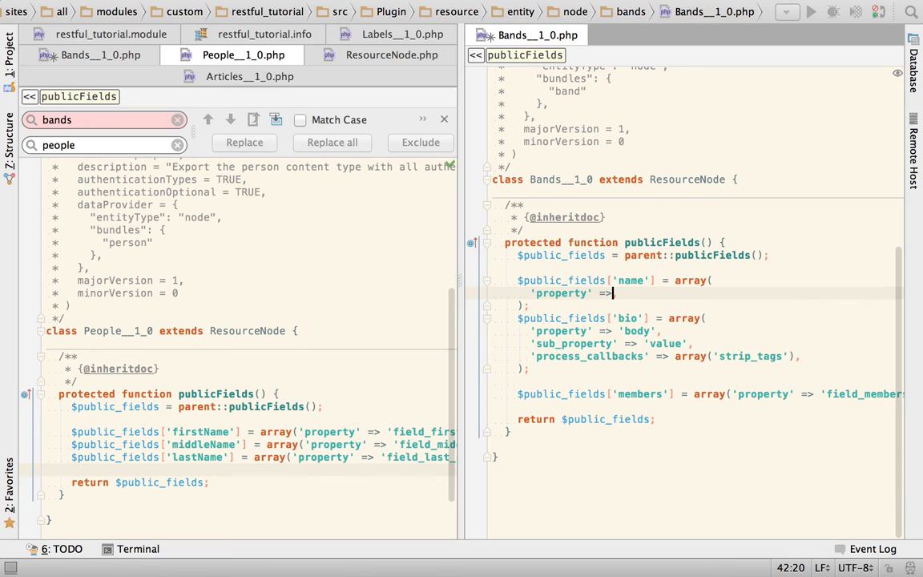
{"action": "type", "text": "'title'"}
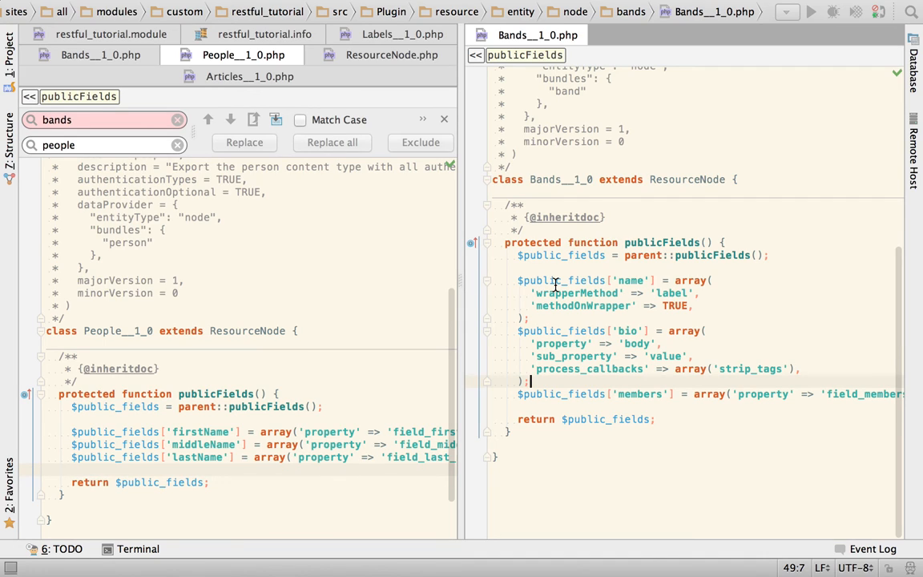
{"action": "scroll", "scroll_direction": "down", "scroll_amount": 3}
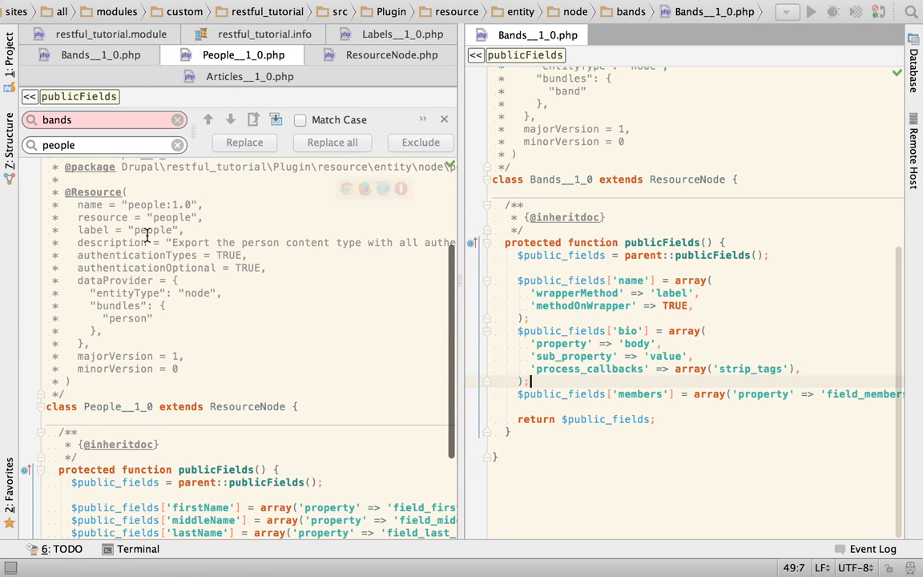
{"action": "mouse_move", "coordinate": [125, 411]}
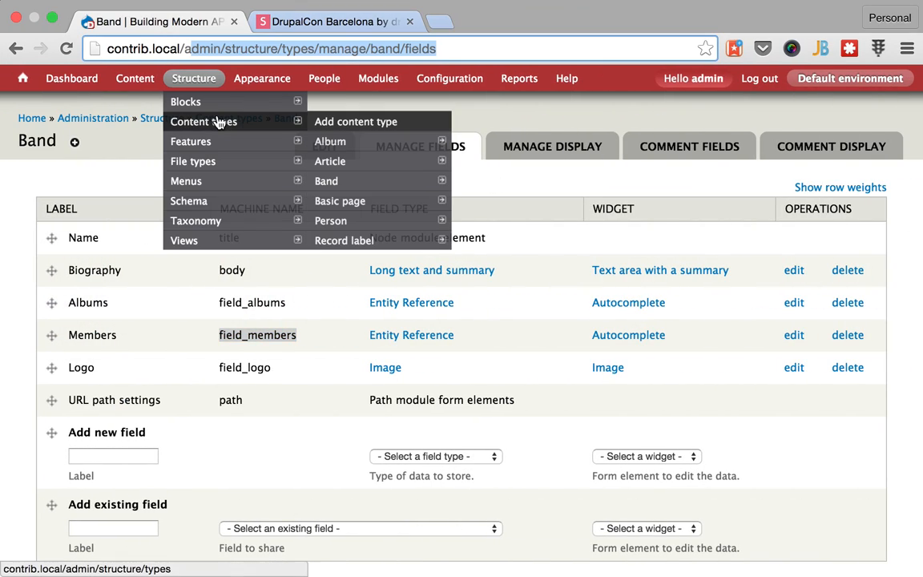
Request contrib.local/api/people and api/bands in Chrome (both 404), then return to PhpStorm
{"action": "type", "text": "contrib.local/api/labels"}
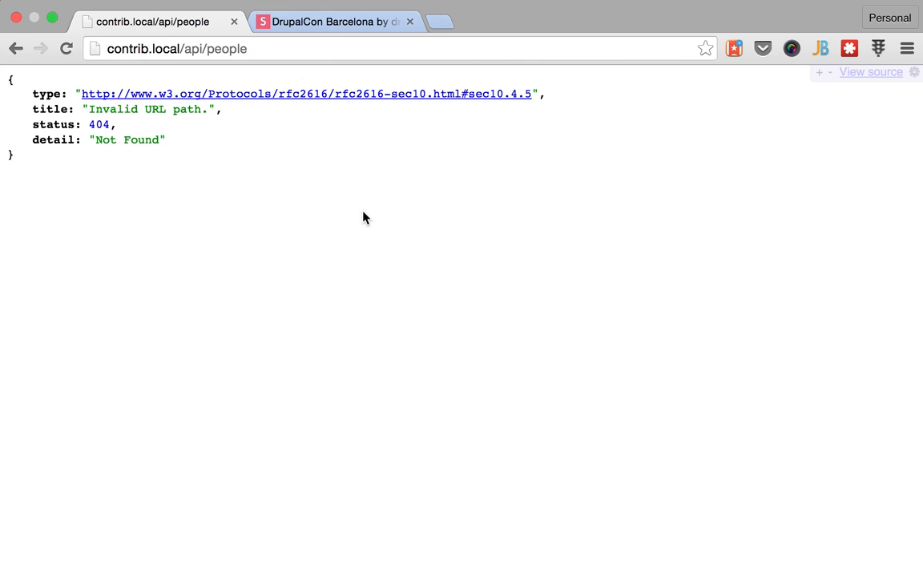
{"action": "double_click", "coordinate": [229, 48]}
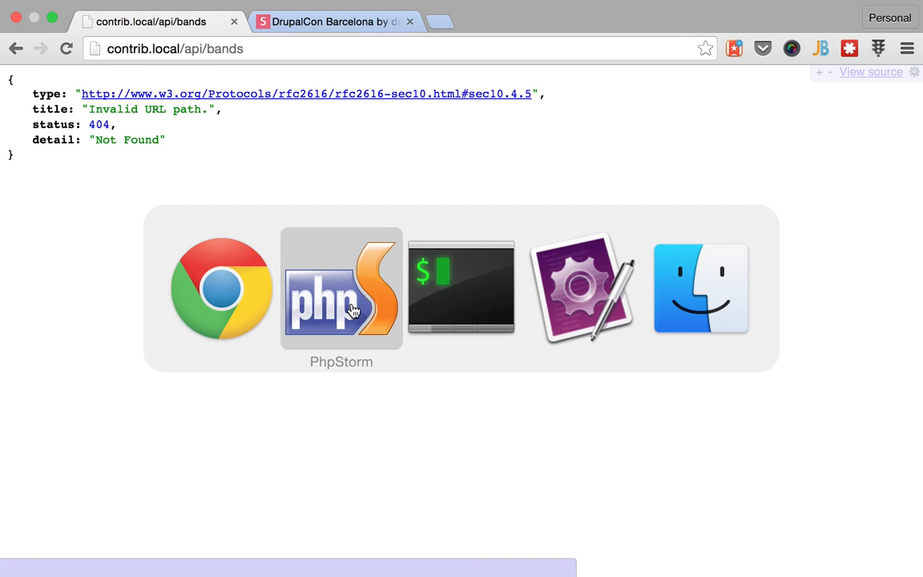
{"action": "left_click", "coordinate": [341, 289]}
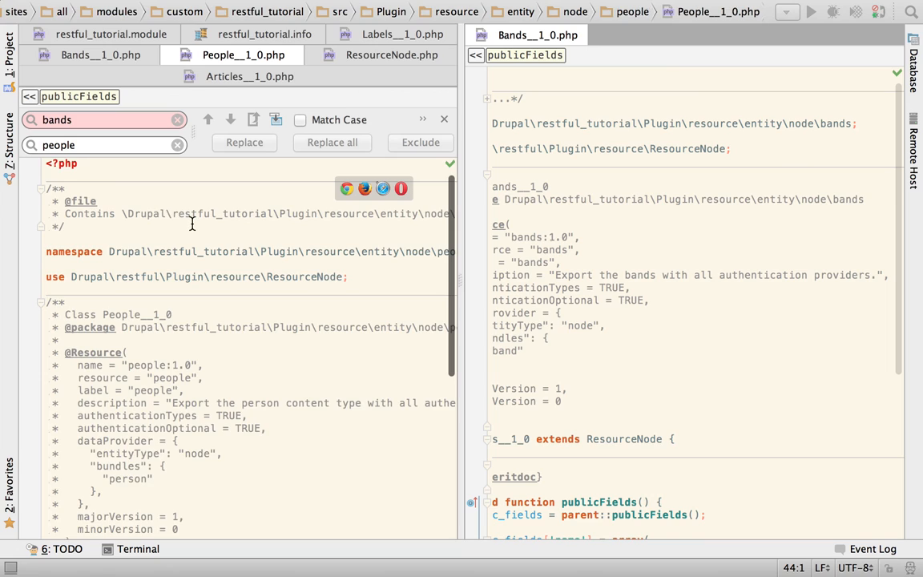
{"action": "scroll", "scroll_direction": "down", "scroll_amount": 3}
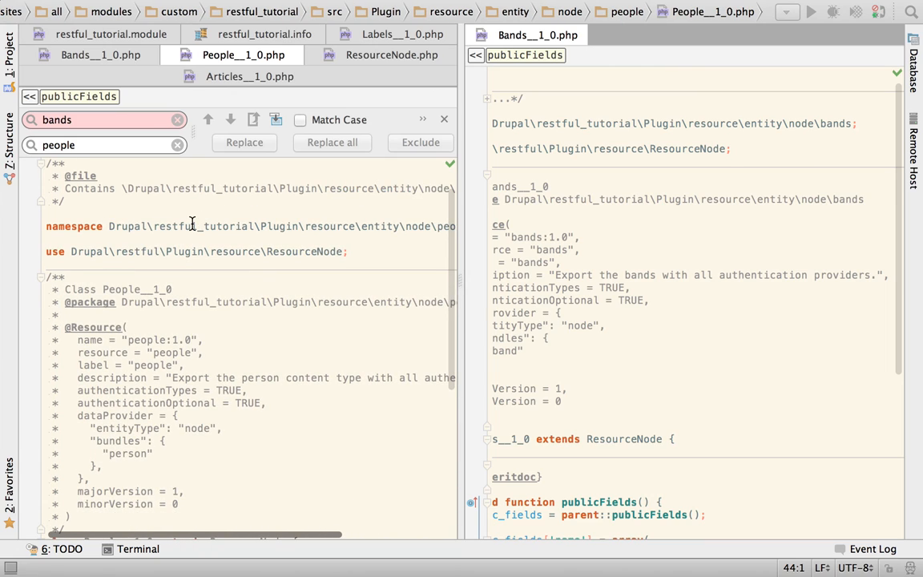
{"action": "scroll", "scroll_direction": "down", "scroll_amount": 3}
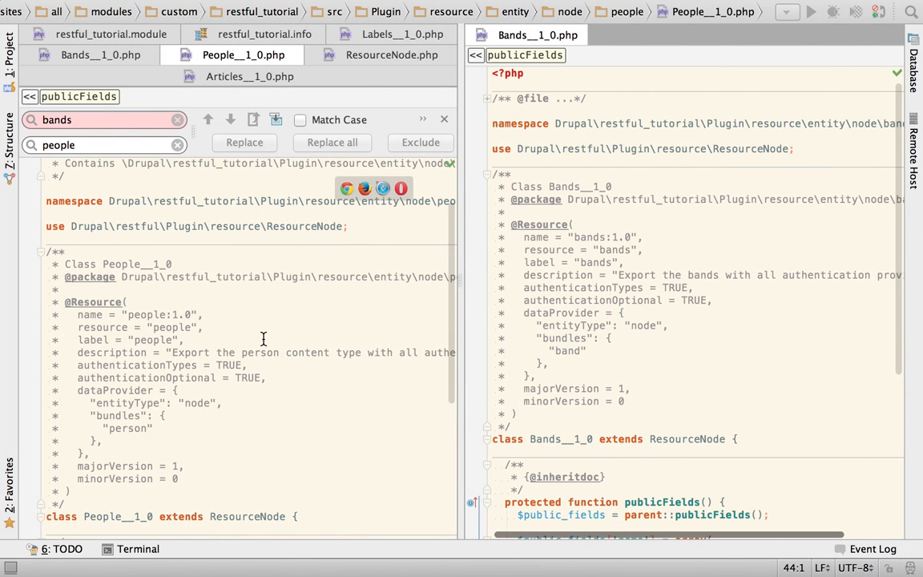
{"action": "scroll", "scroll_direction": "down", "scroll_amount": 3}
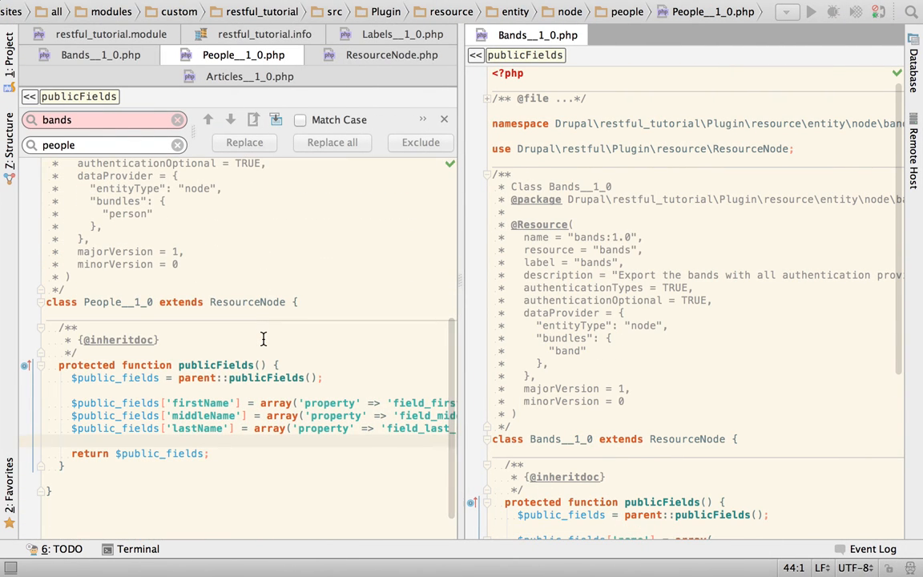